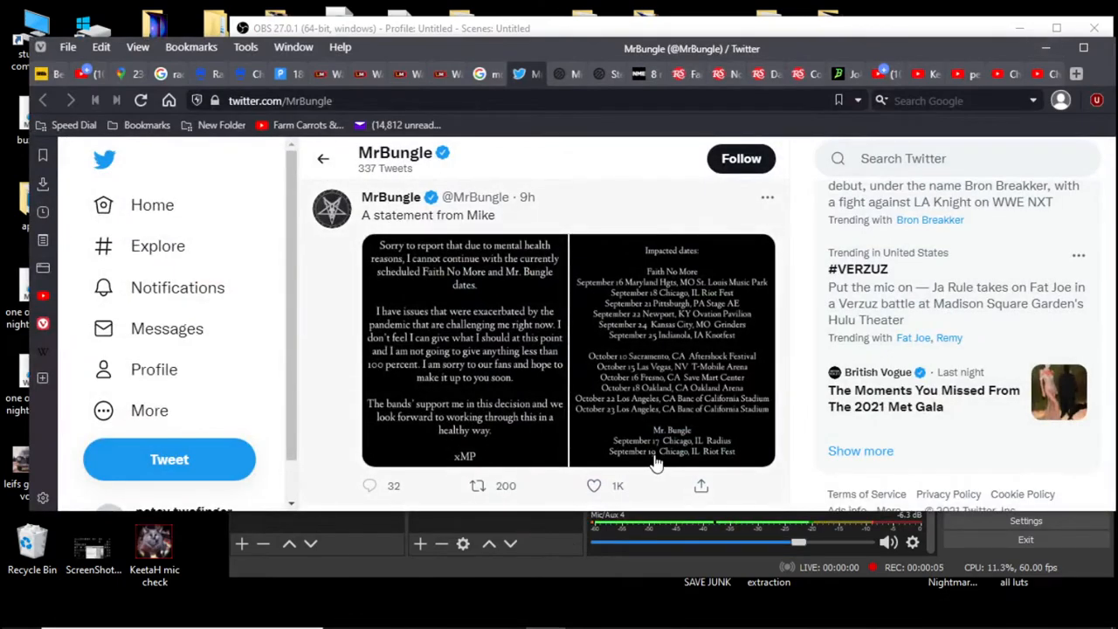
{"action": "mouse_move", "coordinate": [573, 98]}
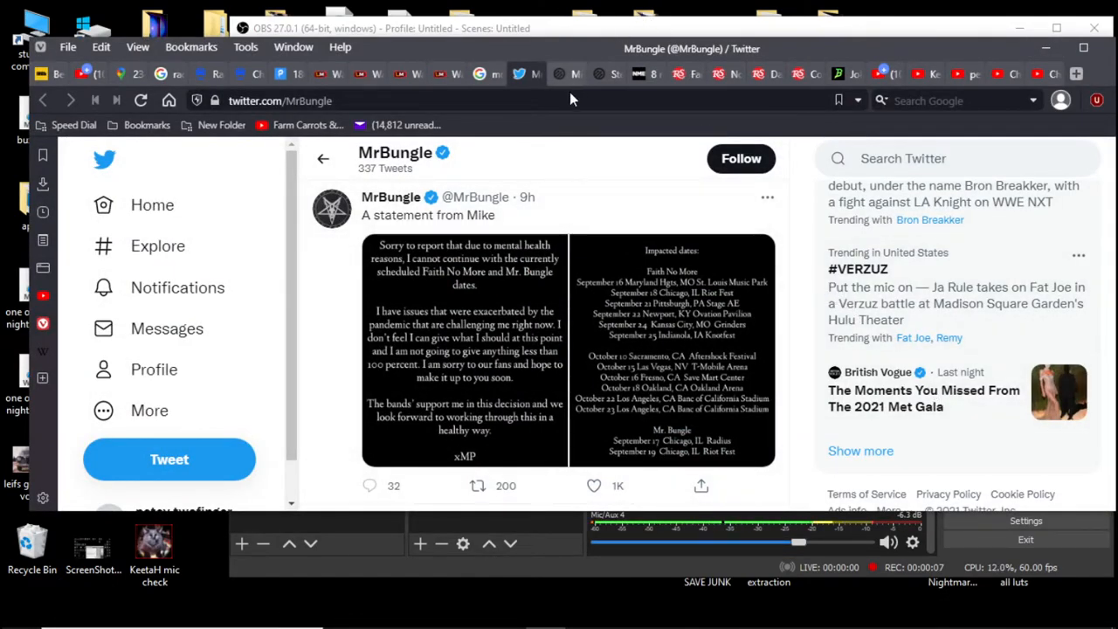
{"action": "mouse_move", "coordinate": [559, 157]}
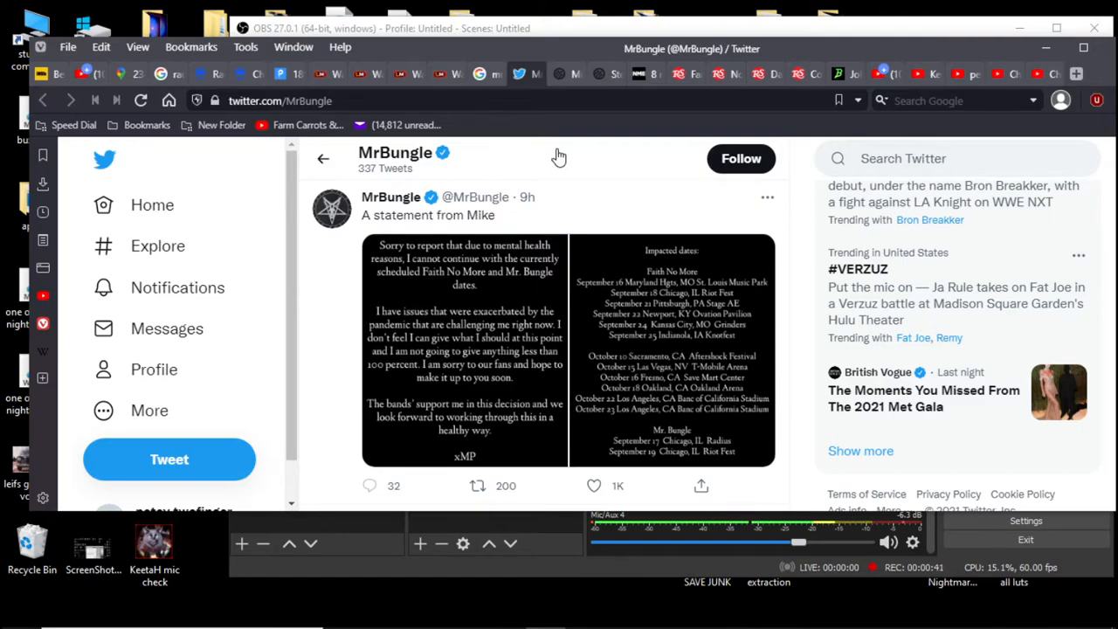
{"action": "mouse_move", "coordinate": [733, 301]}
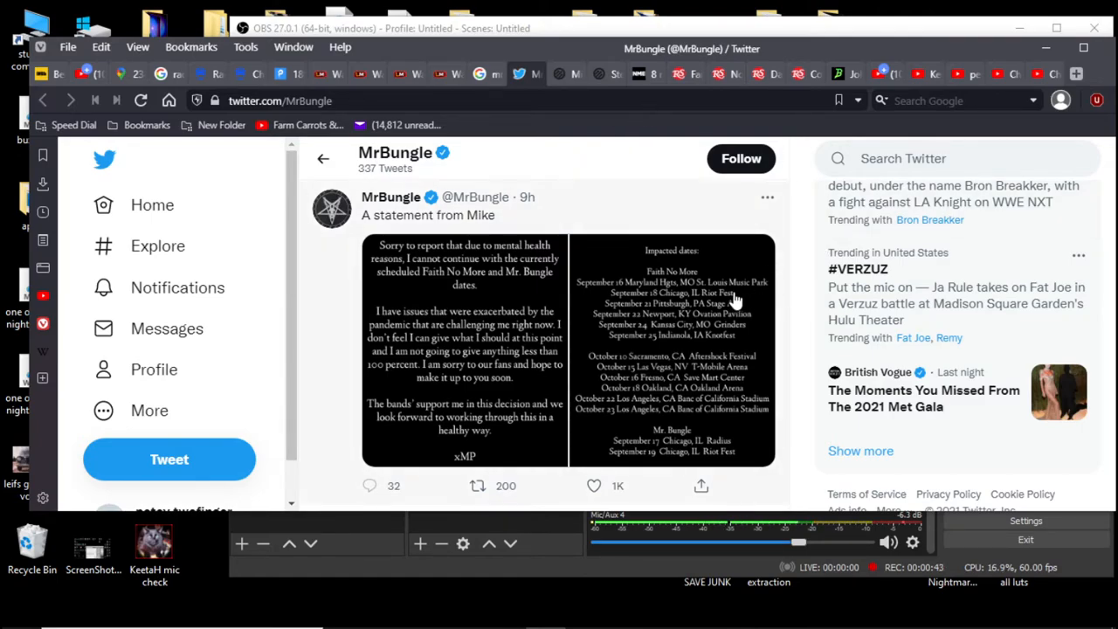
{"action": "mouse_move", "coordinate": [747, 358]}
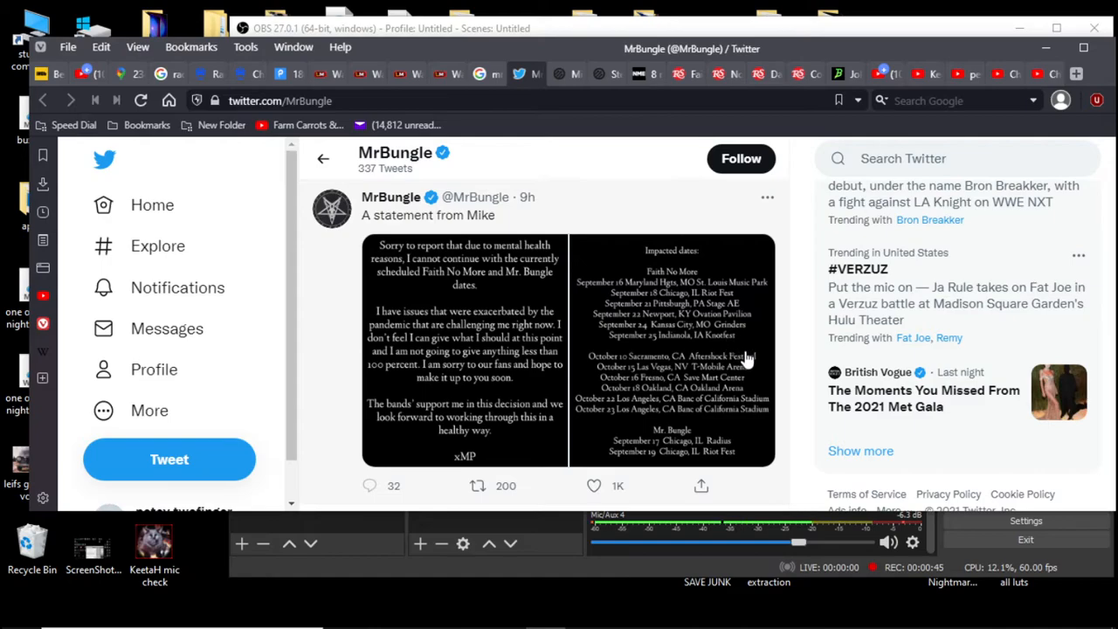
{"action": "mouse_move", "coordinate": [760, 402]}
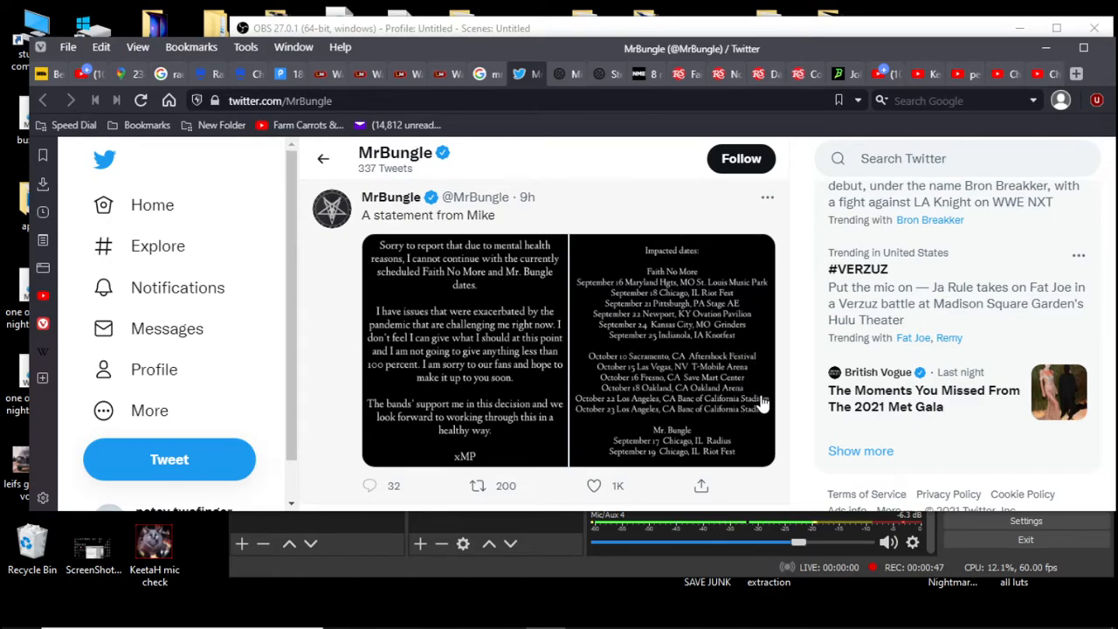
{"action": "mouse_move", "coordinate": [761, 454]}
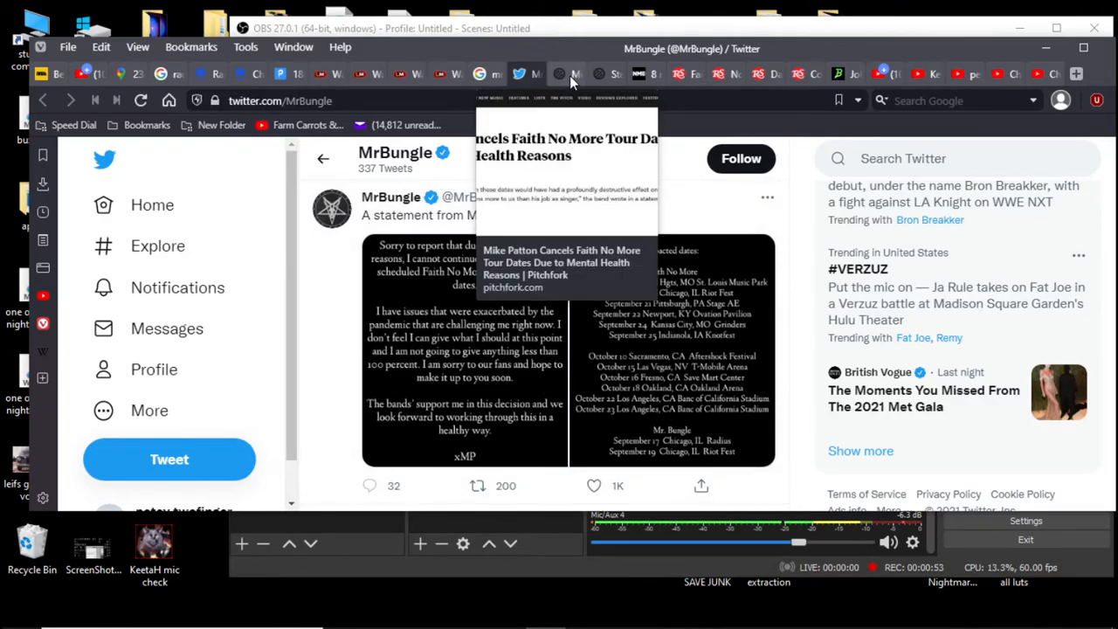
Switch to the Pitchfork tab and read the Mike Patton cancellation article down to the band members' statements
{"action": "left_click", "coordinate": [562, 269]}
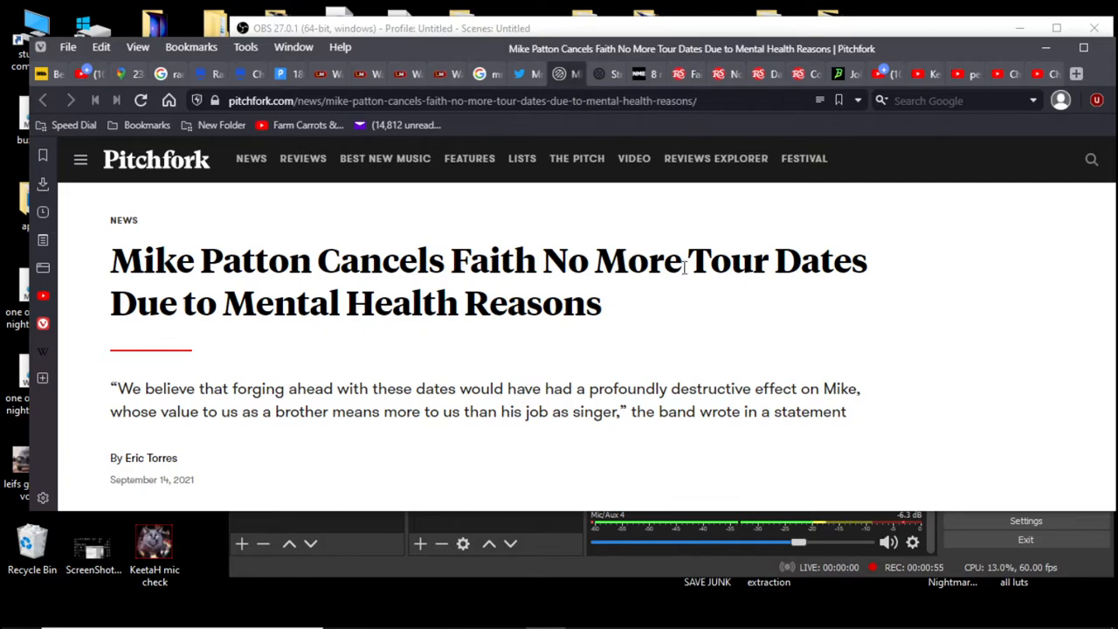
{"action": "scroll", "scroll_direction": "down", "scroll_amount": 3}
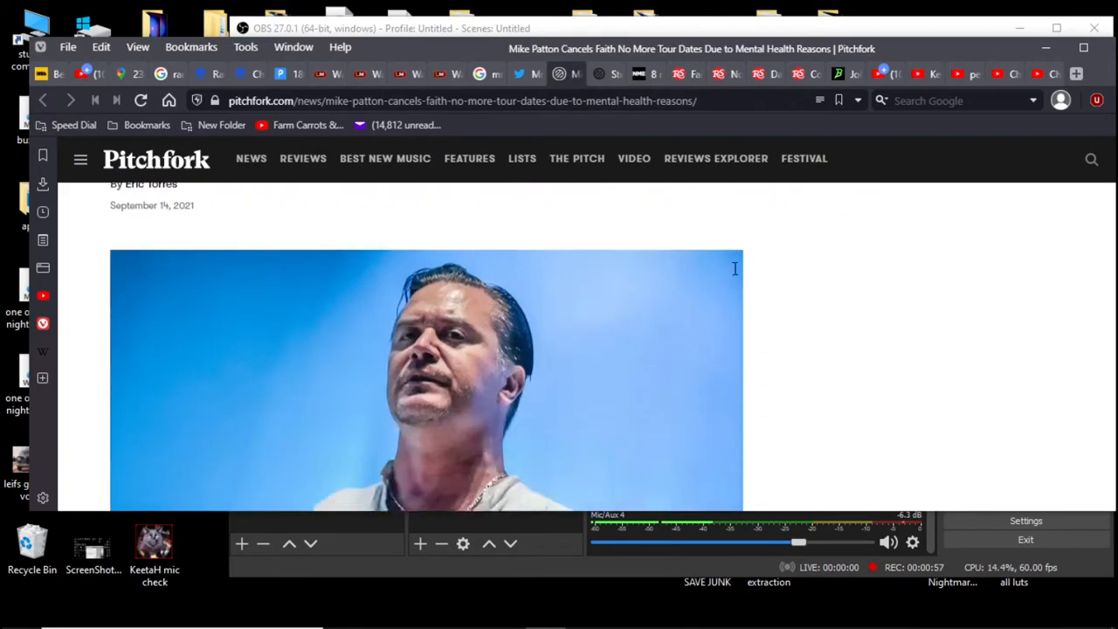
{"action": "scroll", "scroll_direction": "down", "scroll_amount": 3}
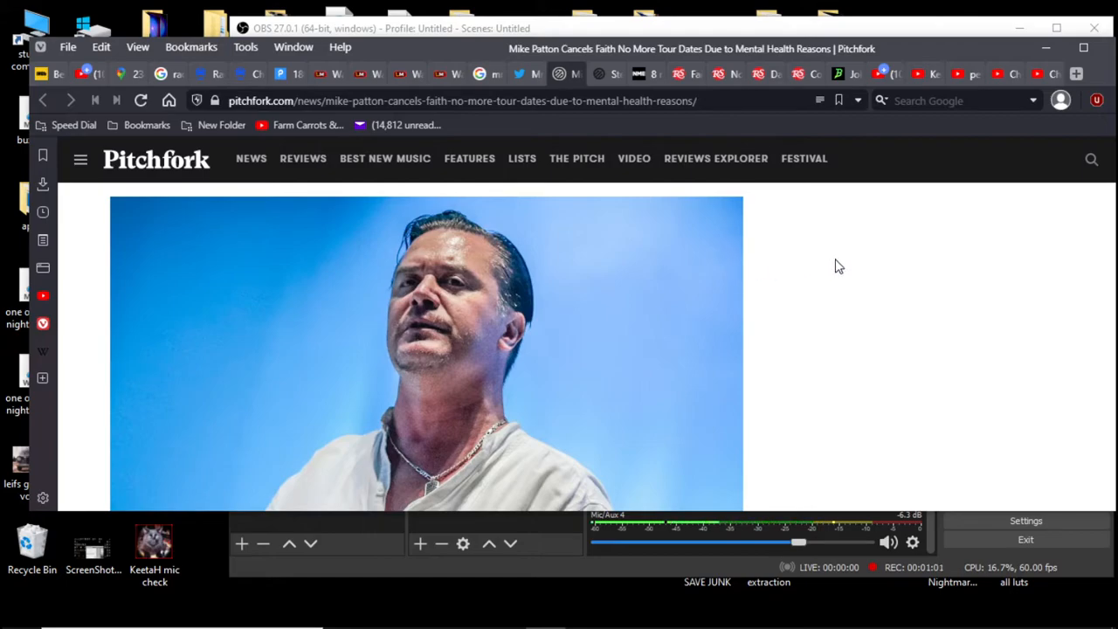
{"action": "mouse_move", "coordinate": [638, 304]}
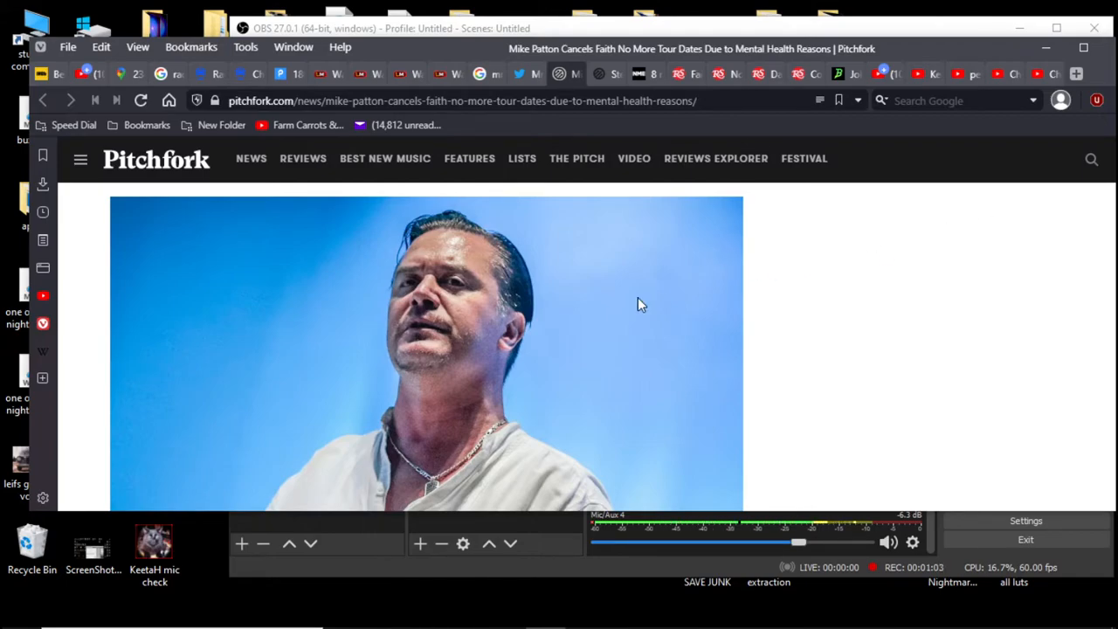
{"action": "mouse_move", "coordinate": [650, 304]}
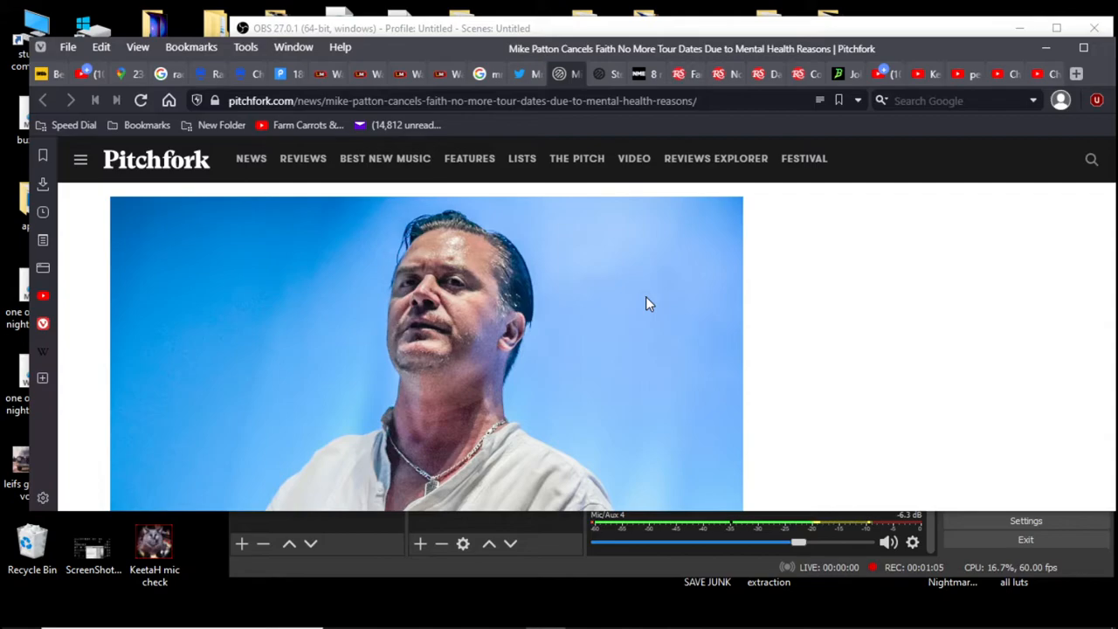
{"action": "scroll", "scroll_direction": "down", "scroll_amount": 3}
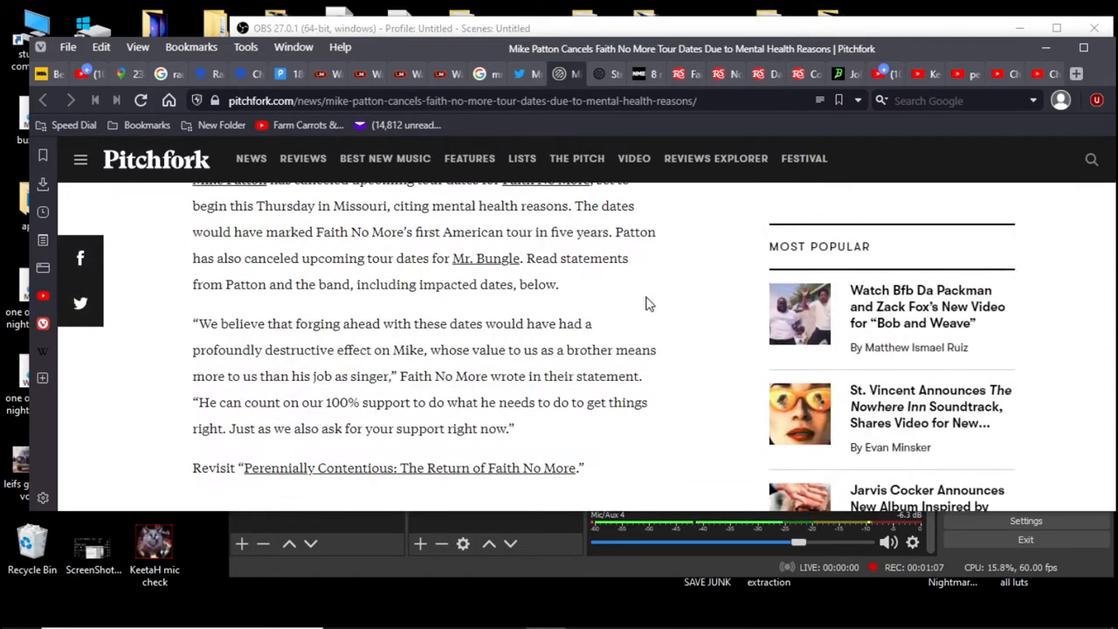
{"action": "scroll", "scroll_direction": "down", "scroll_amount": 3}
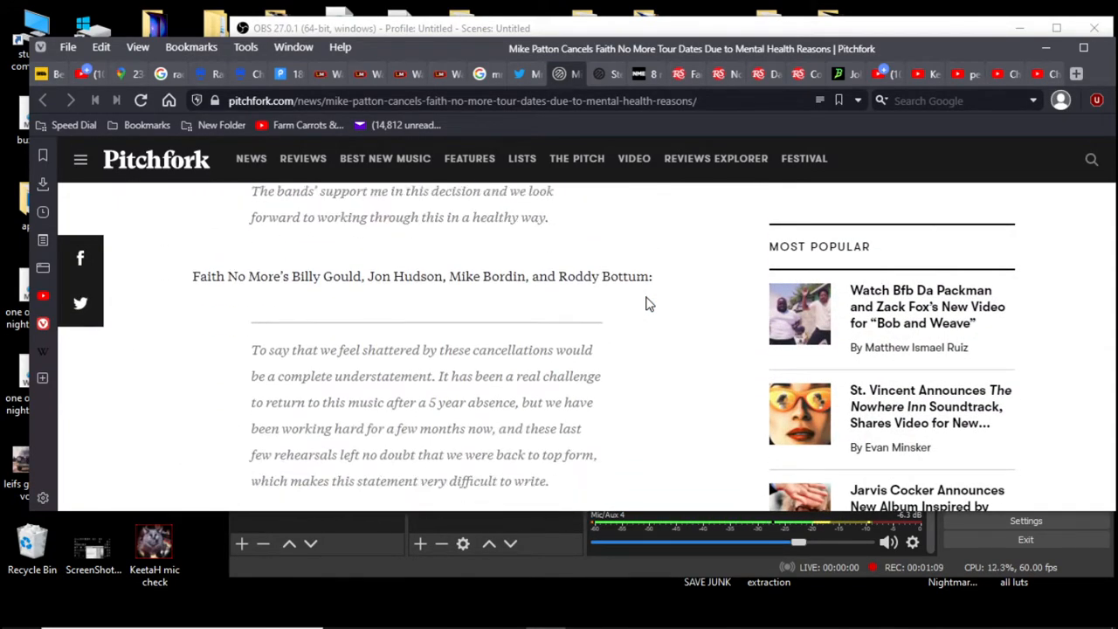
{"action": "scroll", "scroll_direction": "down", "scroll_amount": 3}
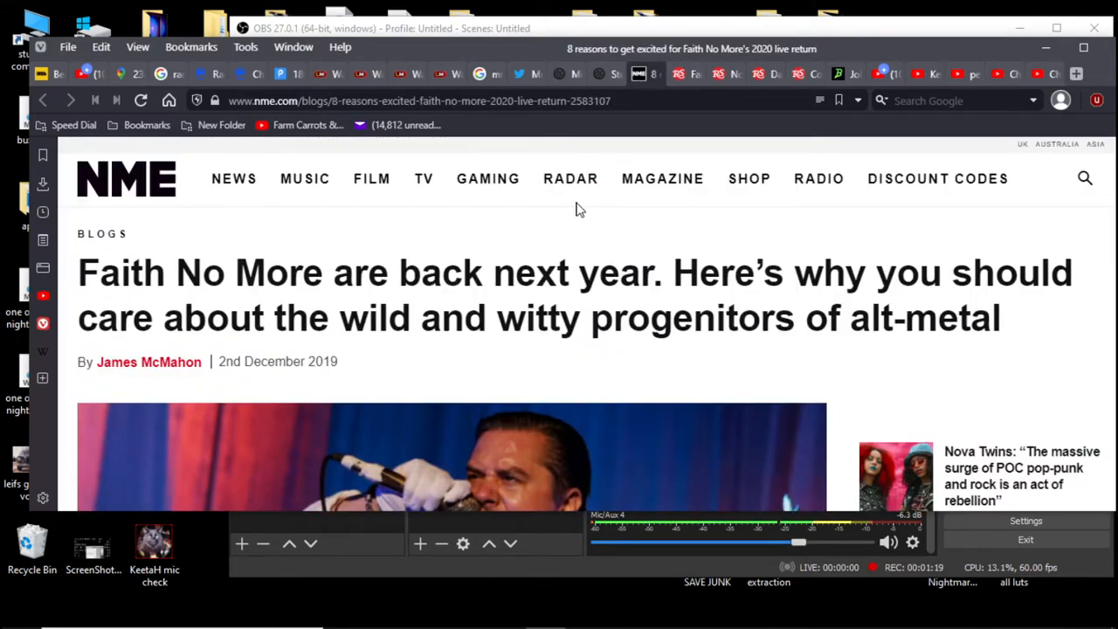
{"action": "mouse_move", "coordinate": [719, 210]}
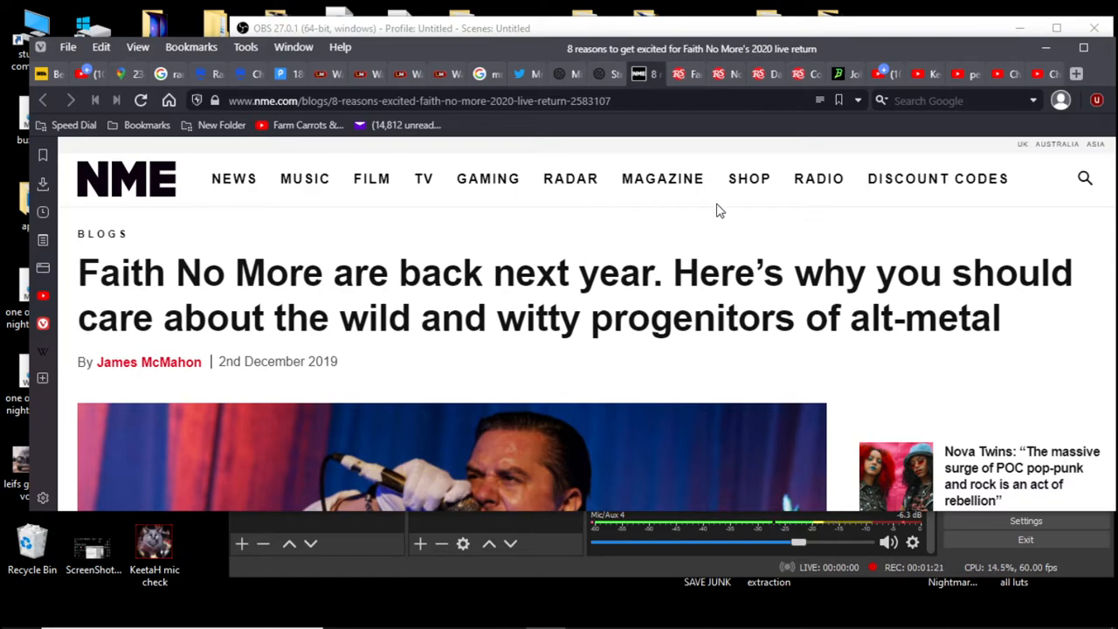
Read the NME blog past the Mike Patton header photo to the first reason, his voice
{"action": "scroll", "scroll_direction": "down", "scroll_amount": 3}
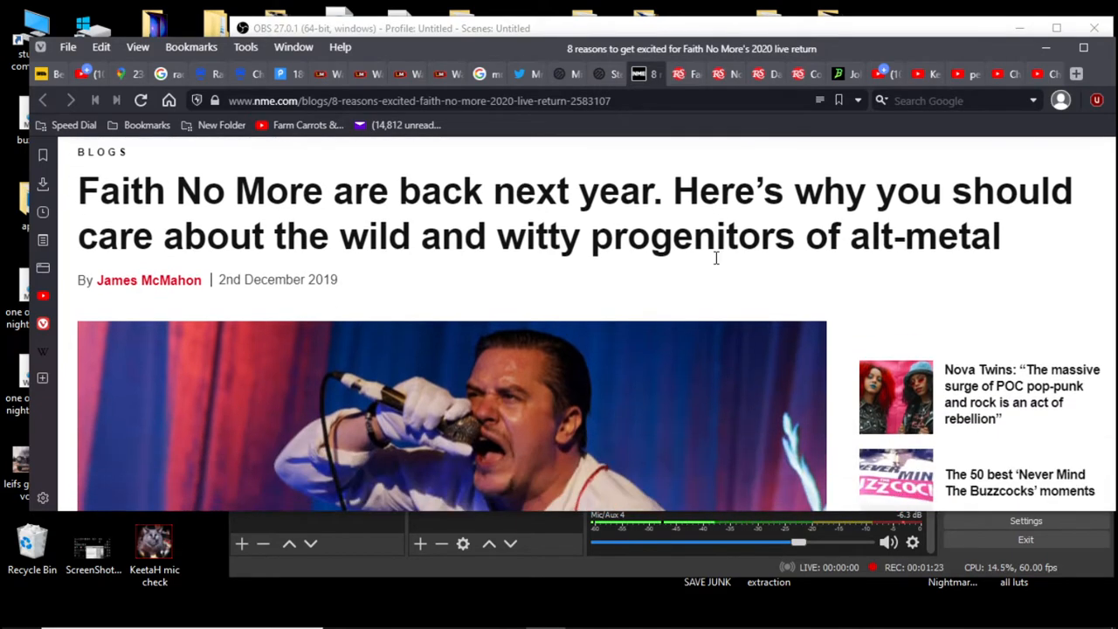
{"action": "mouse_move", "coordinate": [716, 265]}
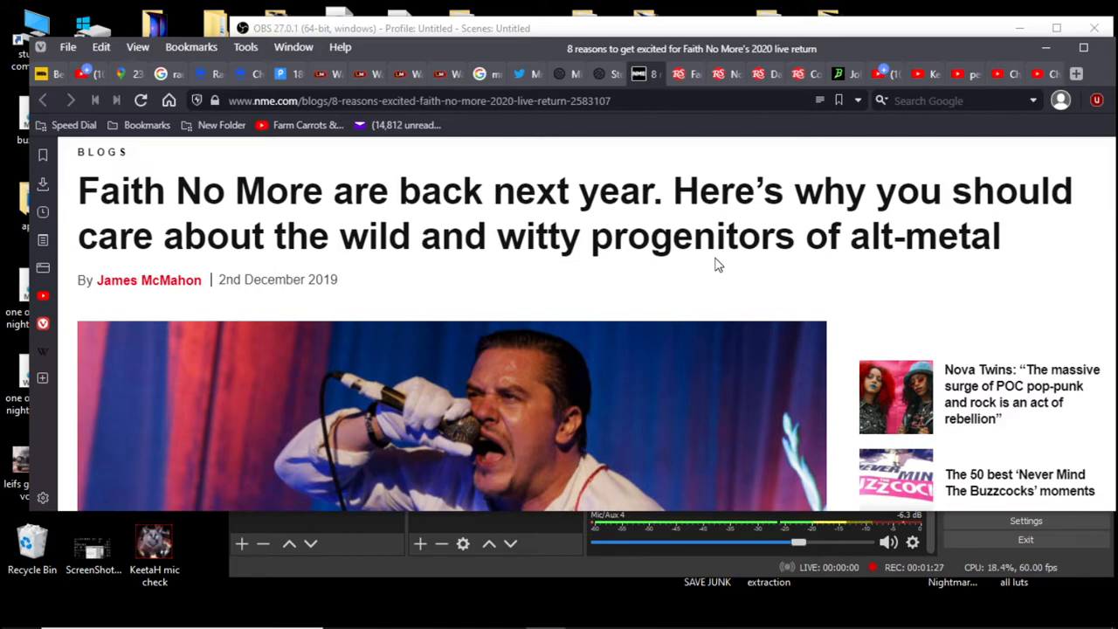
{"action": "scroll", "scroll_direction": "down", "scroll_amount": 3}
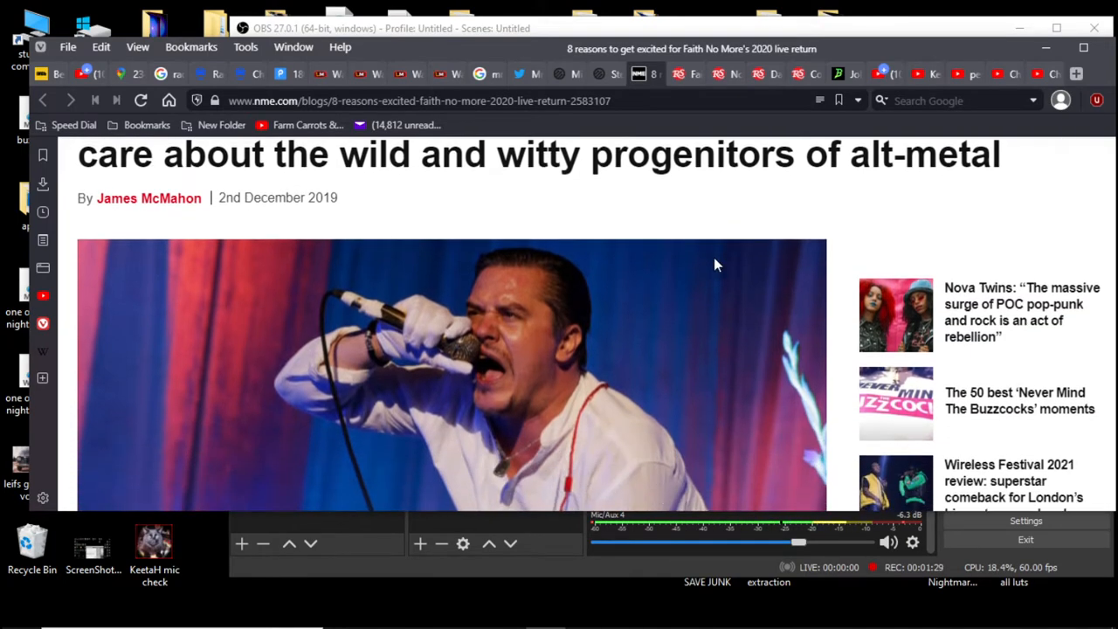
{"action": "scroll", "scroll_direction": "down", "scroll_amount": 3}
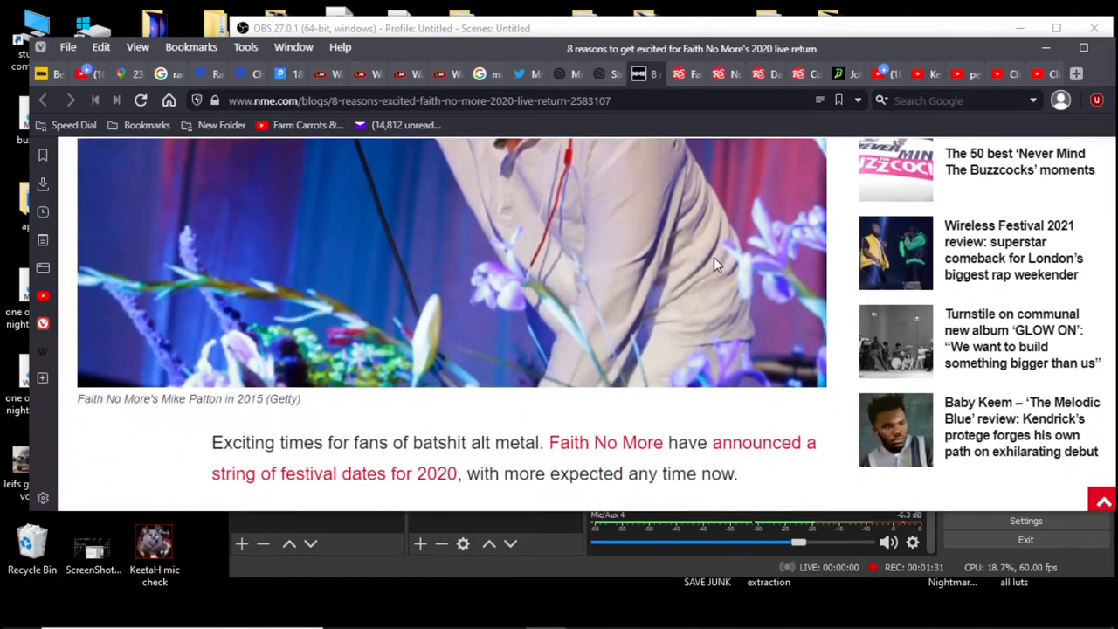
{"action": "scroll", "scroll_direction": "down", "scroll_amount": 3}
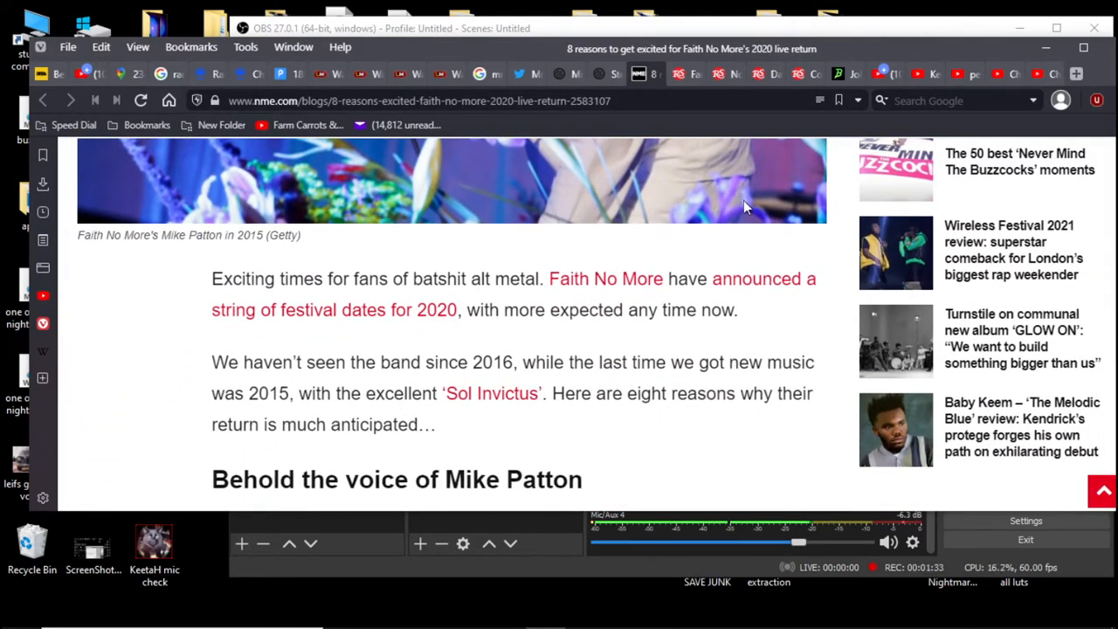
{"action": "mouse_move", "coordinate": [755, 223]}
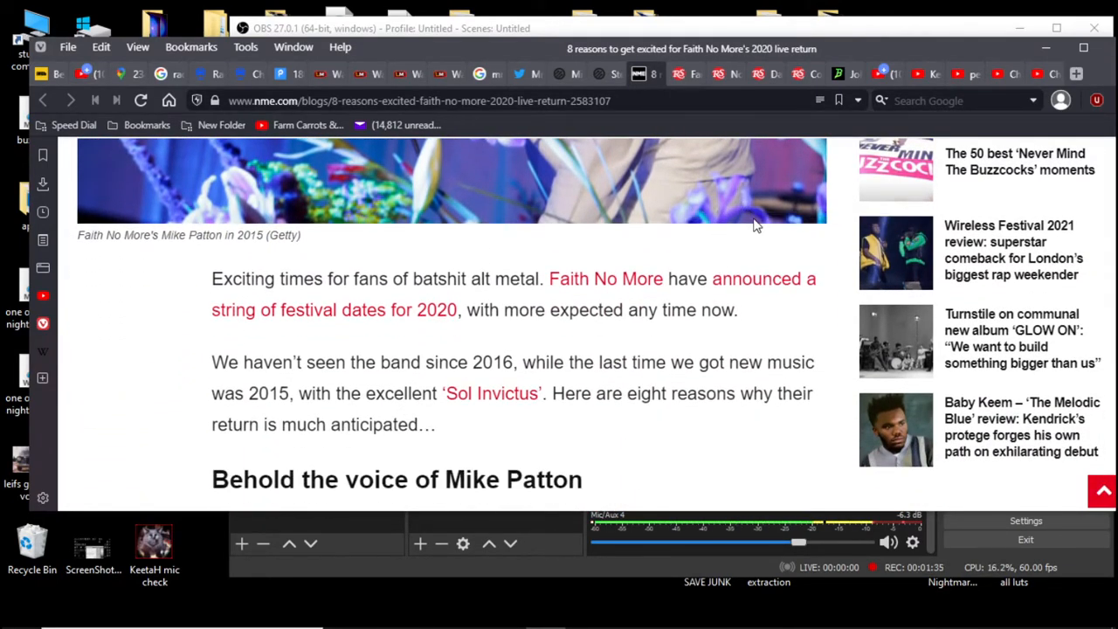
{"action": "mouse_move", "coordinate": [755, 223]}
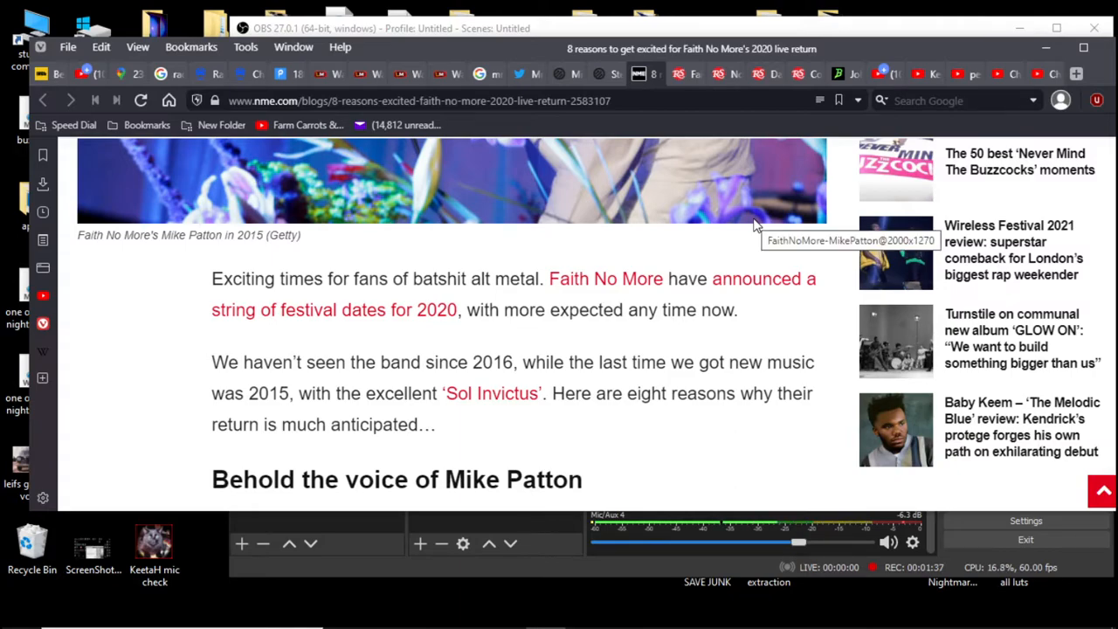
{"action": "mouse_move", "coordinate": [782, 225]}
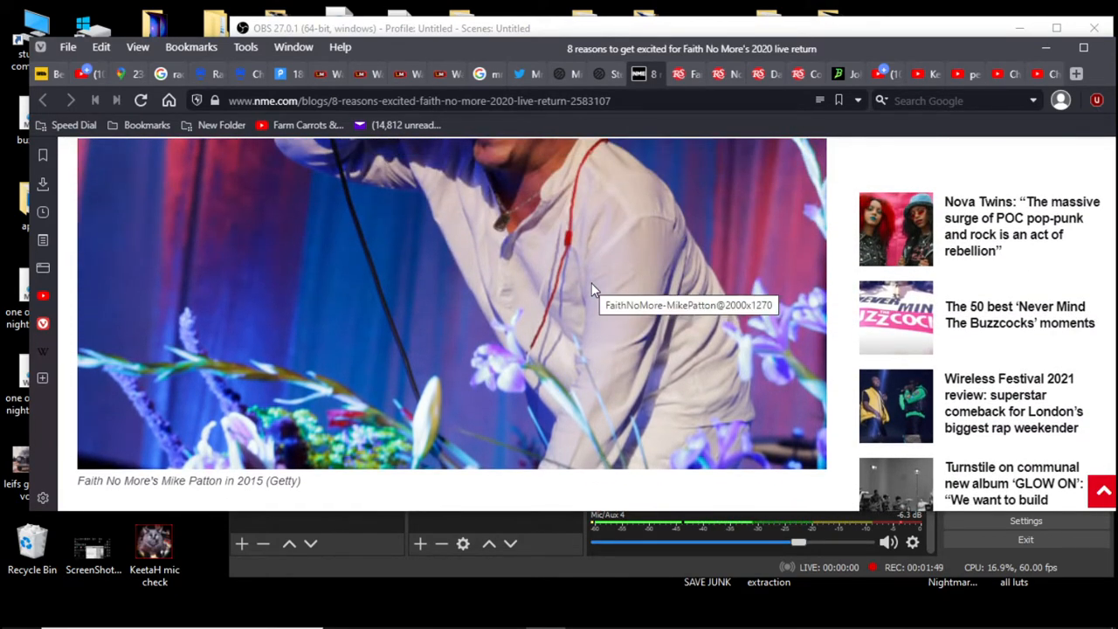
{"action": "scroll", "scroll_direction": "down", "scroll_amount": 3}
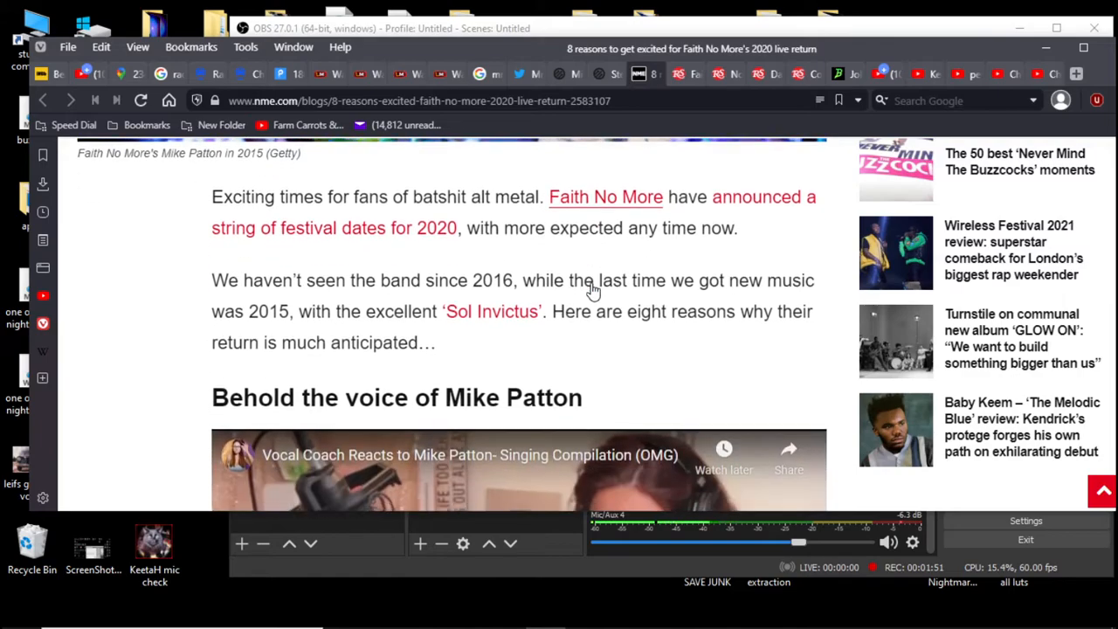
{"action": "scroll", "scroll_direction": "down", "scroll_amount": 3}
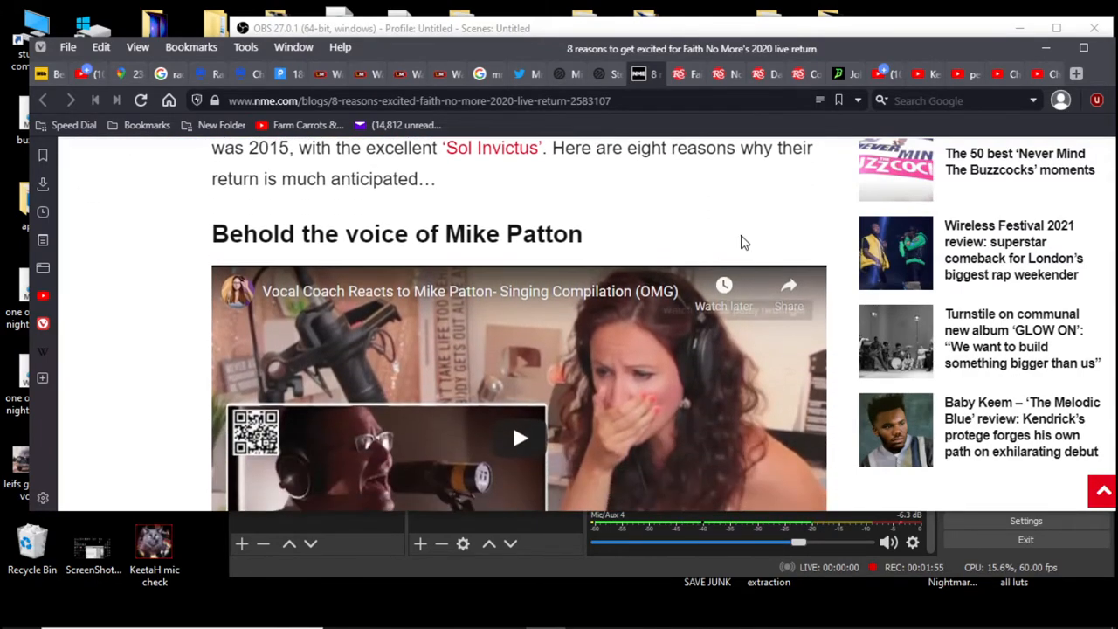
{"action": "scroll", "scroll_direction": "down", "scroll_amount": 3}
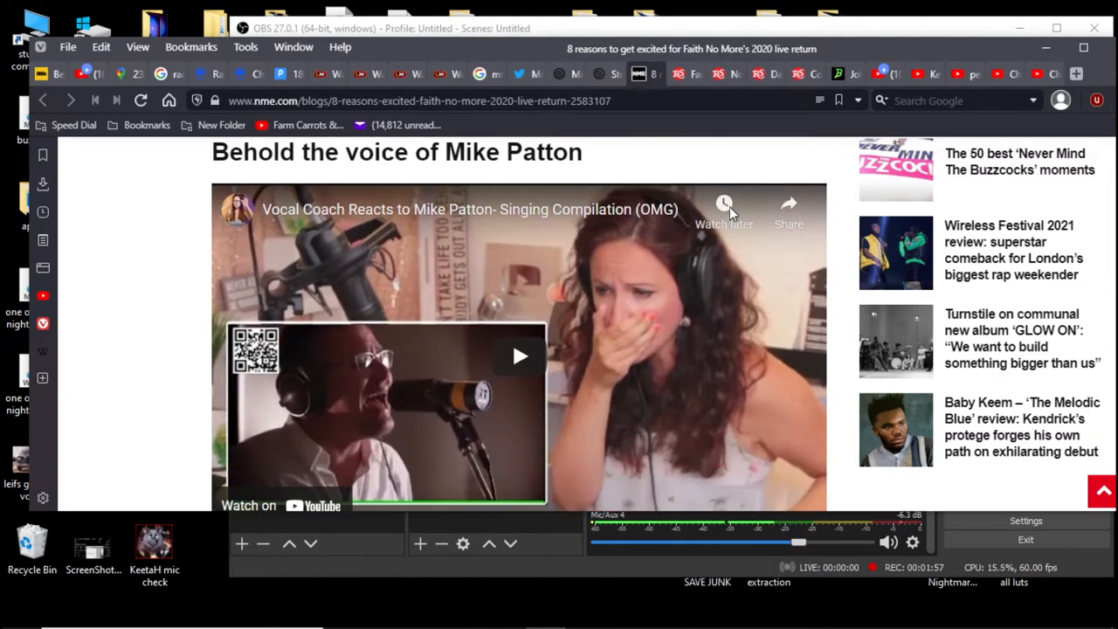
{"action": "scroll", "scroll_direction": "down", "scroll_amount": 3}
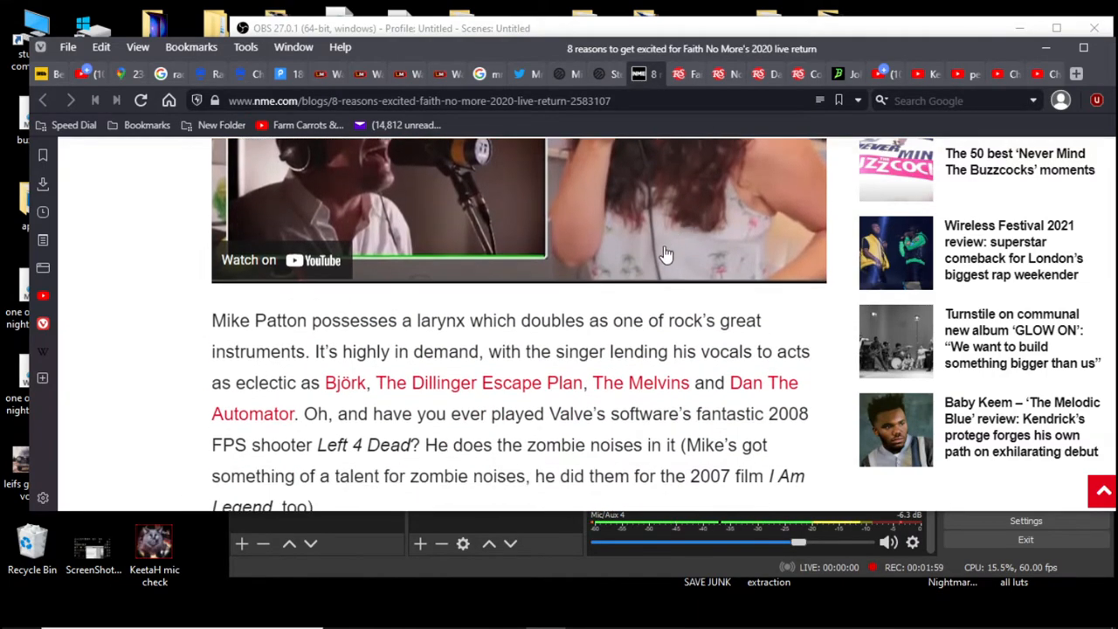
{"action": "scroll", "scroll_direction": "down", "scroll_amount": 3}
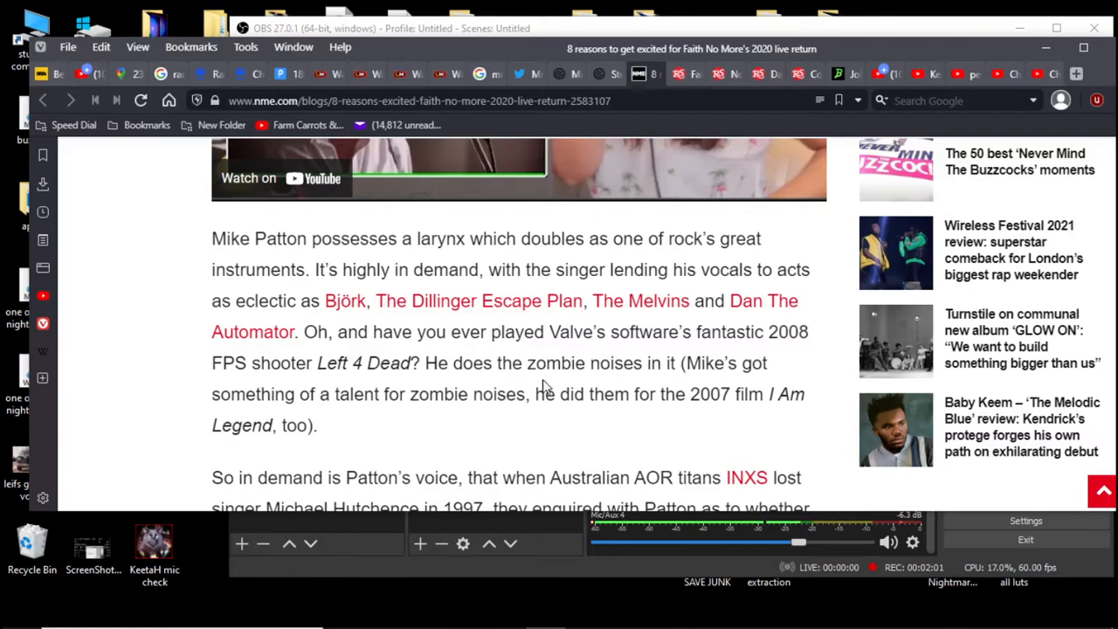
{"action": "mouse_move", "coordinate": [620, 394]}
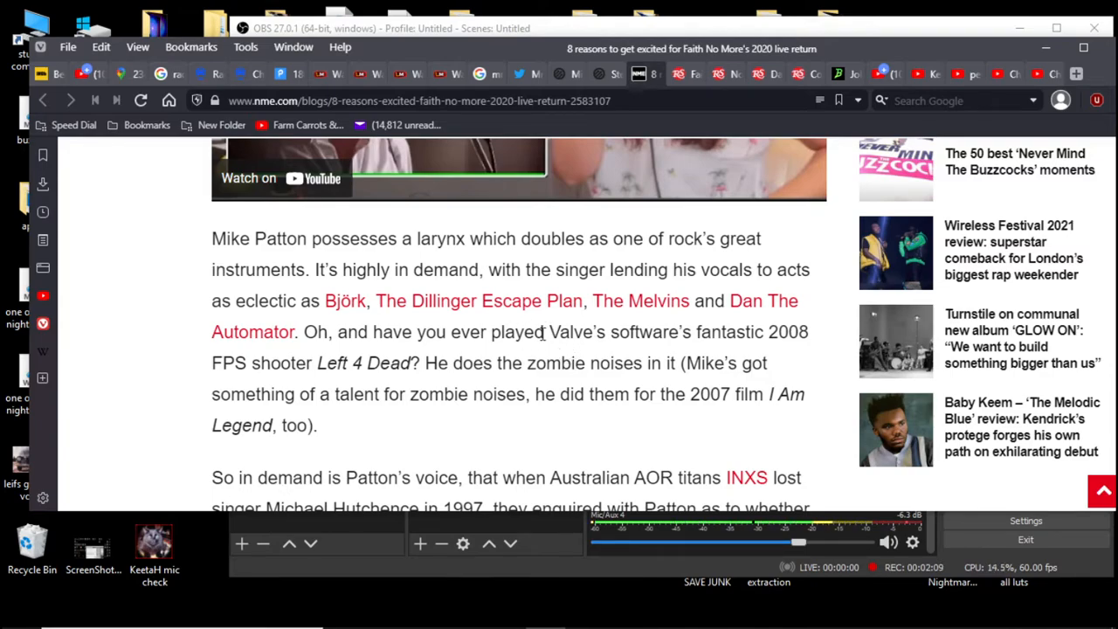
{"action": "mouse_move", "coordinate": [1021, 426]}
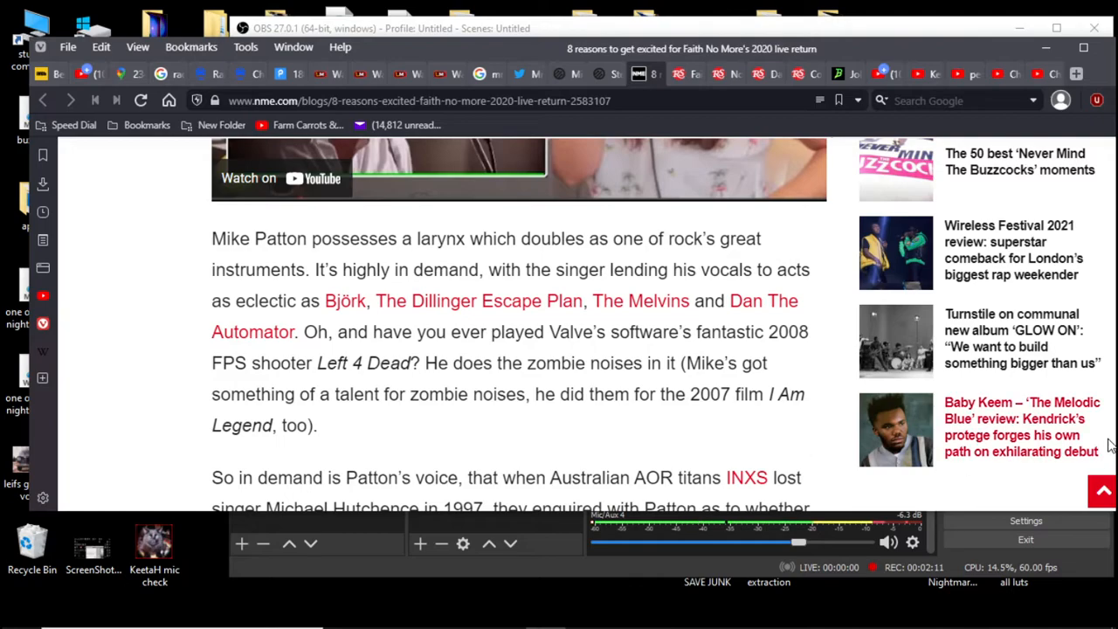
{"action": "mouse_move", "coordinate": [992, 408]}
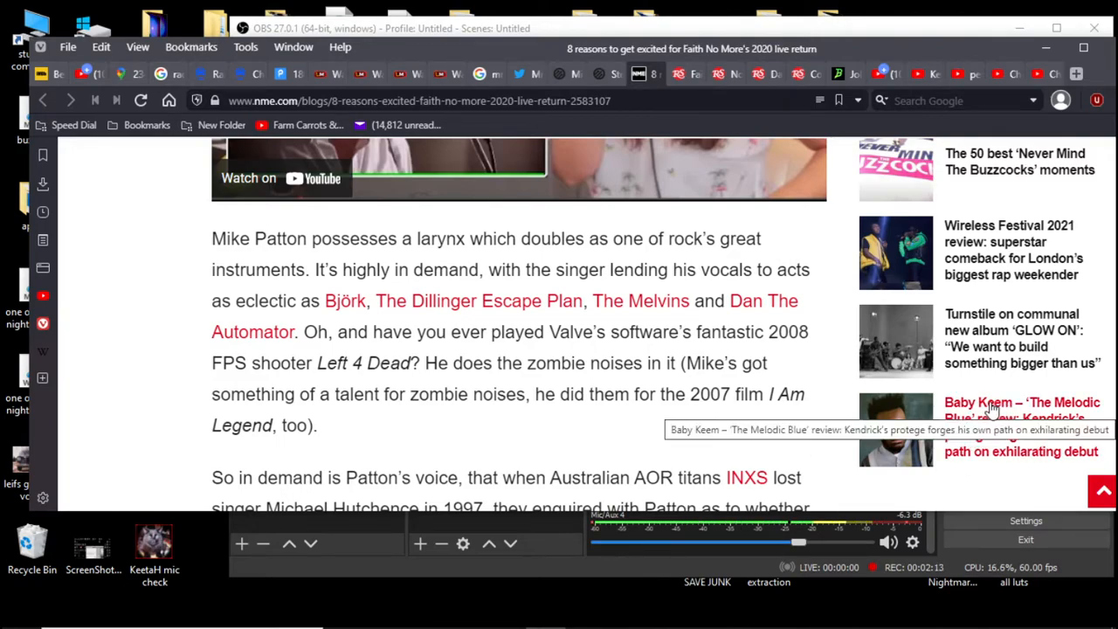
{"action": "mouse_move", "coordinate": [1009, 410]}
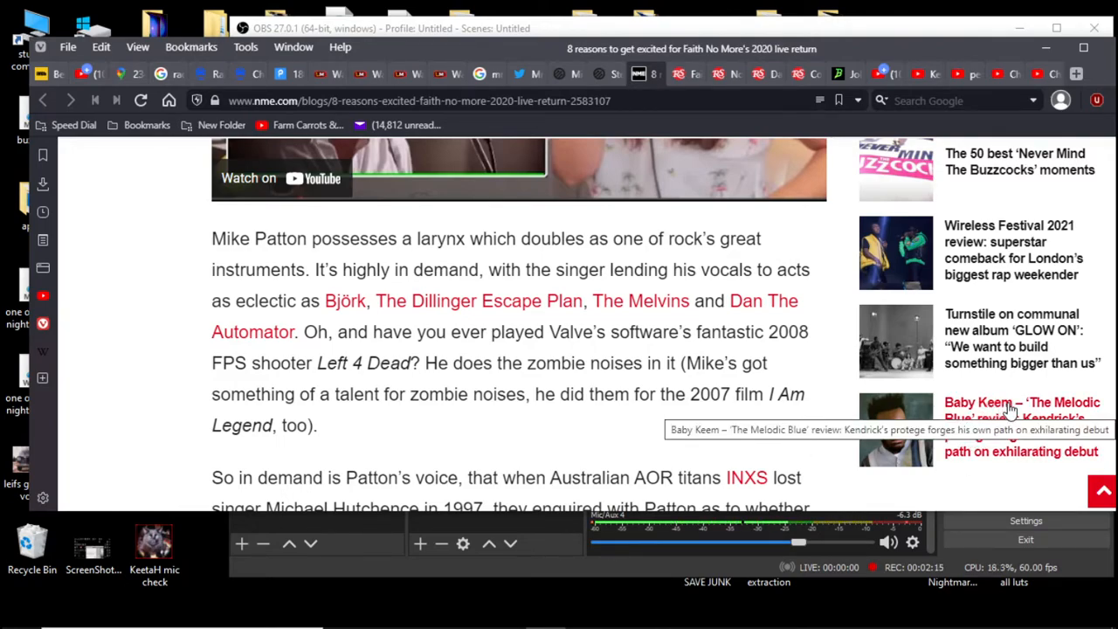
{"action": "mouse_move", "coordinate": [758, 387]}
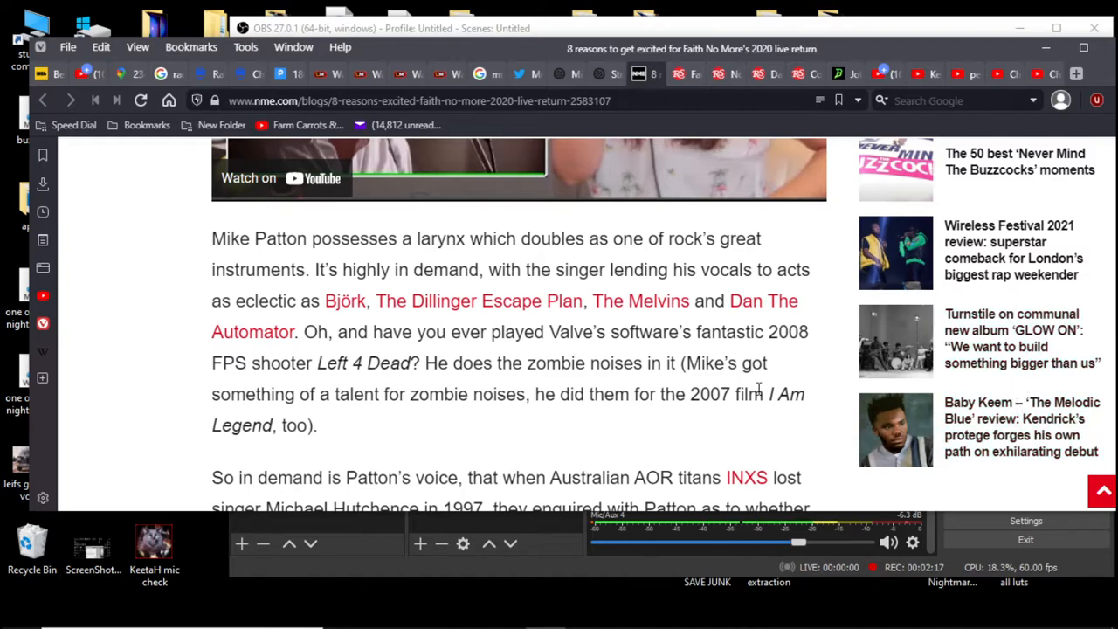
{"action": "mouse_move", "coordinate": [638, 381]}
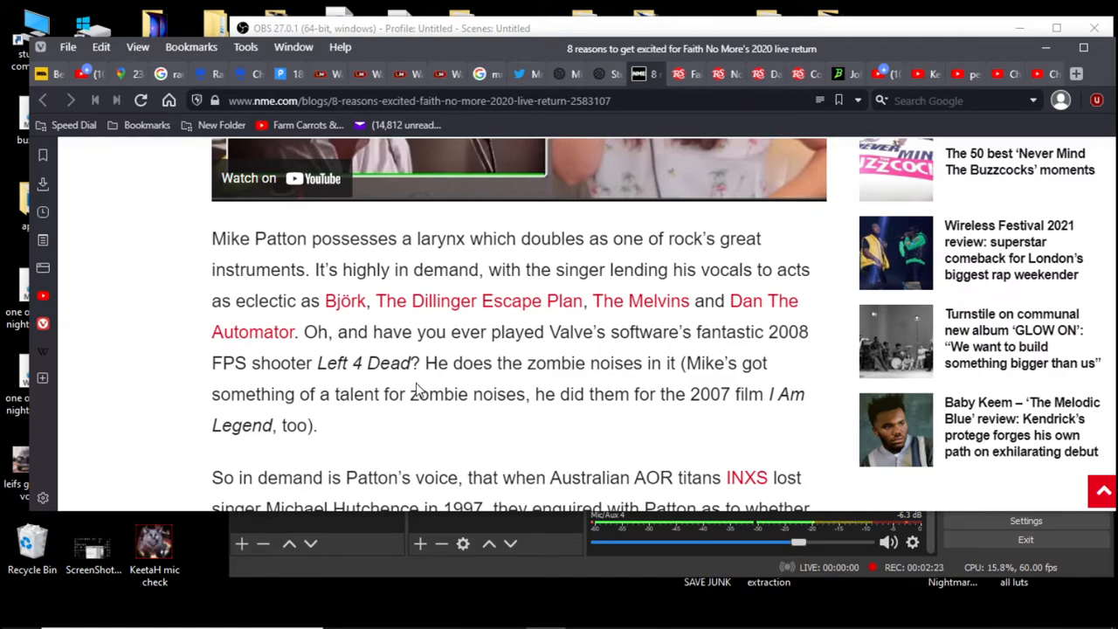
{"action": "scroll", "scroll_direction": "down", "scroll_amount": 3}
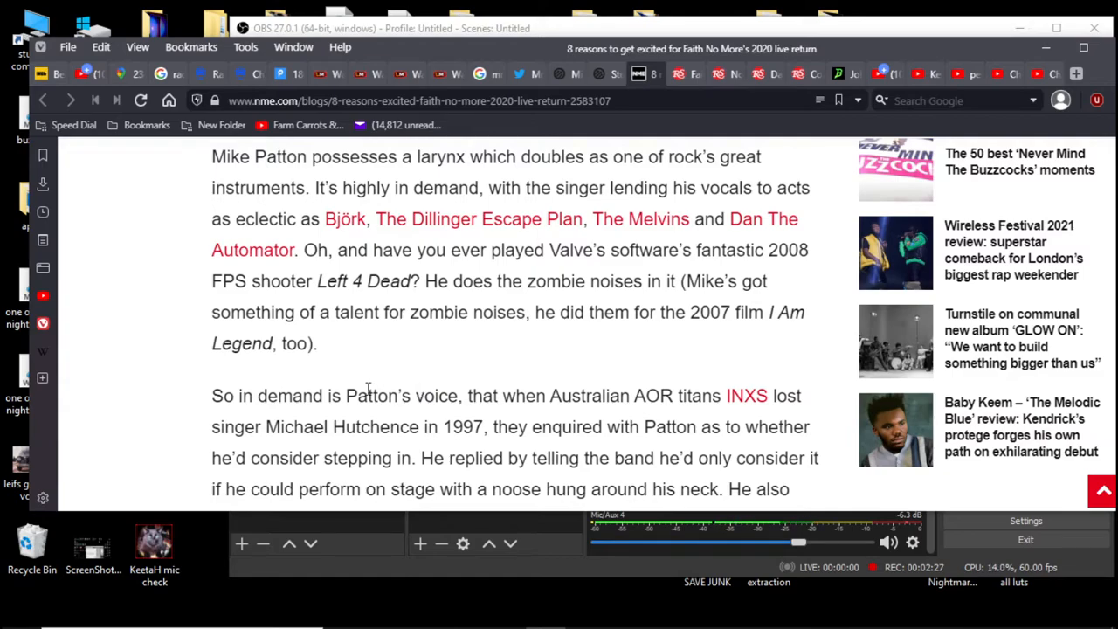
{"action": "mouse_move", "coordinate": [423, 376]}
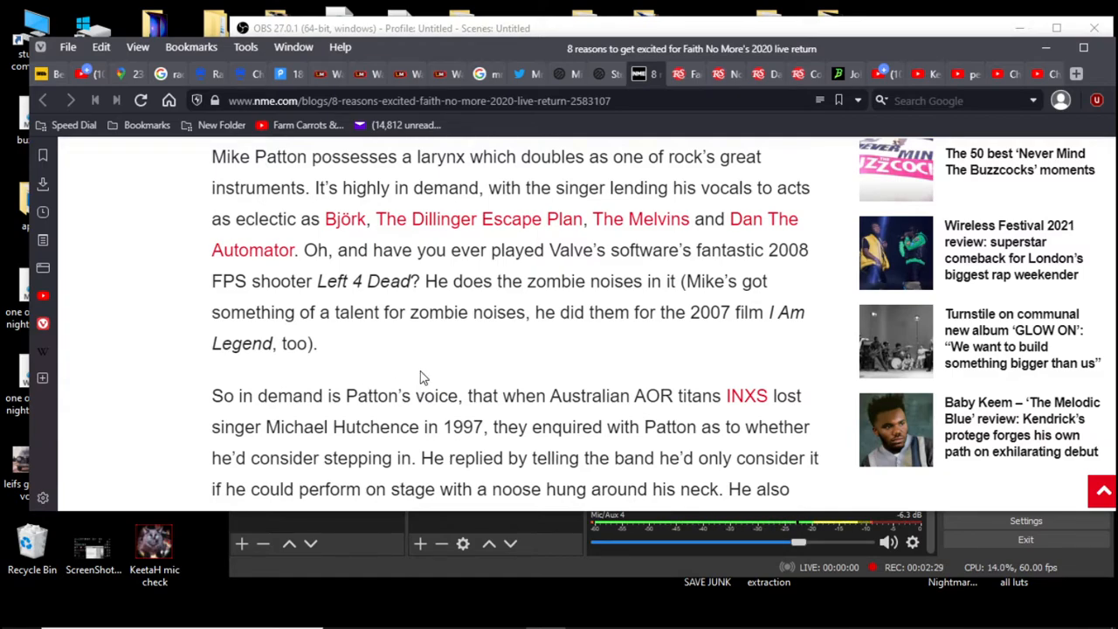
Read down the NME article past the embedded videos and the song-titles section
{"action": "scroll", "scroll_direction": "down", "scroll_amount": 3}
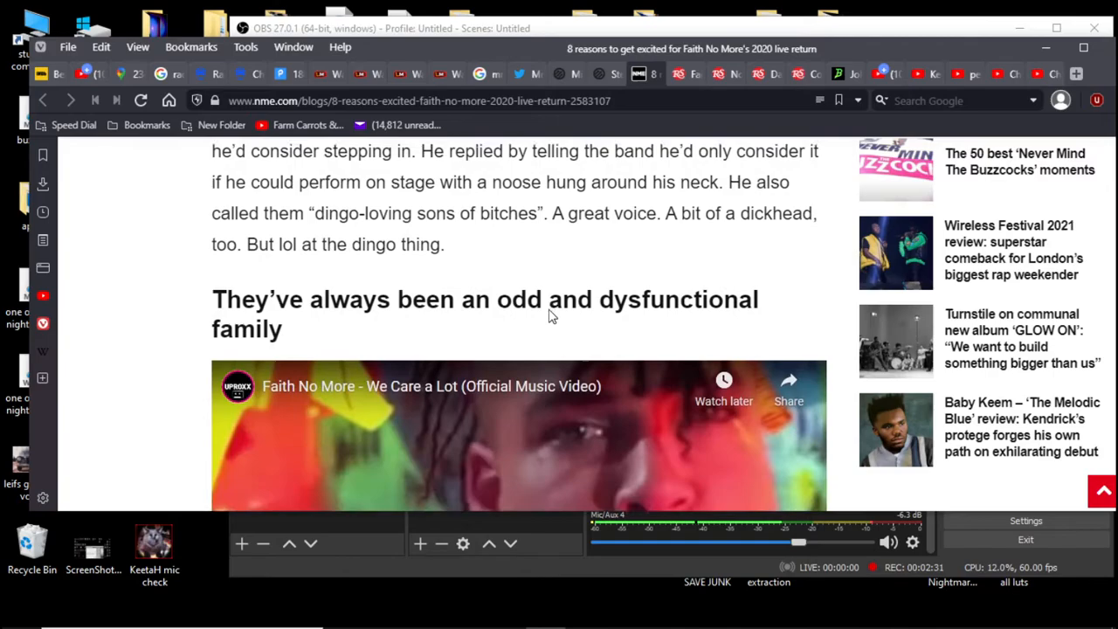
{"action": "scroll", "scroll_direction": "down", "scroll_amount": 3}
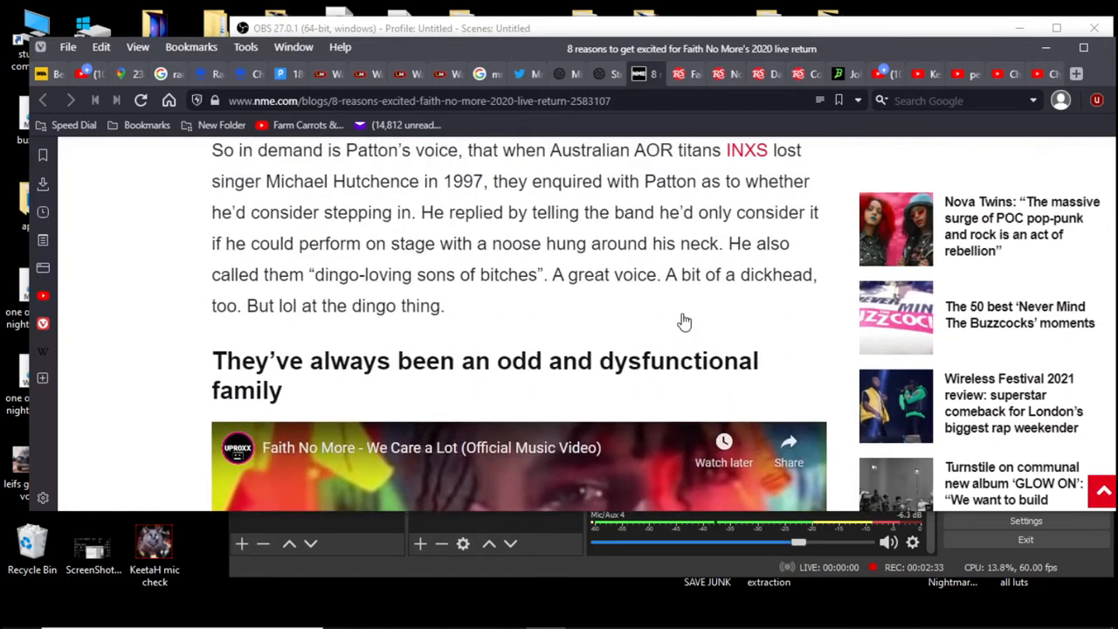
{"action": "scroll", "scroll_direction": "down", "scroll_amount": 3}
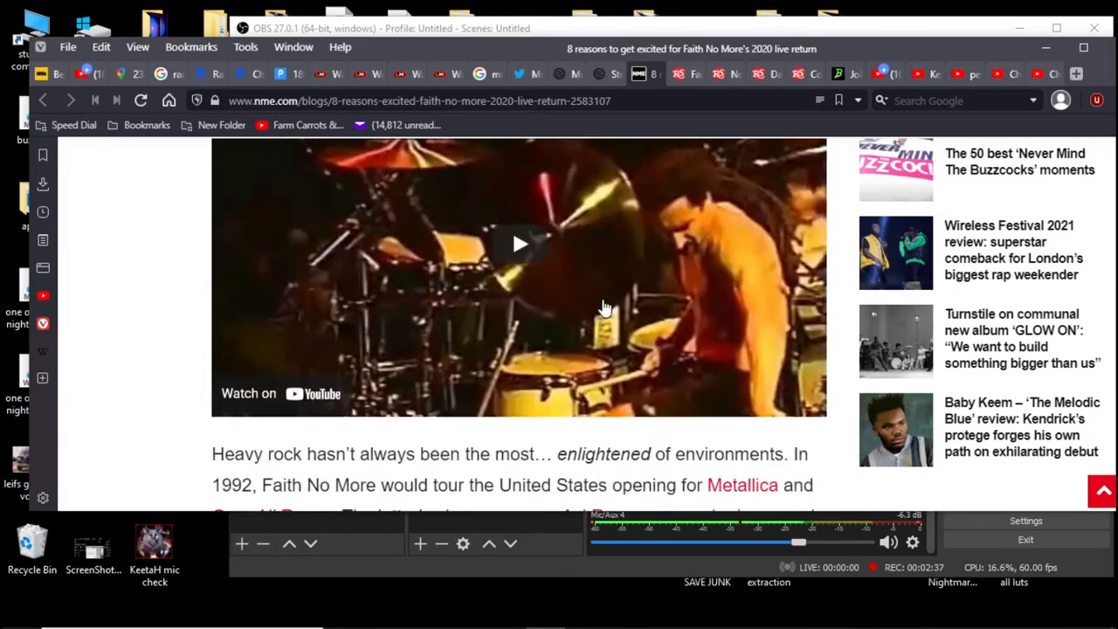
{"action": "scroll", "scroll_direction": "down", "scroll_amount": 3}
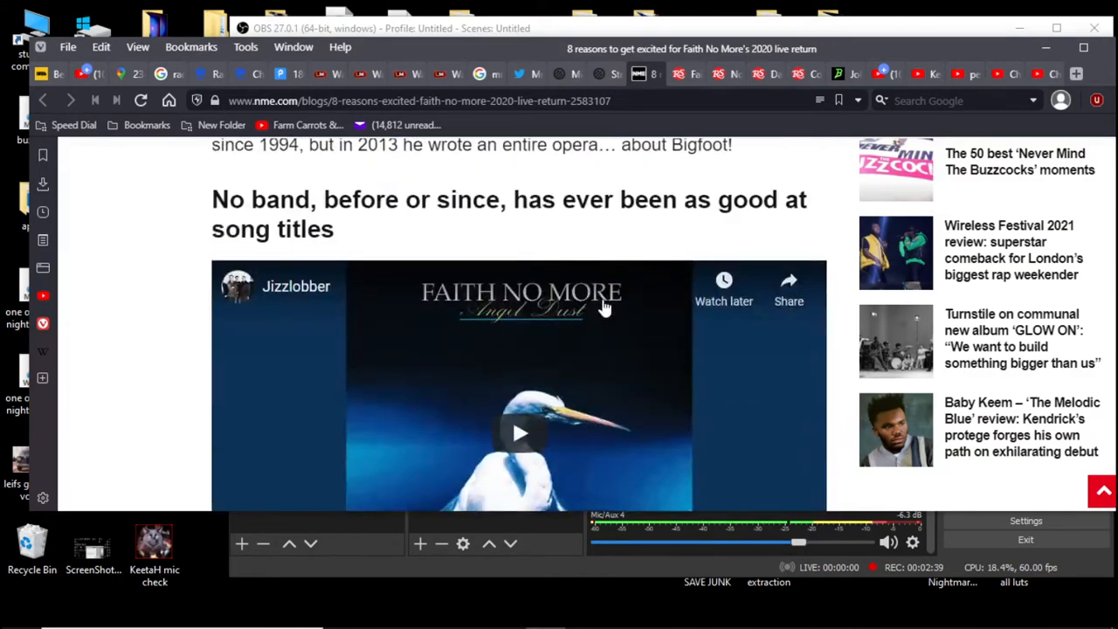
{"action": "scroll", "scroll_direction": "down", "scroll_amount": 3}
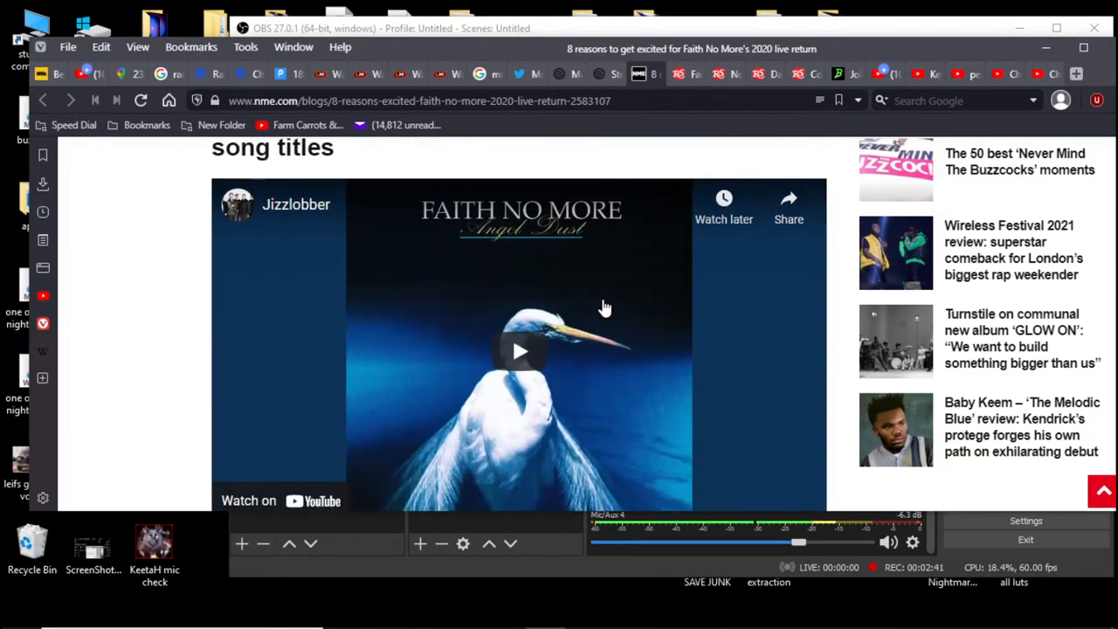
{"action": "mouse_move", "coordinate": [435, 262]}
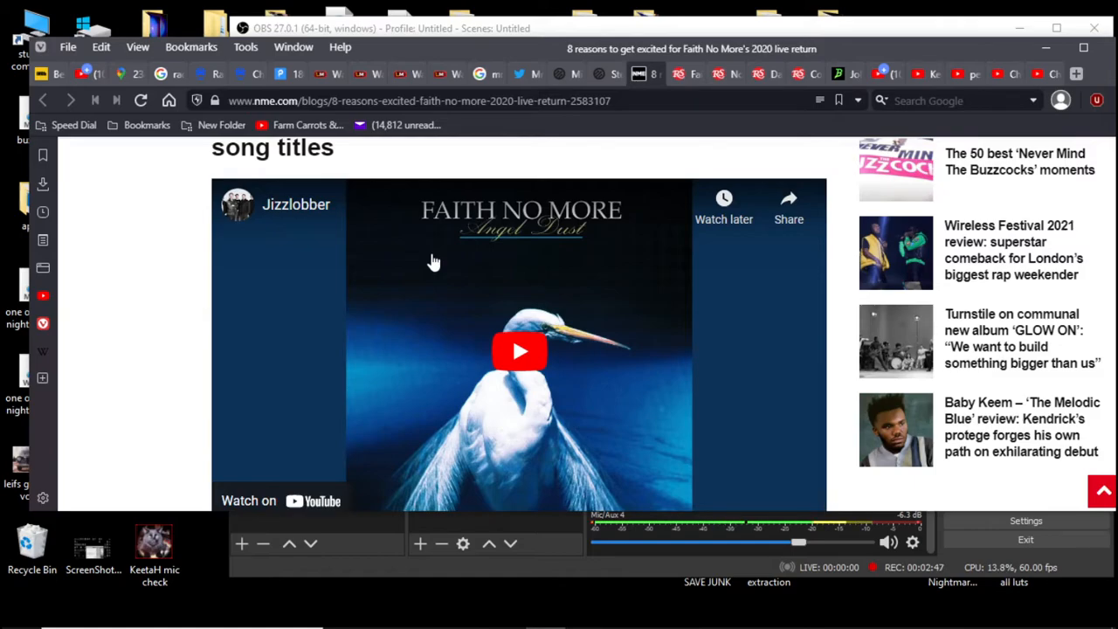
{"action": "mouse_move", "coordinate": [430, 269]}
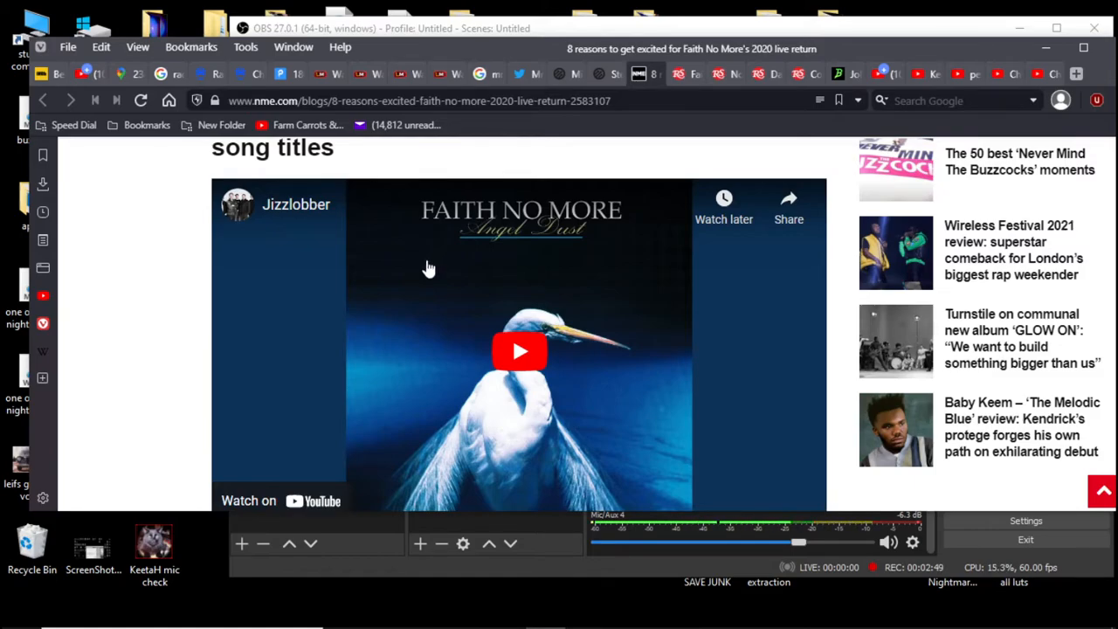
{"action": "mouse_move", "coordinate": [471, 279]}
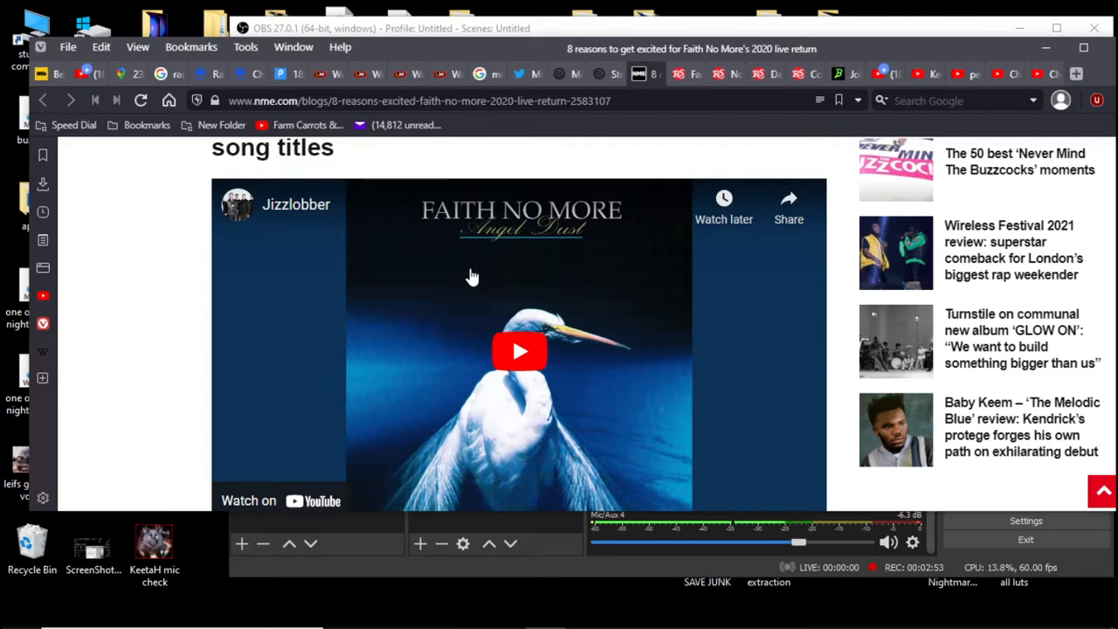
{"action": "mouse_move", "coordinate": [496, 283]}
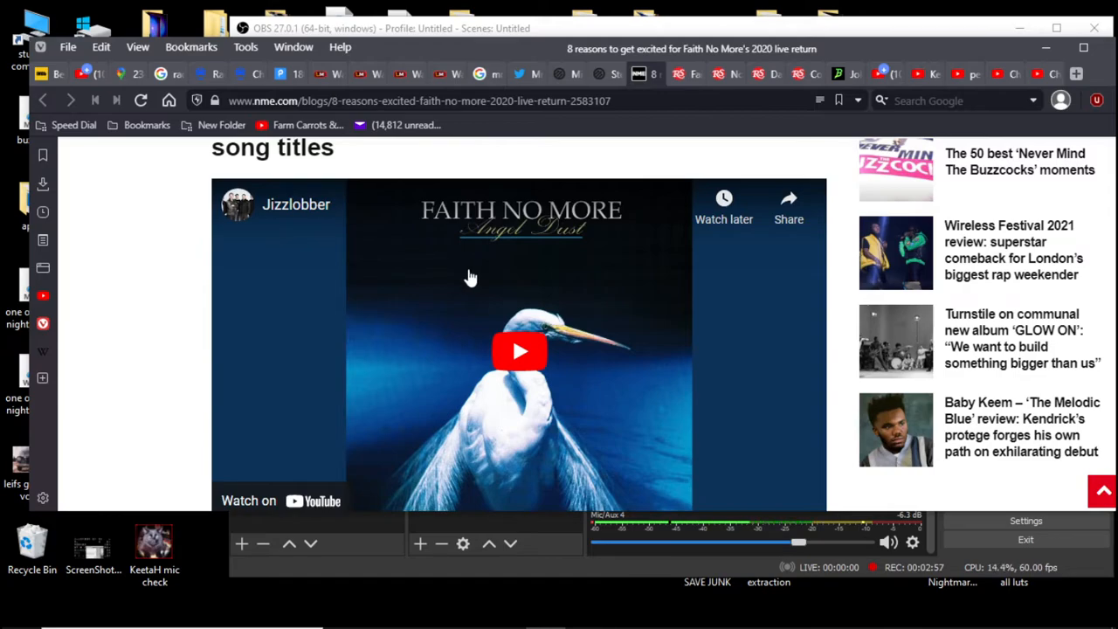
{"action": "mouse_move", "coordinate": [660, 272]}
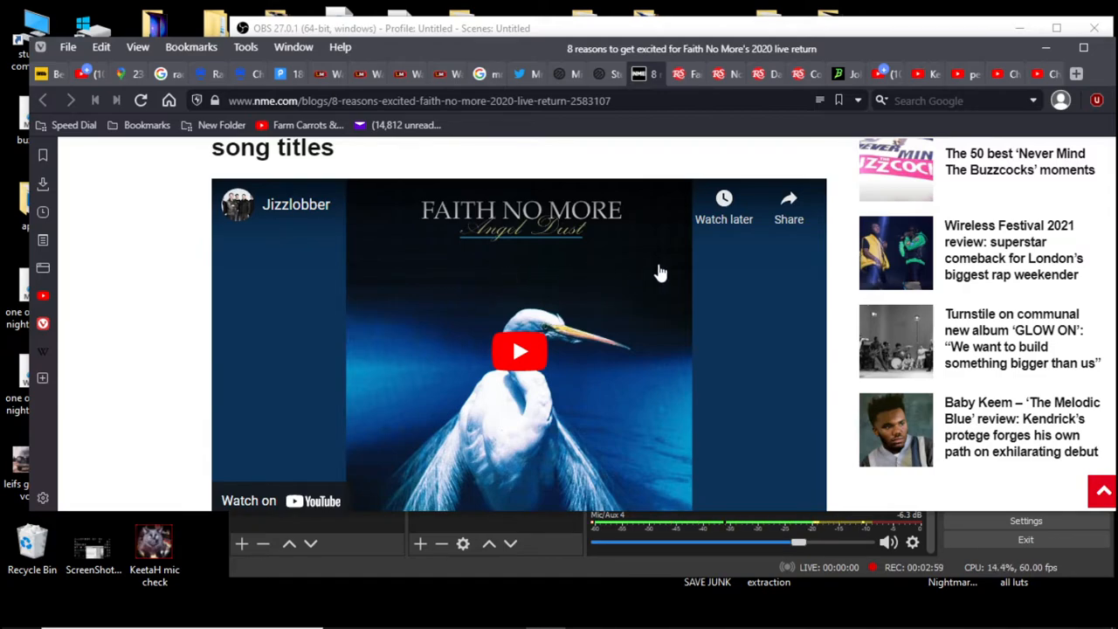
{"action": "mouse_move", "coordinate": [667, 269]}
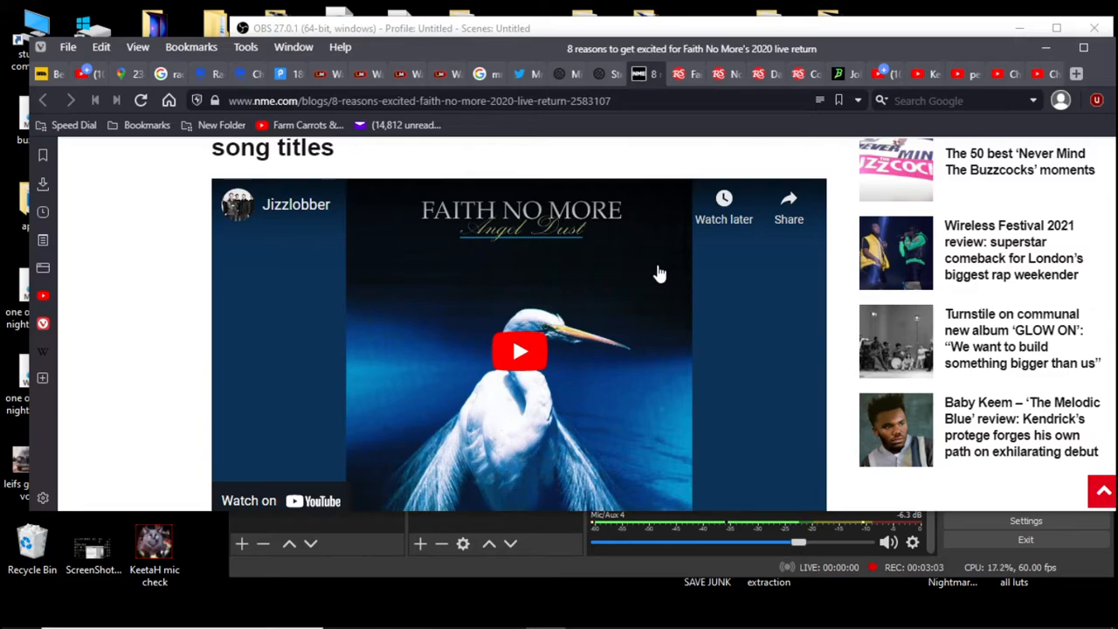
{"action": "scroll", "scroll_direction": "down", "scroll_amount": 3}
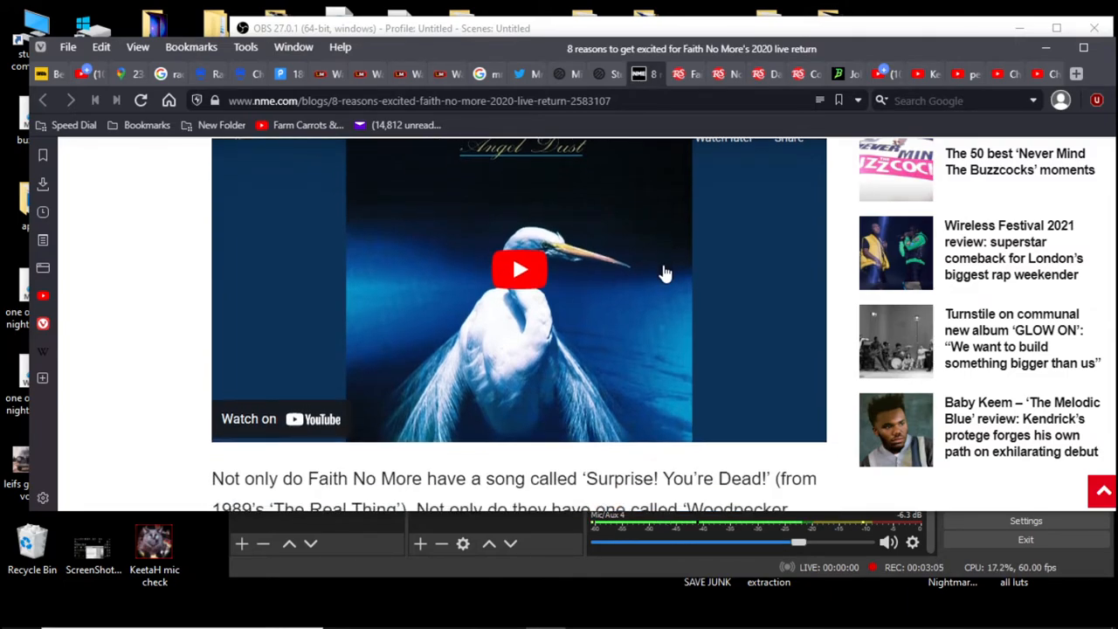
{"action": "scroll", "scroll_direction": "down", "scroll_amount": 3}
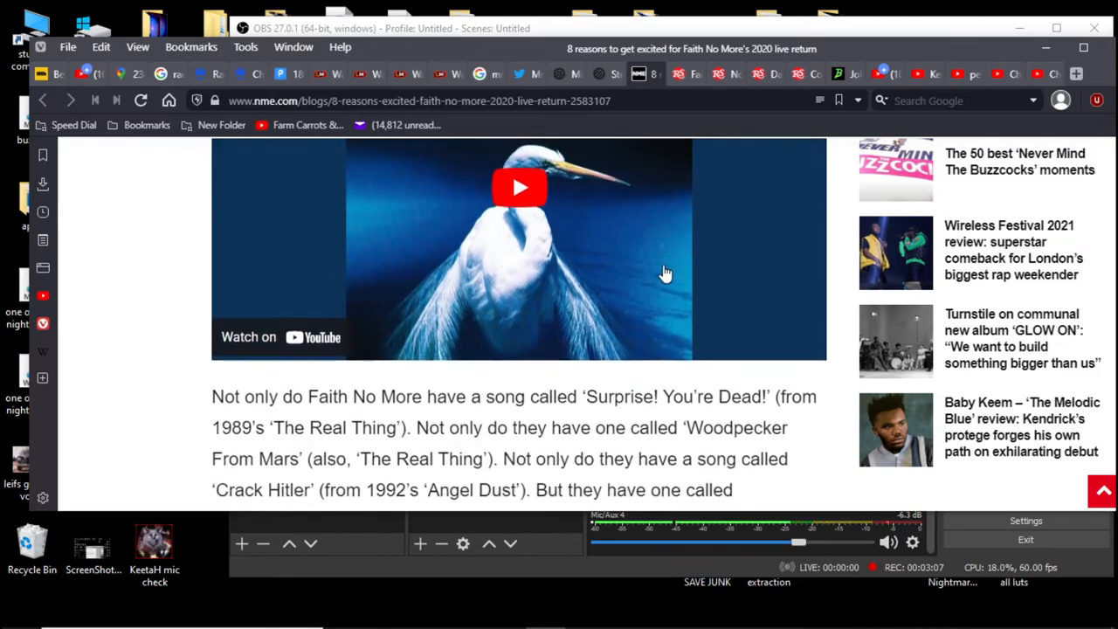
{"action": "scroll", "scroll_direction": "down", "scroll_amount": 3}
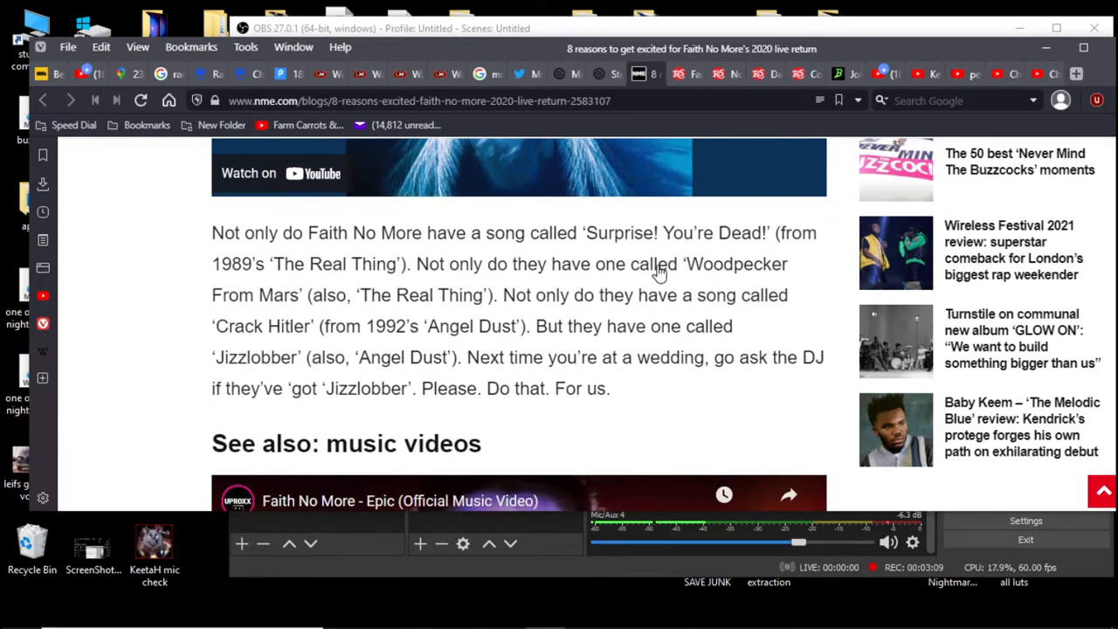
Continue past the pumpkin section to 'Alternative metal? They invented that shit'
{"action": "scroll", "scroll_direction": "down", "scroll_amount": 3}
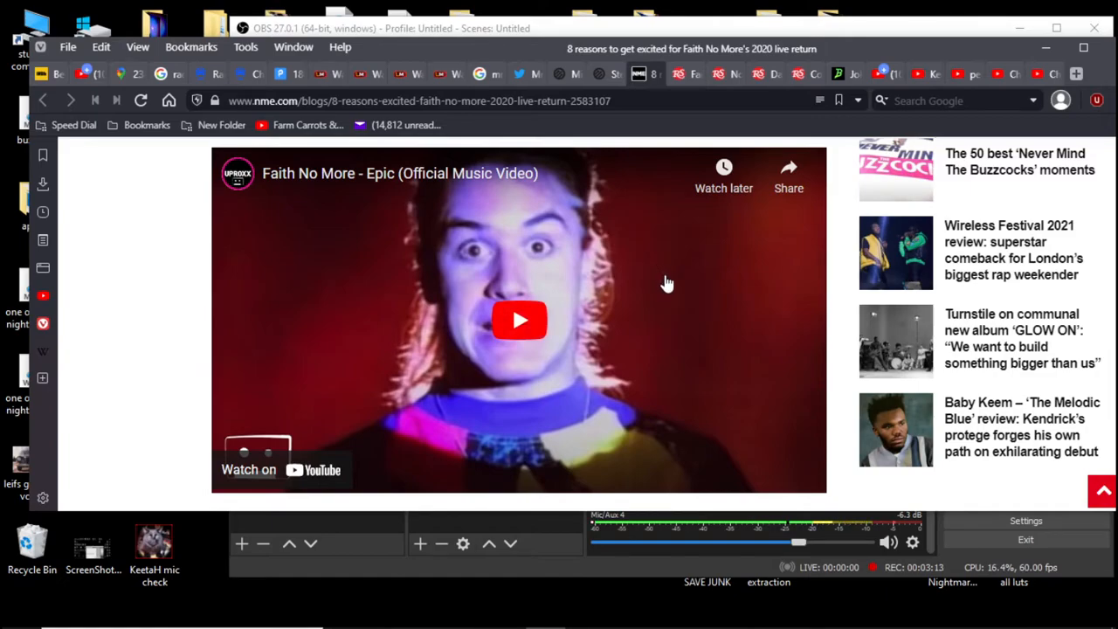
{"action": "scroll", "scroll_direction": "down", "scroll_amount": 3}
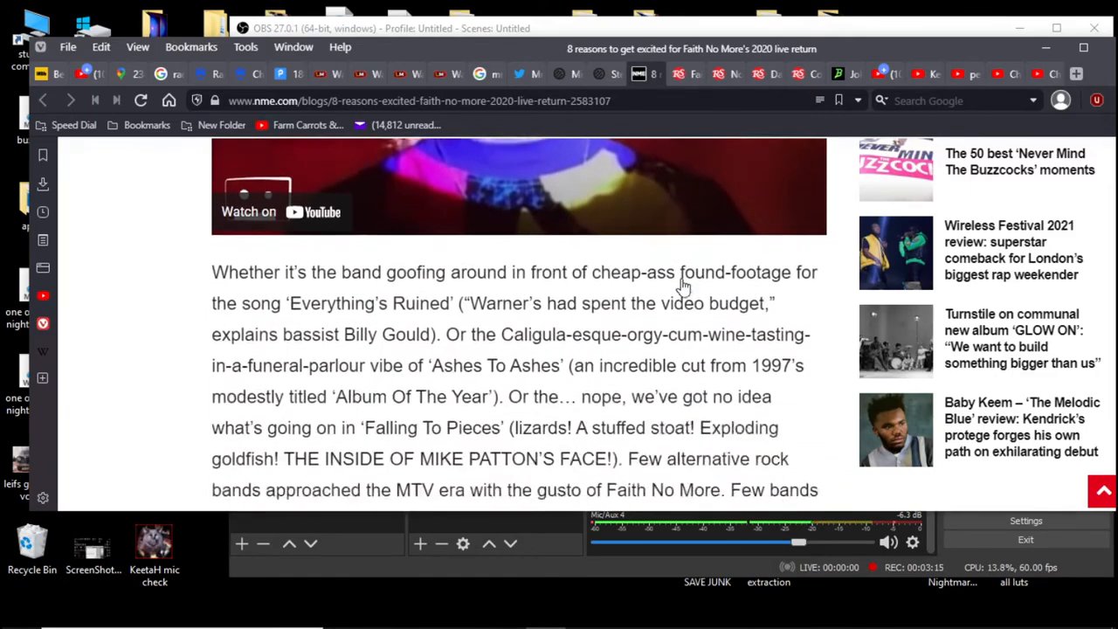
{"action": "scroll", "scroll_direction": "down", "scroll_amount": 3}
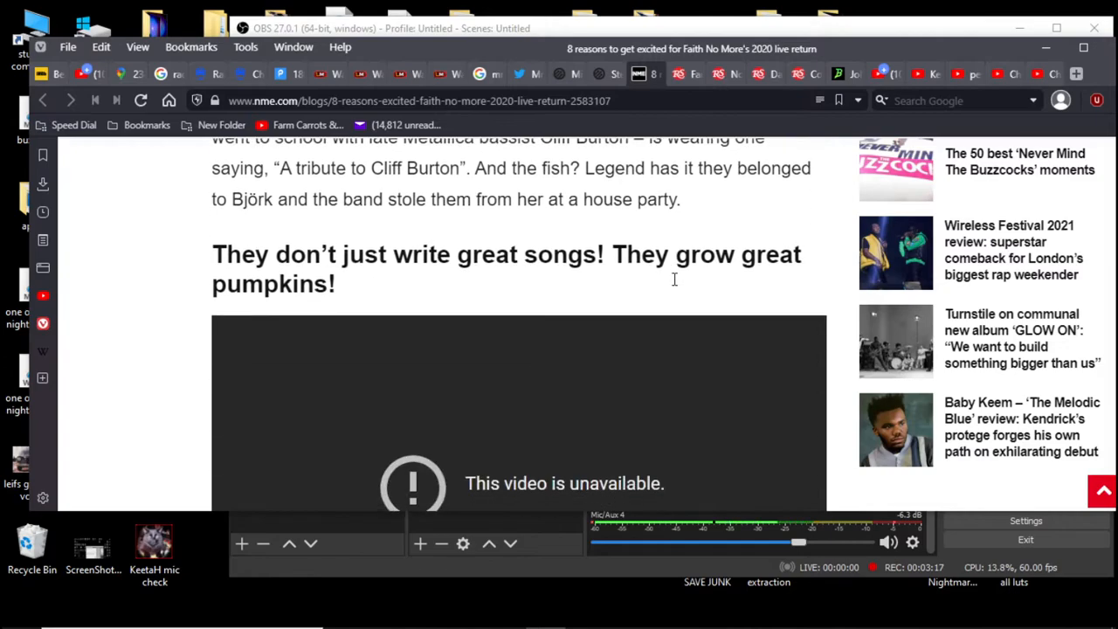
{"action": "scroll", "scroll_direction": "down", "scroll_amount": 3}
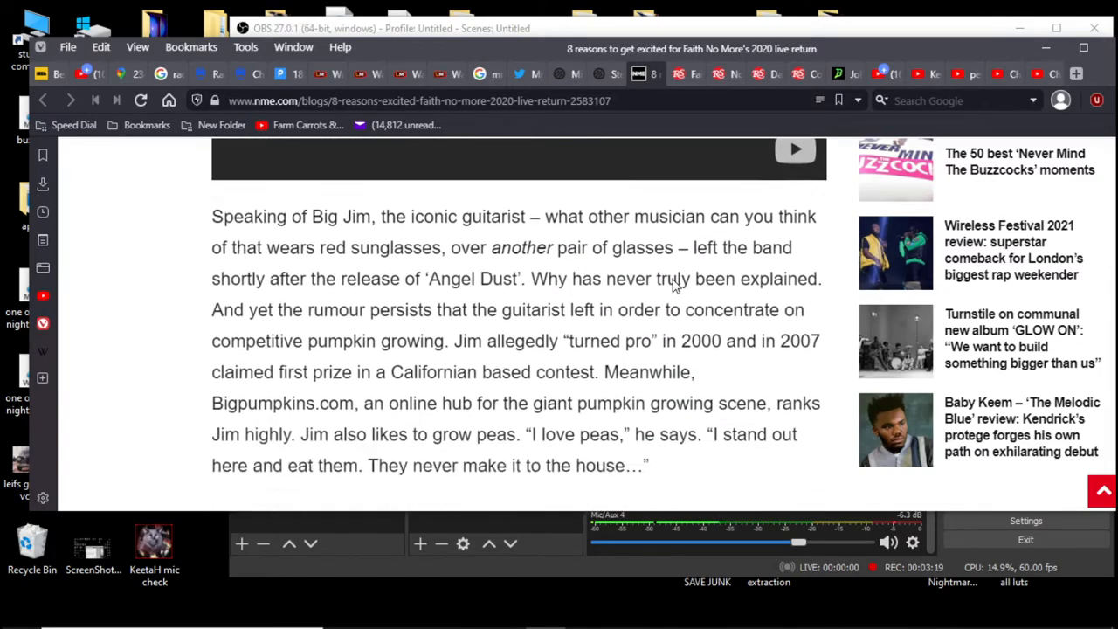
{"action": "left_click", "coordinate": [793, 148]}
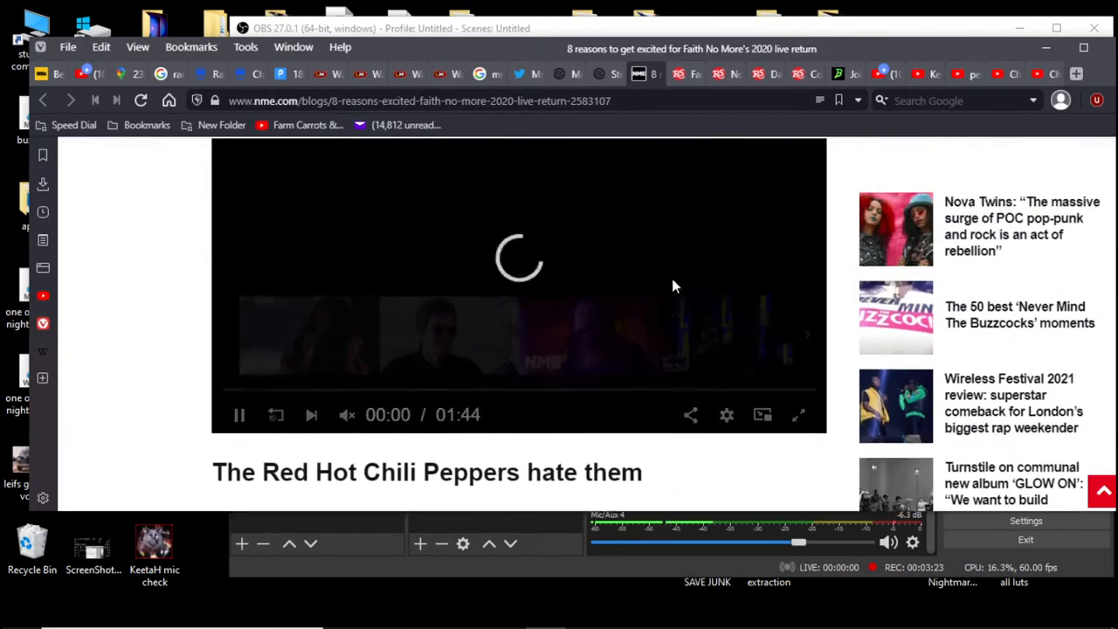
{"action": "scroll", "scroll_direction": "down", "scroll_amount": 3}
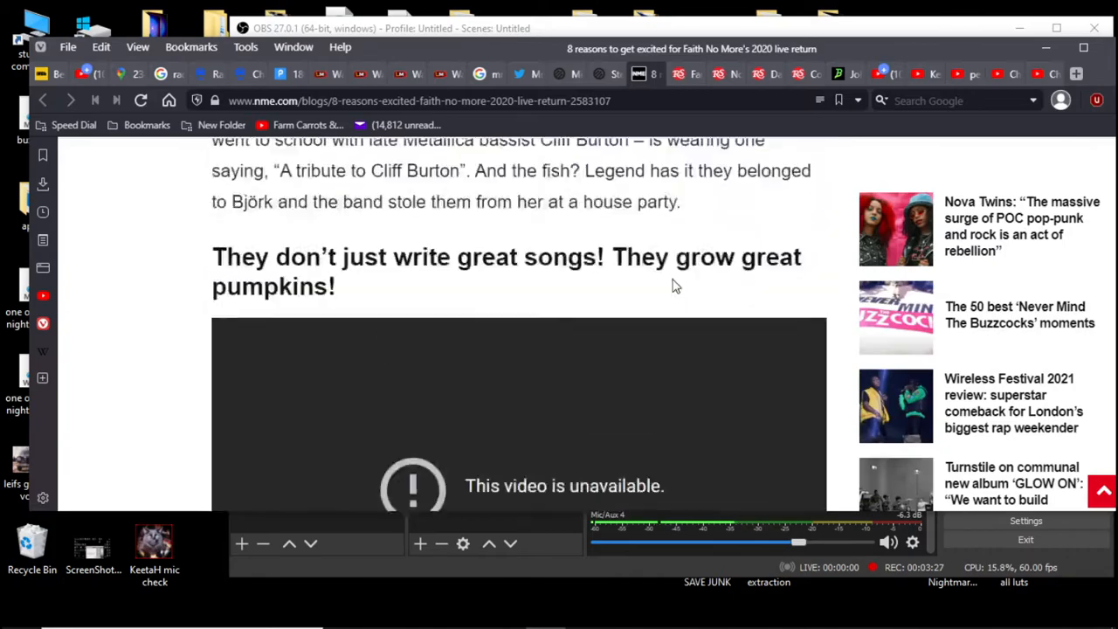
{"action": "scroll", "scroll_direction": "down", "scroll_amount": 3}
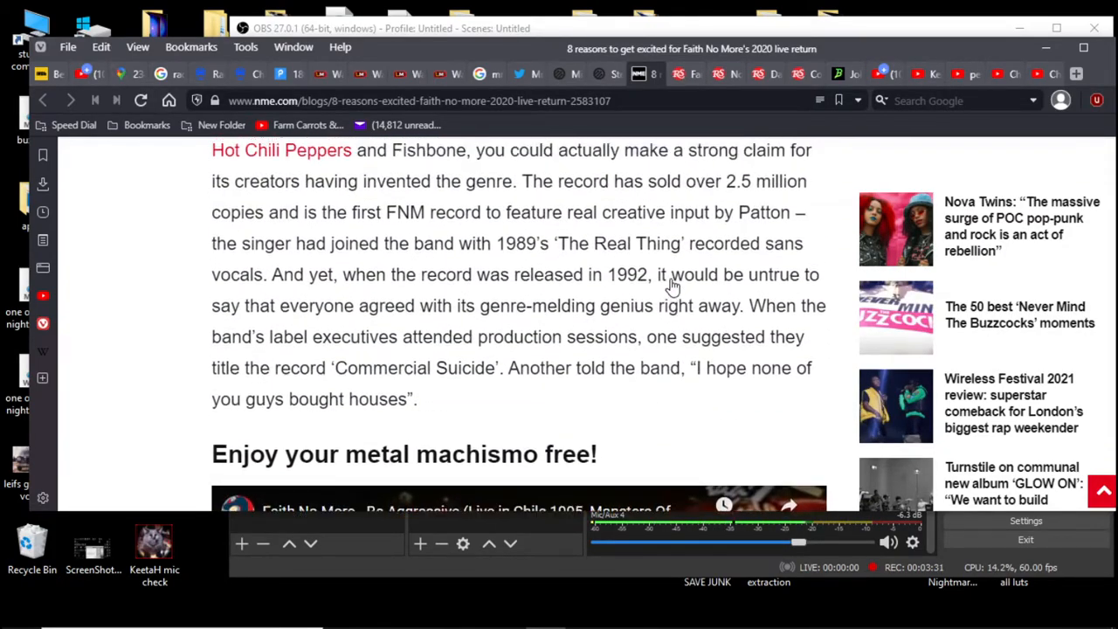
{"action": "scroll", "scroll_direction": "down", "scroll_amount": 3}
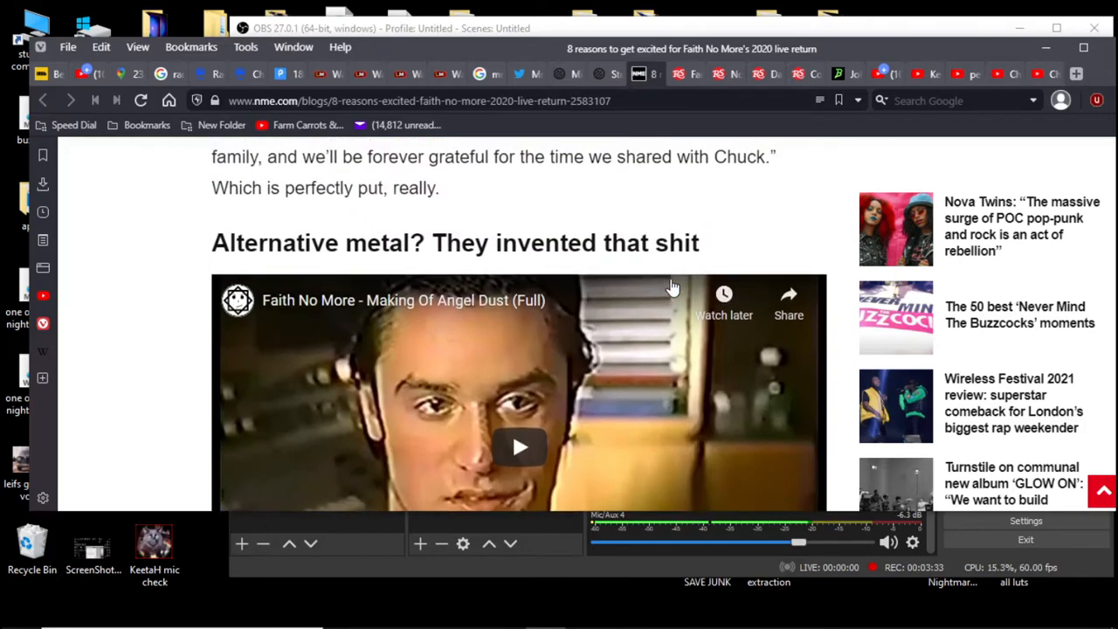
{"action": "scroll", "scroll_direction": "down", "scroll_amount": 3}
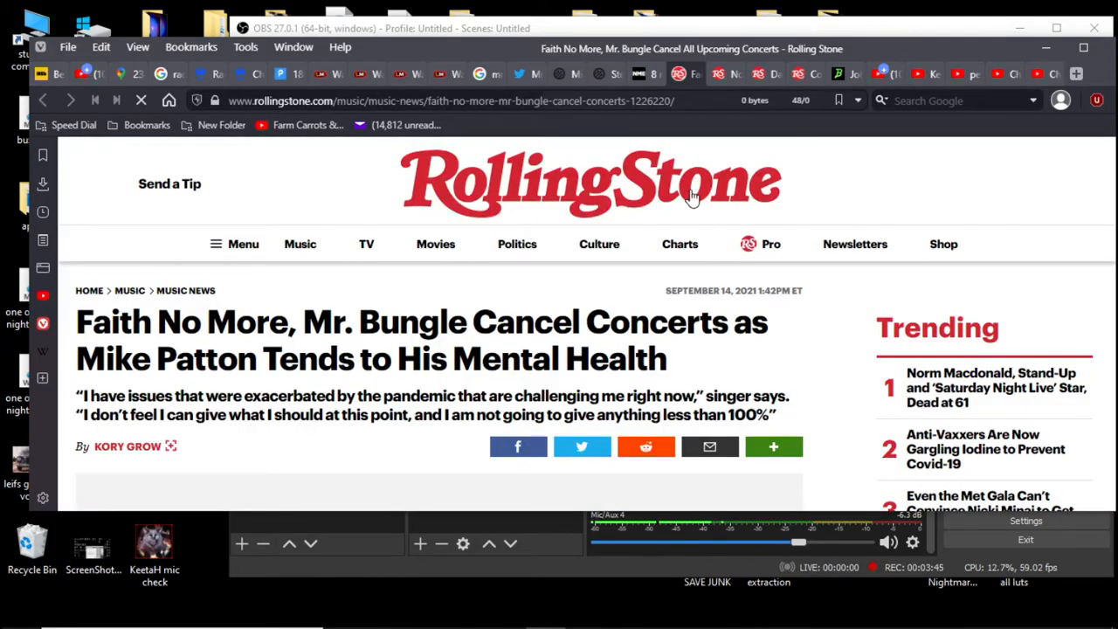
Read the Rolling Stone report through Patton's statement and the band's support message
{"action": "scroll", "scroll_direction": "down", "scroll_amount": 3}
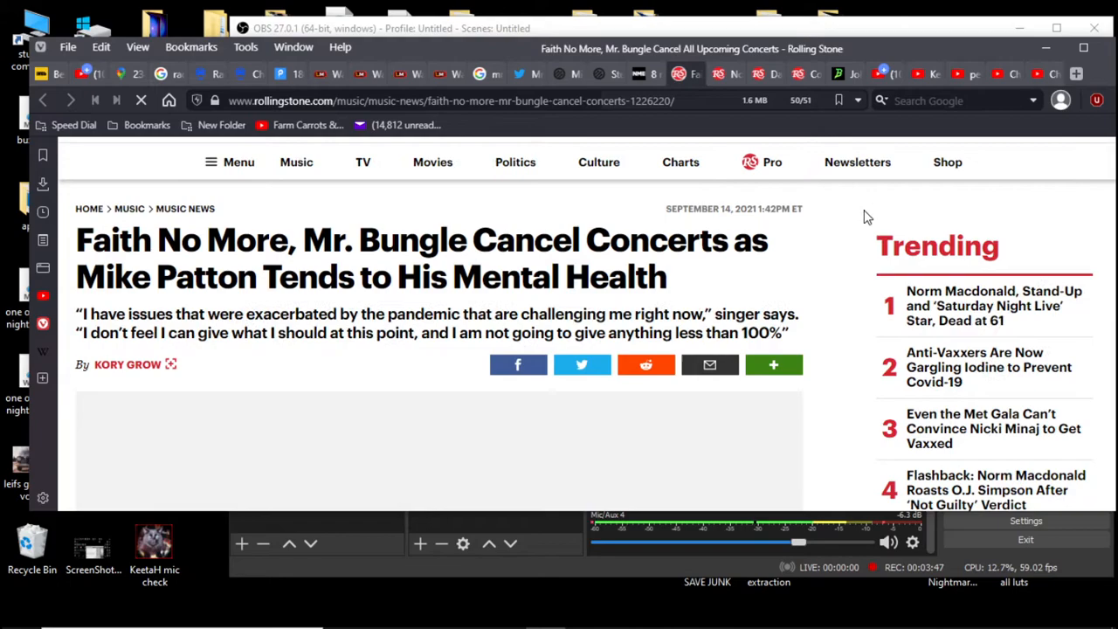
{"action": "mouse_move", "coordinate": [819, 221]}
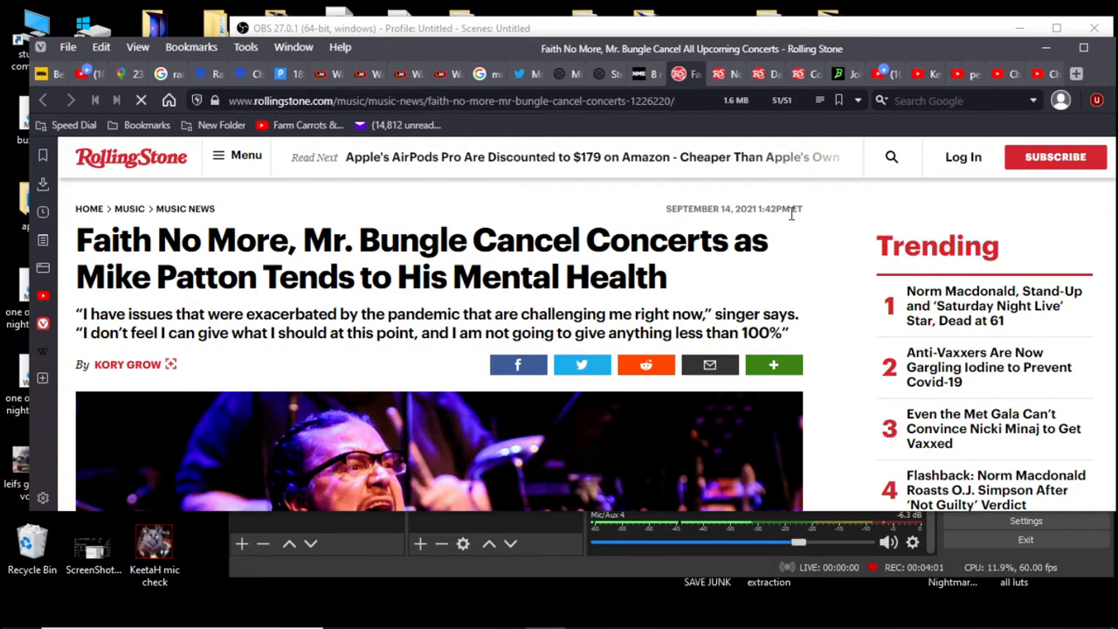
{"action": "scroll", "scroll_direction": "down", "scroll_amount": 3}
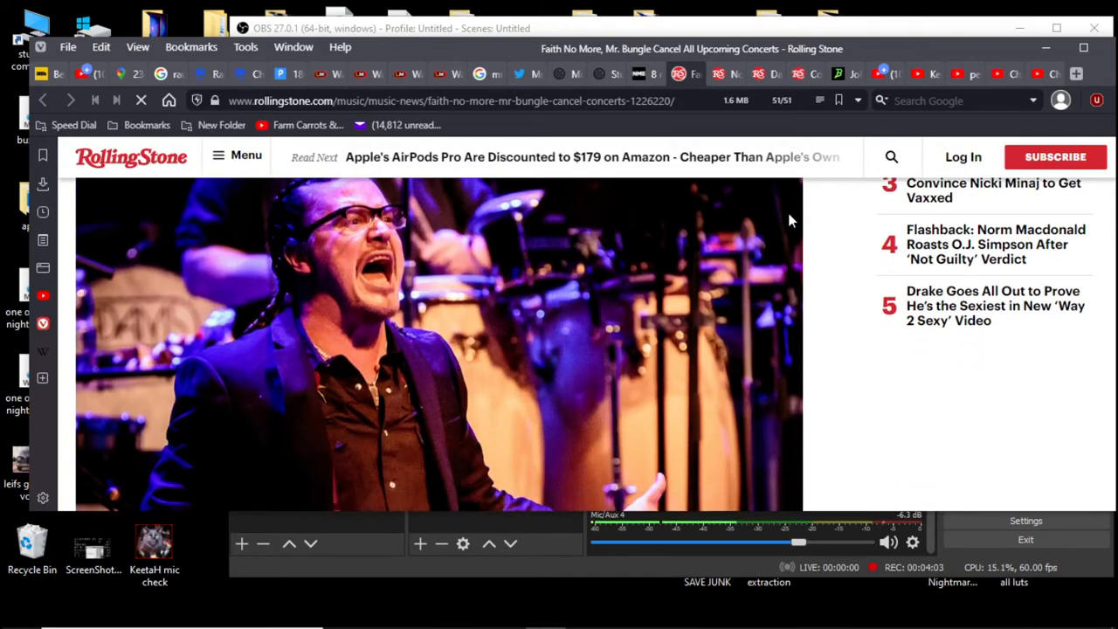
{"action": "scroll", "scroll_direction": "down", "scroll_amount": 3}
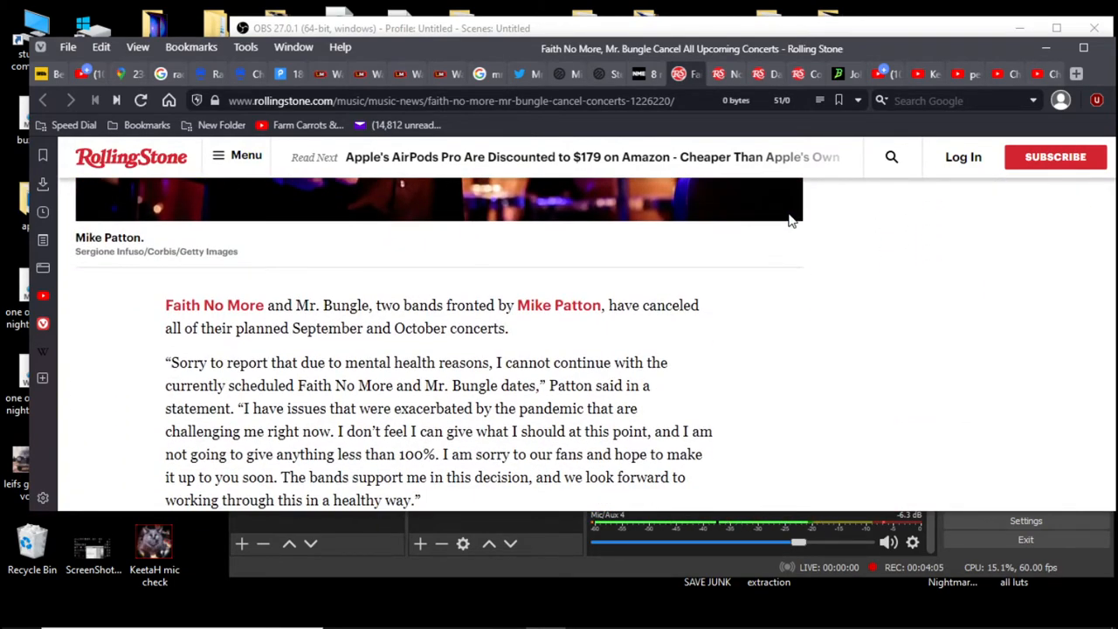
{"action": "scroll", "scroll_direction": "down", "scroll_amount": 3}
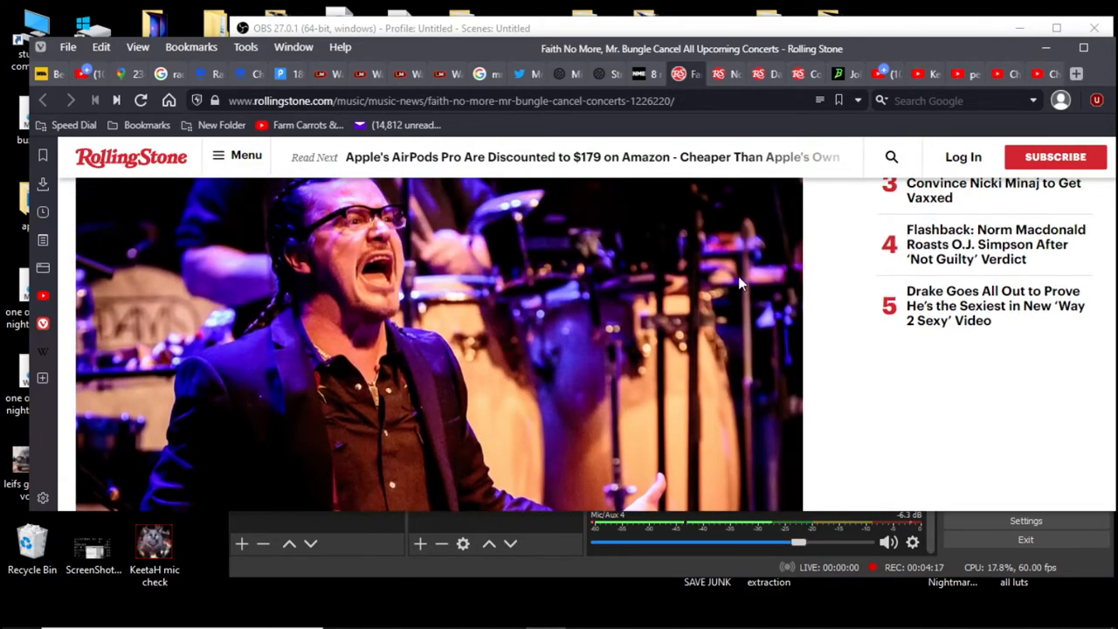
{"action": "mouse_move", "coordinate": [510, 326]}
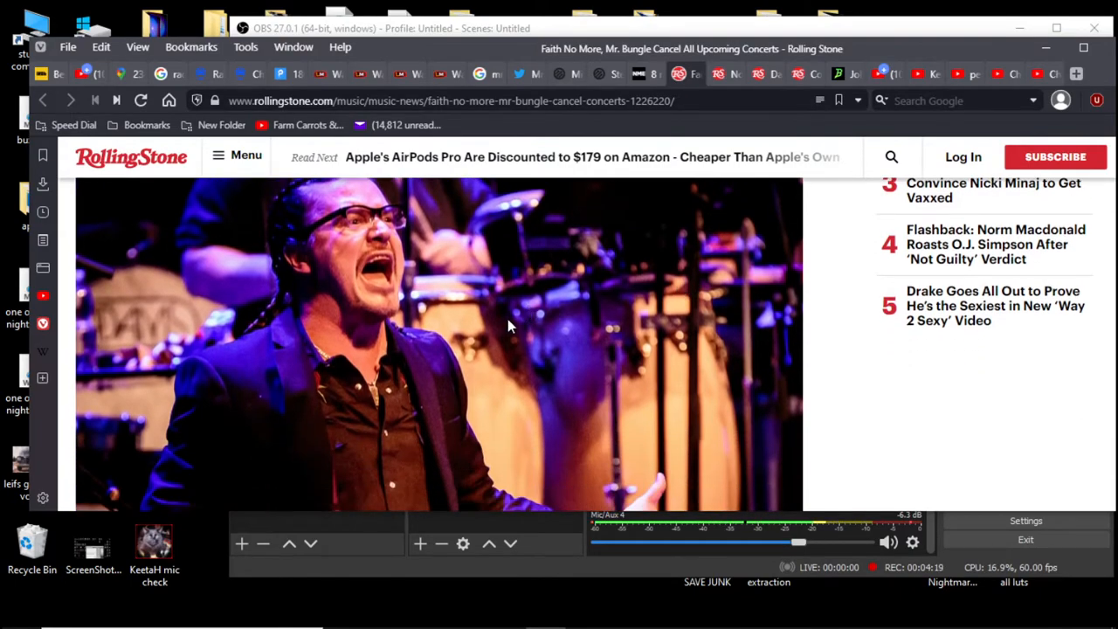
{"action": "scroll", "scroll_direction": "down", "scroll_amount": 3}
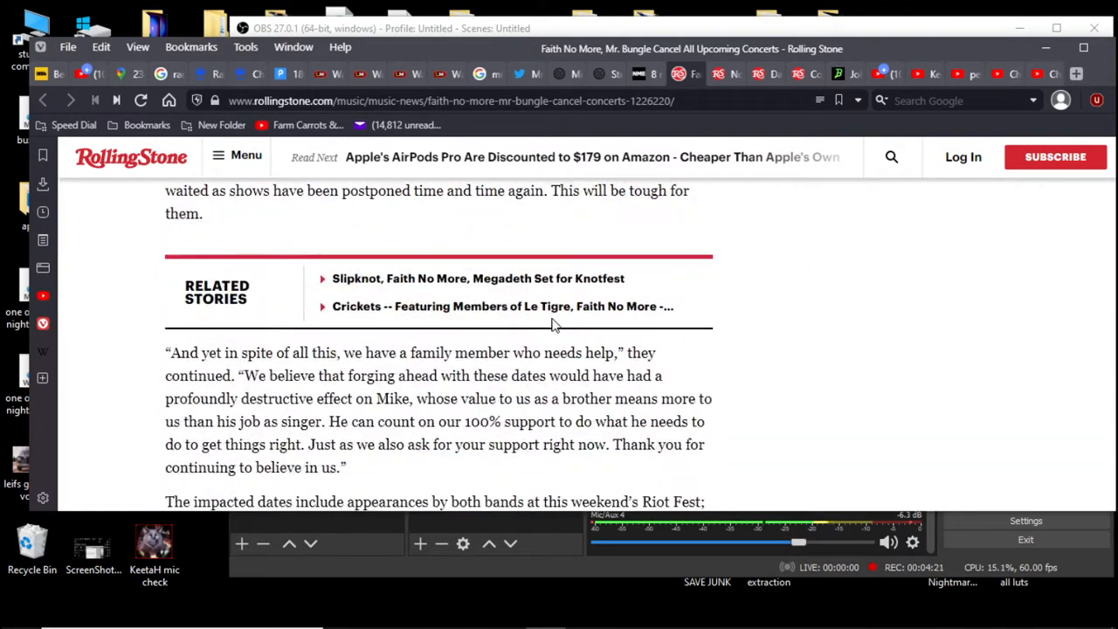
{"action": "scroll", "scroll_direction": "down", "scroll_amount": 3}
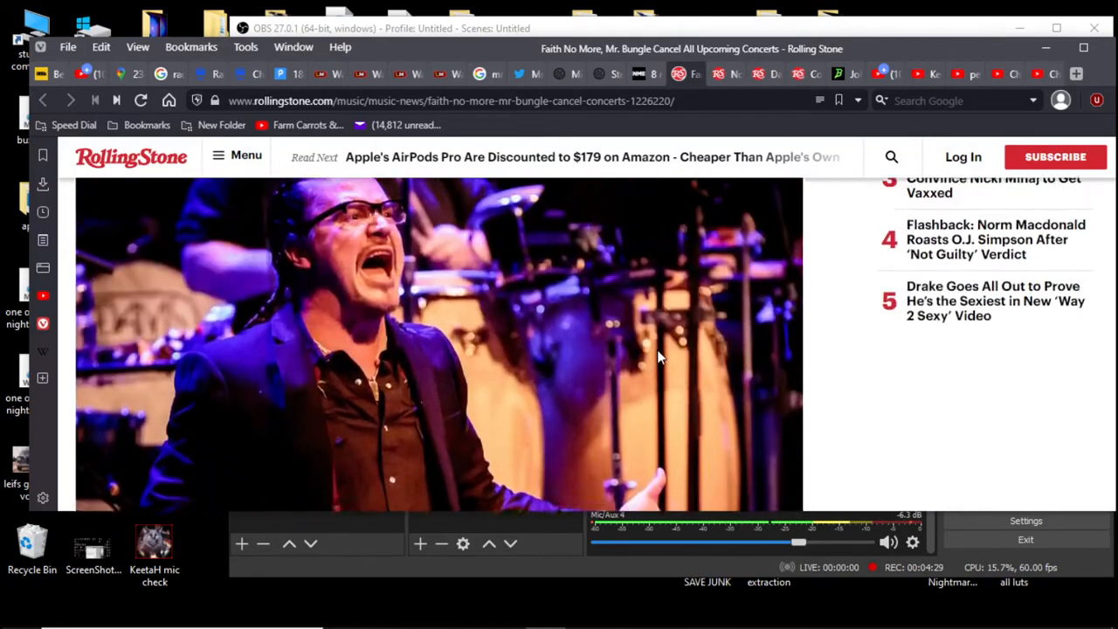
{"action": "scroll", "scroll_direction": "down", "scroll_amount": 3}
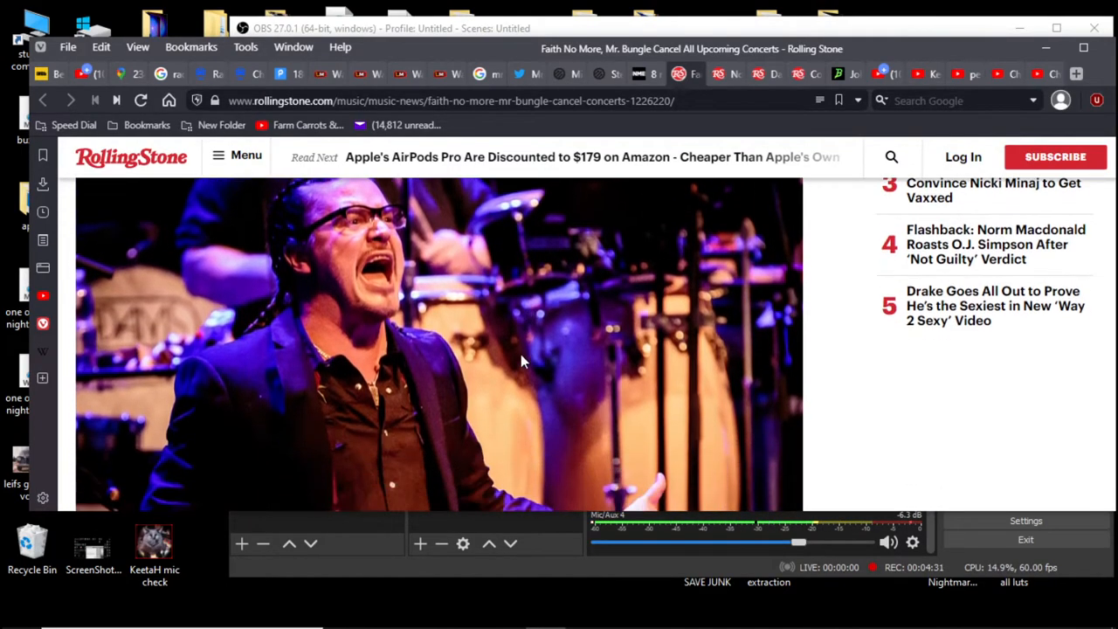
{"action": "mouse_move", "coordinate": [719, 73]}
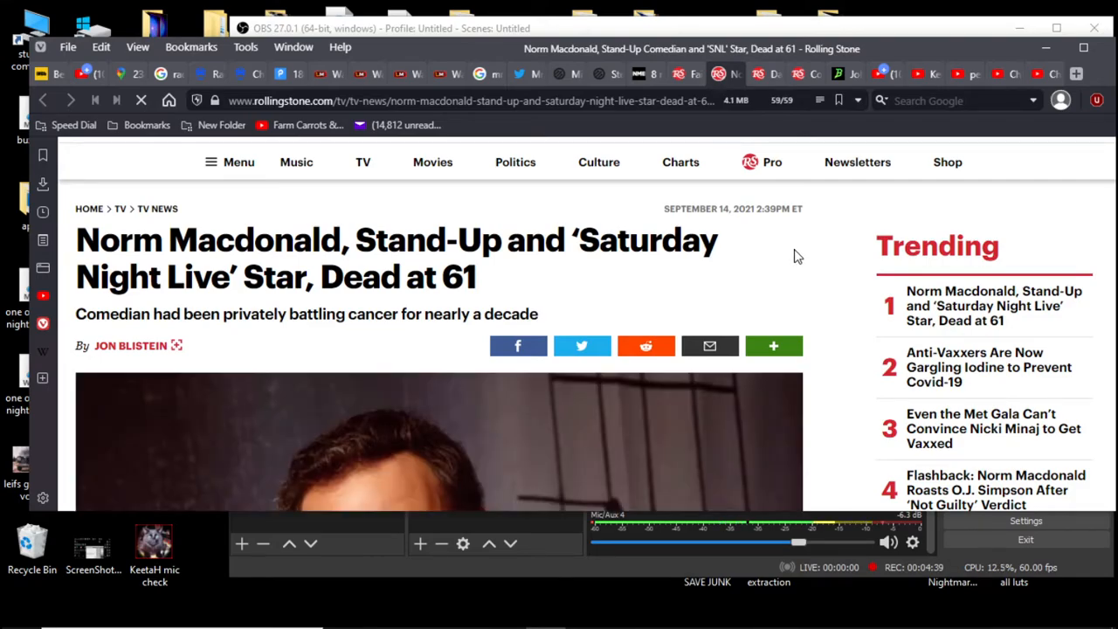
{"action": "mouse_move", "coordinate": [812, 257]}
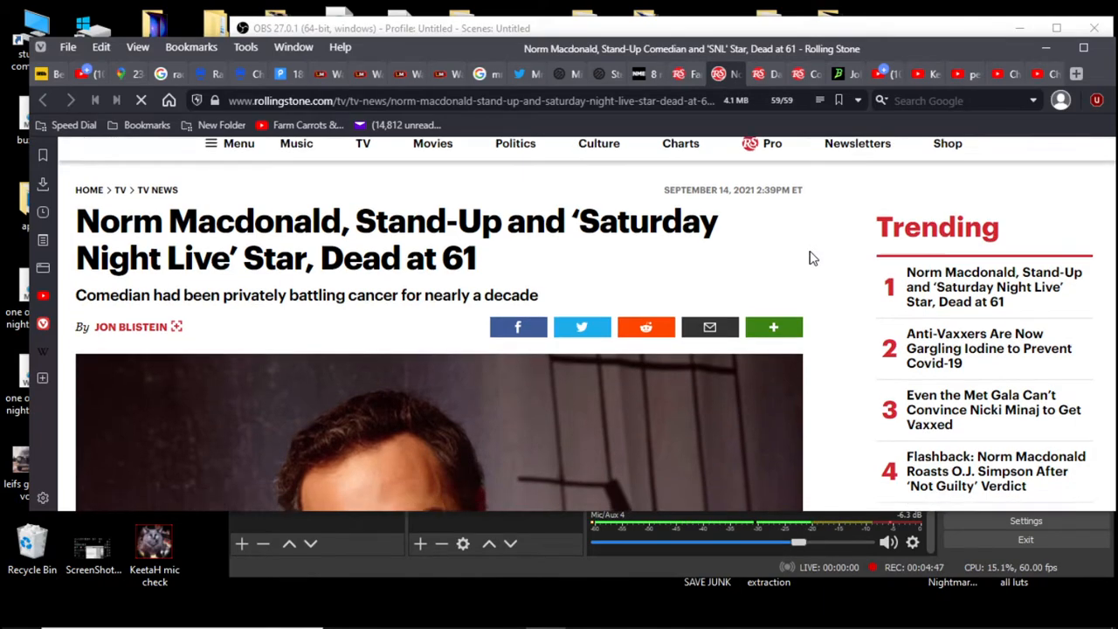
Scroll the Norm Macdonald Rolling Stone article and maximize the Opera window to fill the screen
{"action": "scroll", "scroll_direction": "down", "scroll_amount": 3}
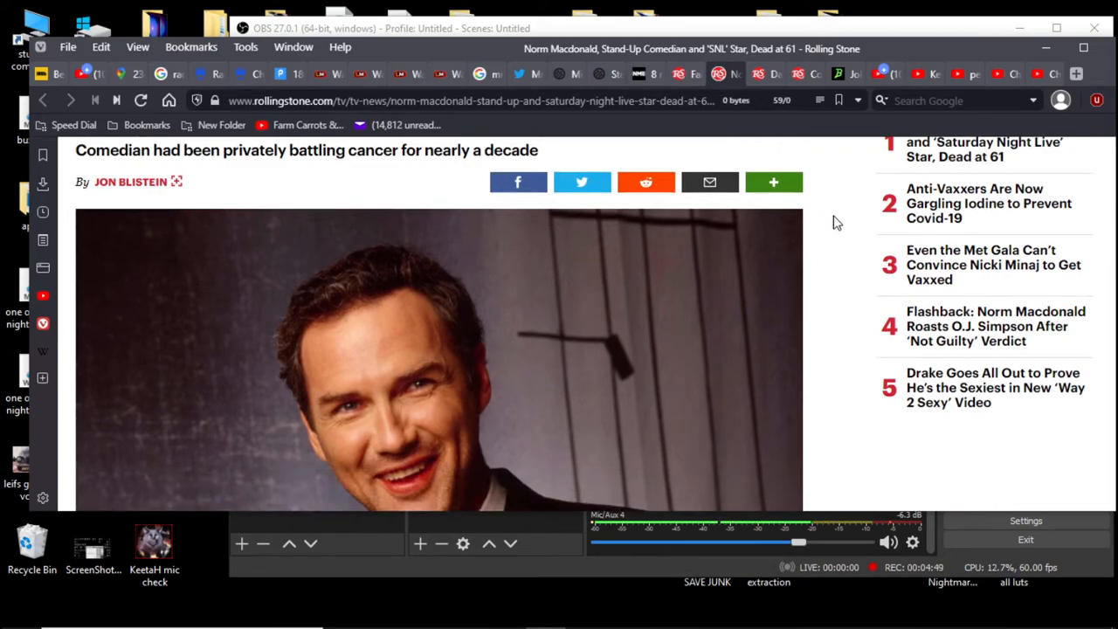
{"action": "scroll", "scroll_direction": "down", "scroll_amount": 3}
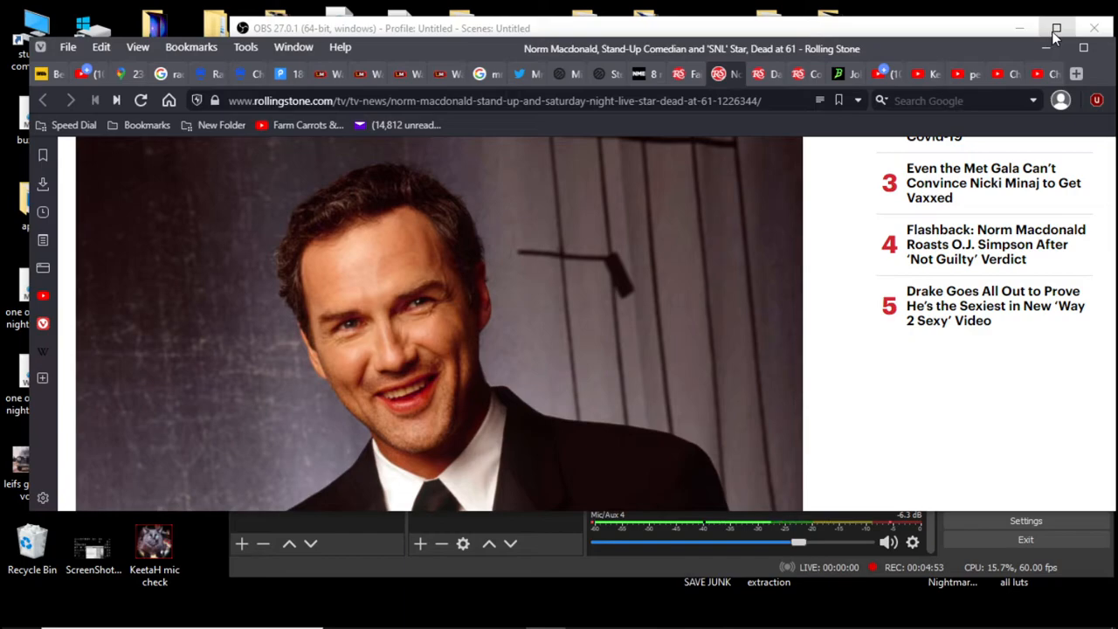
{"action": "left_click", "coordinate": [1054, 28]}
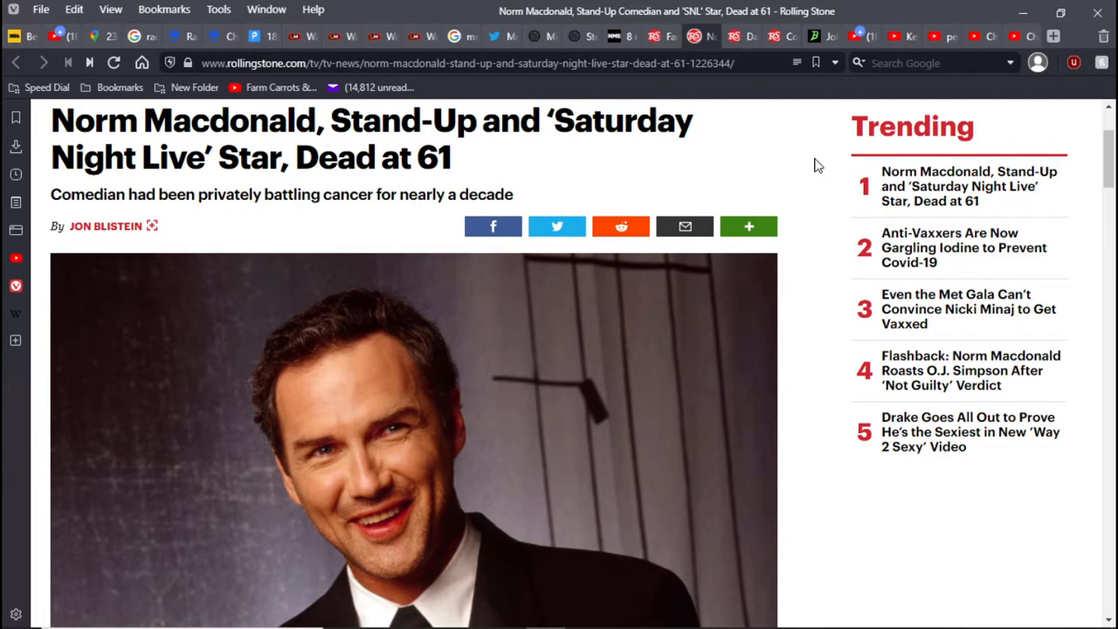
{"action": "scroll", "scroll_direction": "down", "scroll_amount": 3}
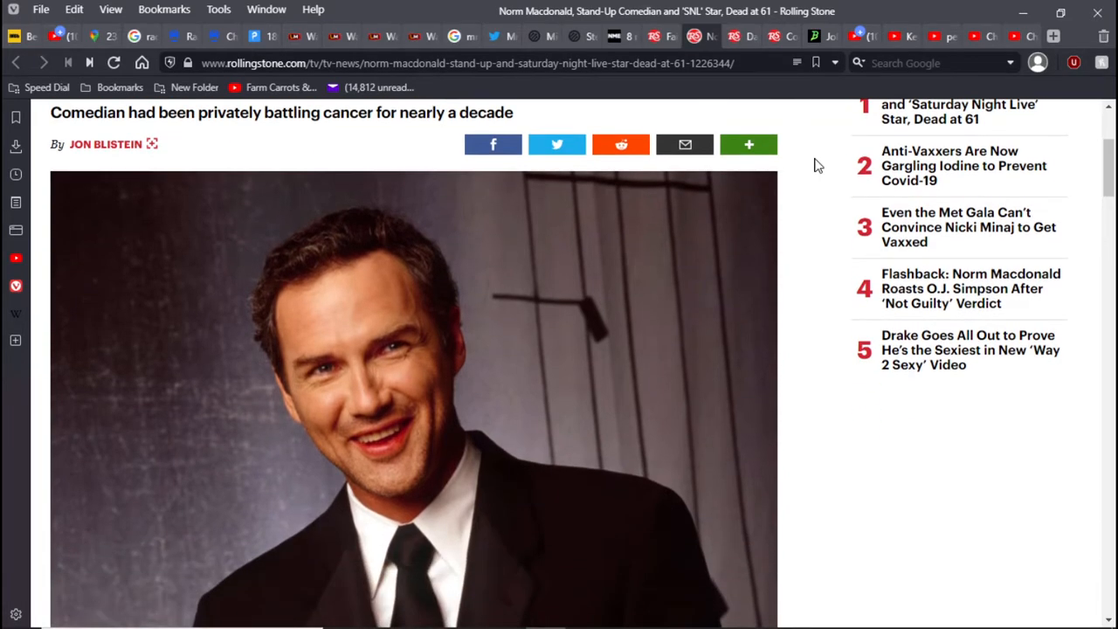
{"action": "scroll", "scroll_direction": "down", "scroll_amount": 3}
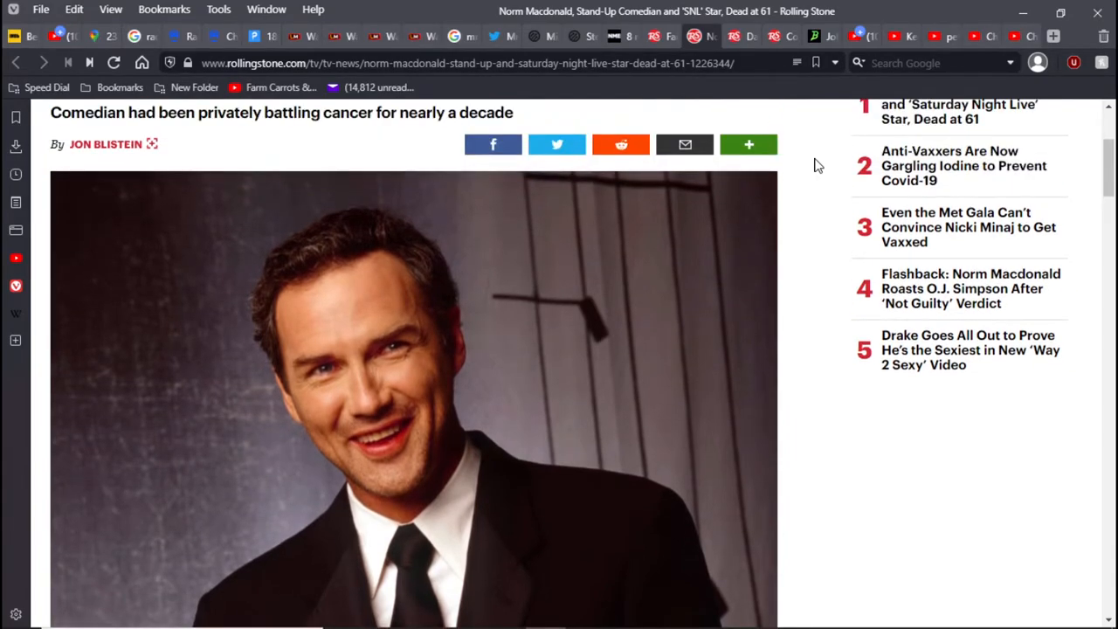
{"action": "scroll", "scroll_direction": "down", "scroll_amount": 3}
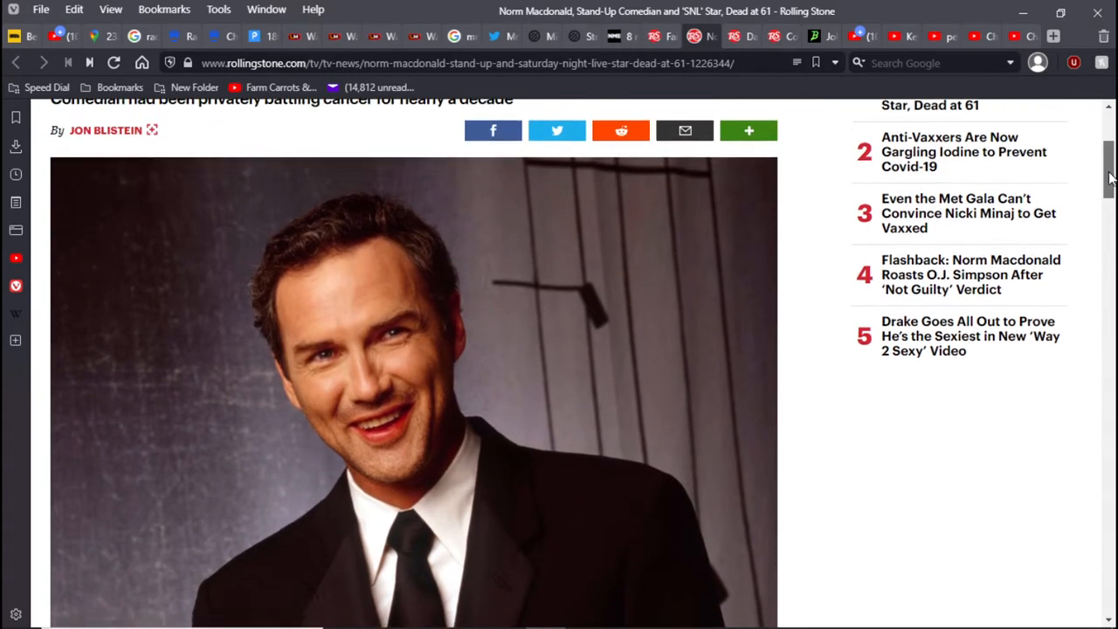
{"action": "scroll", "scroll_direction": "down", "scroll_amount": 3}
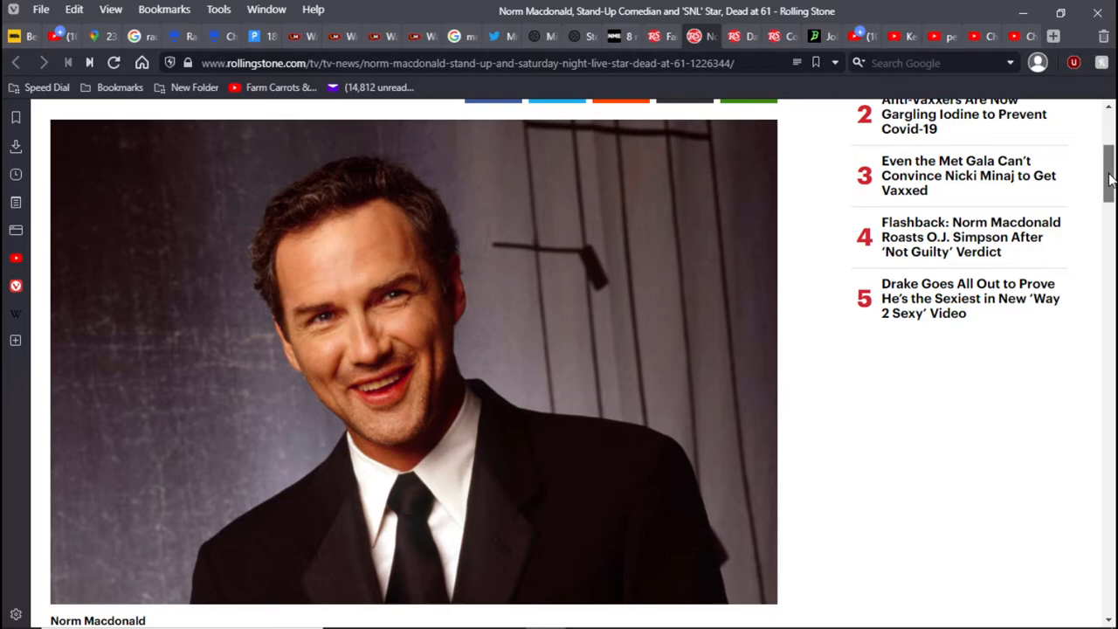
{"action": "scroll", "scroll_direction": "down", "scroll_amount": 3}
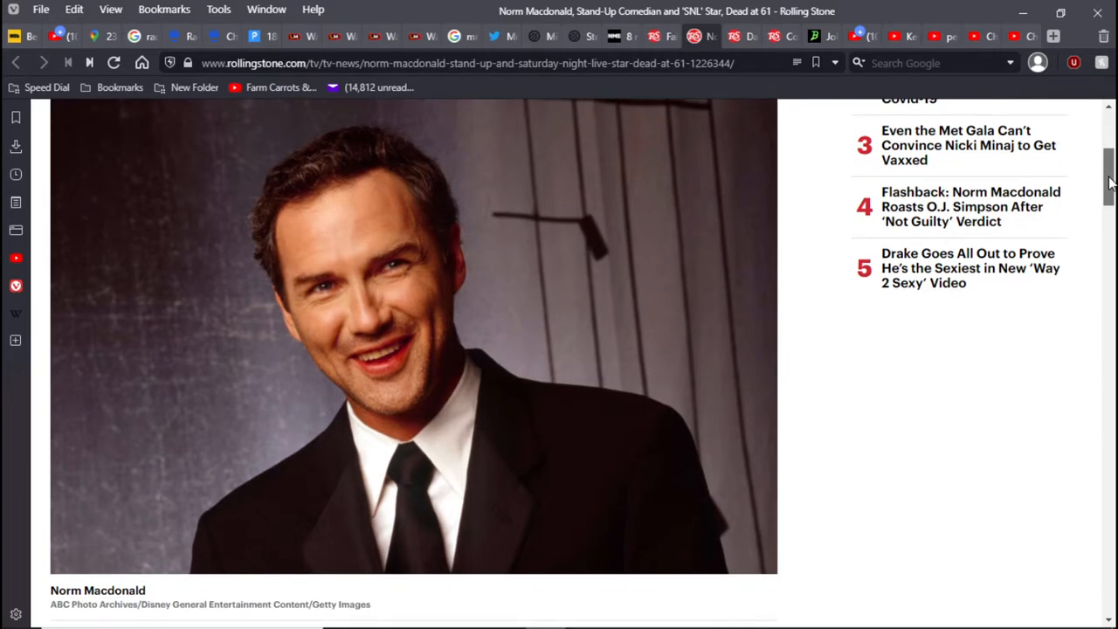
{"action": "scroll", "scroll_direction": "down", "scroll_amount": 3}
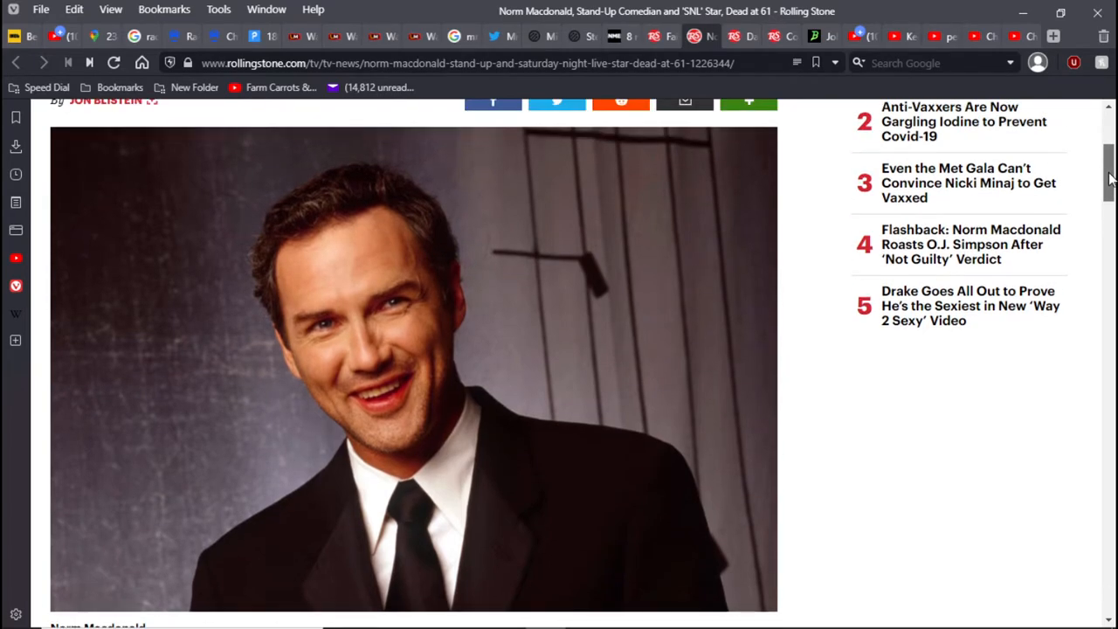
{"action": "scroll", "scroll_direction": "down", "scroll_amount": 3}
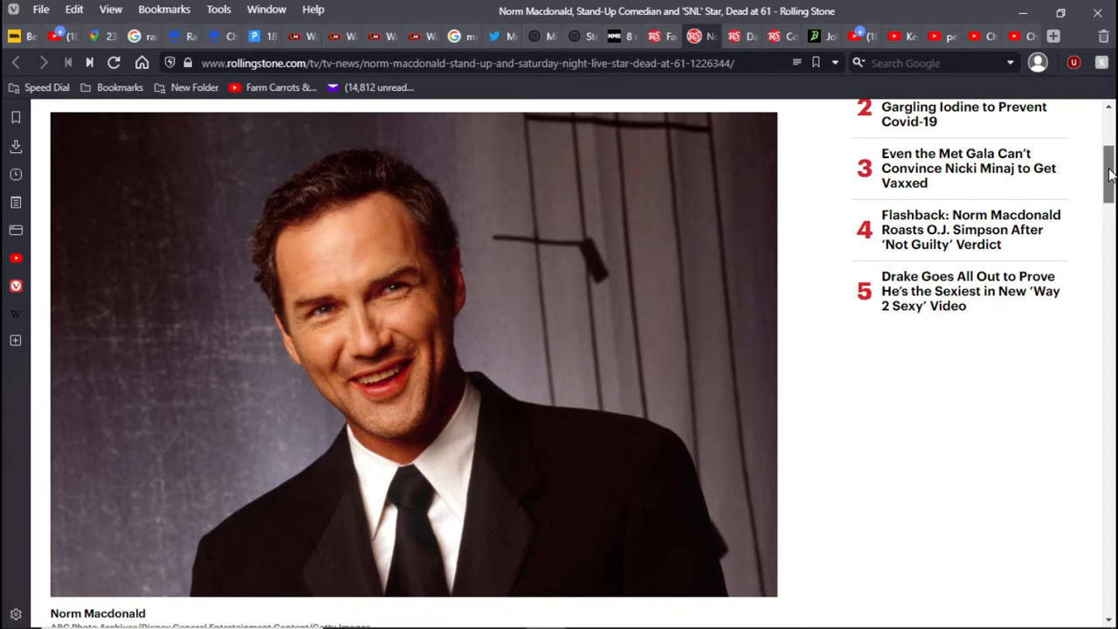
{"action": "scroll", "scroll_direction": "down", "scroll_amount": 3}
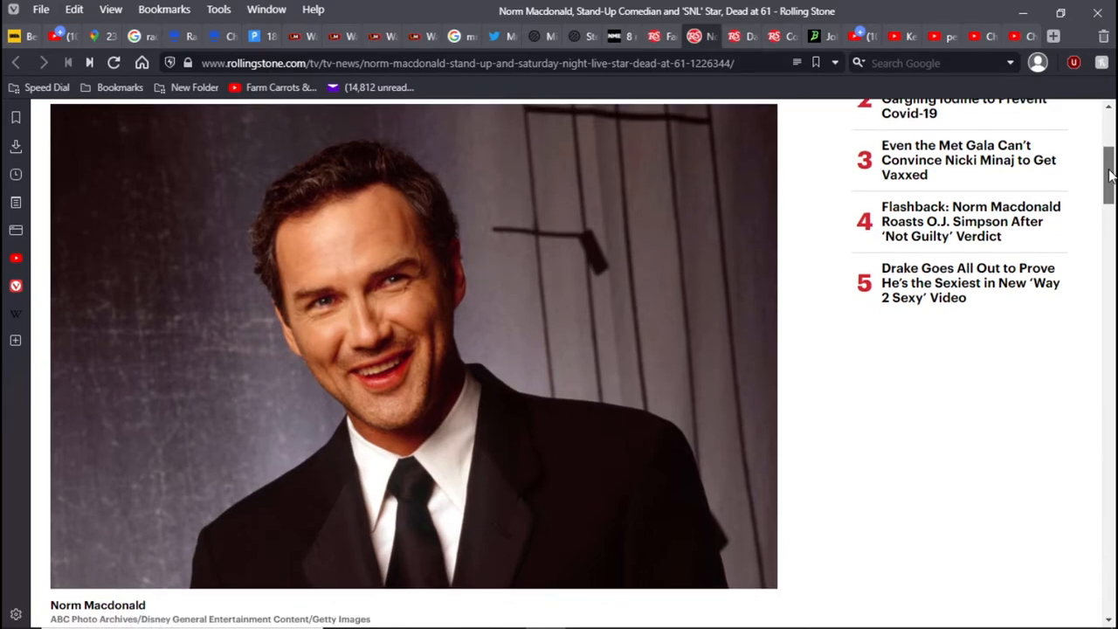
{"action": "mouse_move", "coordinate": [737, 35]}
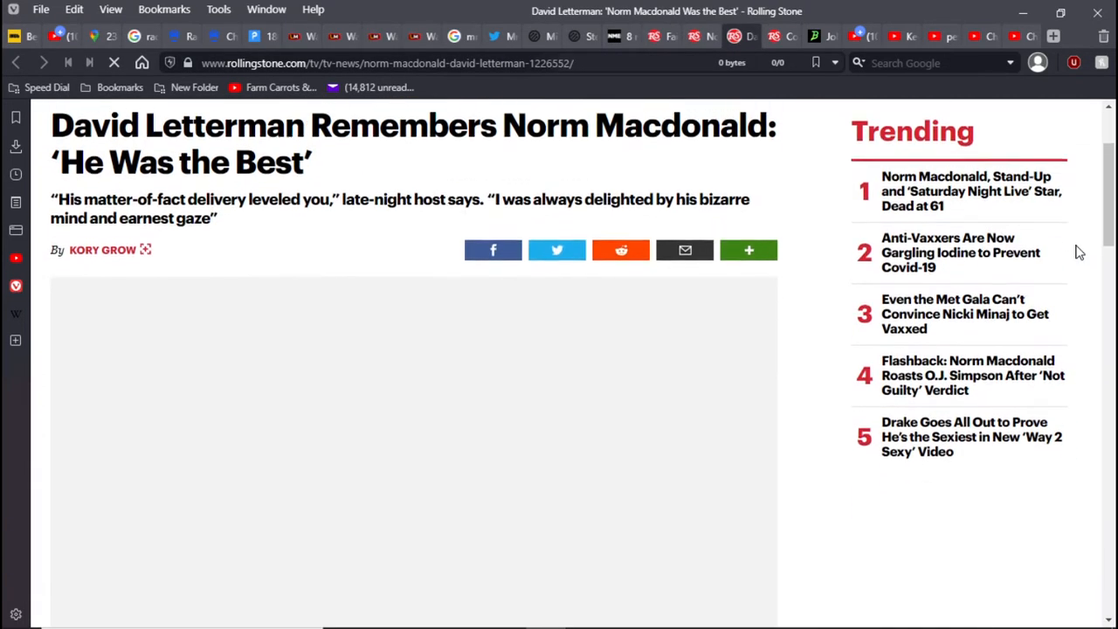
Read the David Letterman tribute to Norm Macdonald past its photos into the opening paragraphs
{"action": "scroll", "scroll_direction": "down", "scroll_amount": 3}
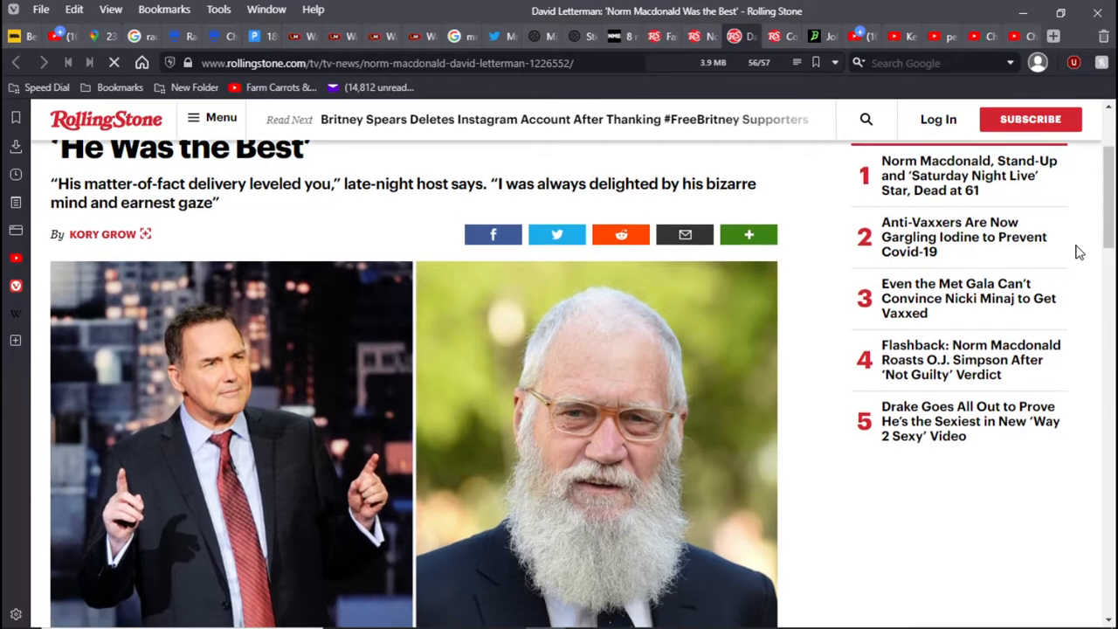
{"action": "scroll", "scroll_direction": "down", "scroll_amount": 3}
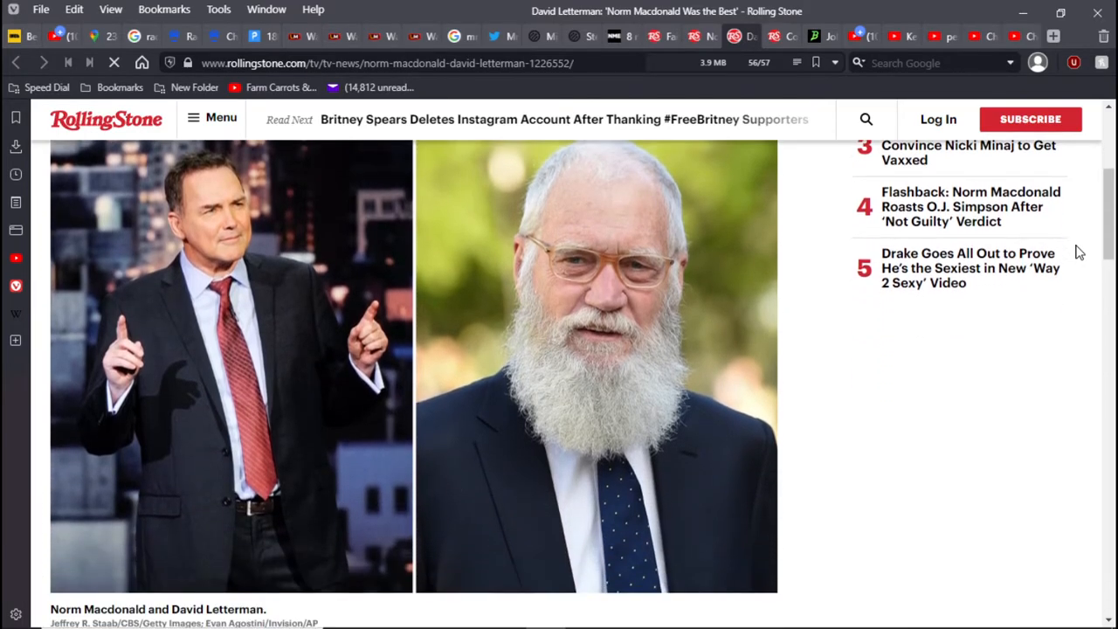
{"action": "scroll", "scroll_direction": "down", "scroll_amount": 3}
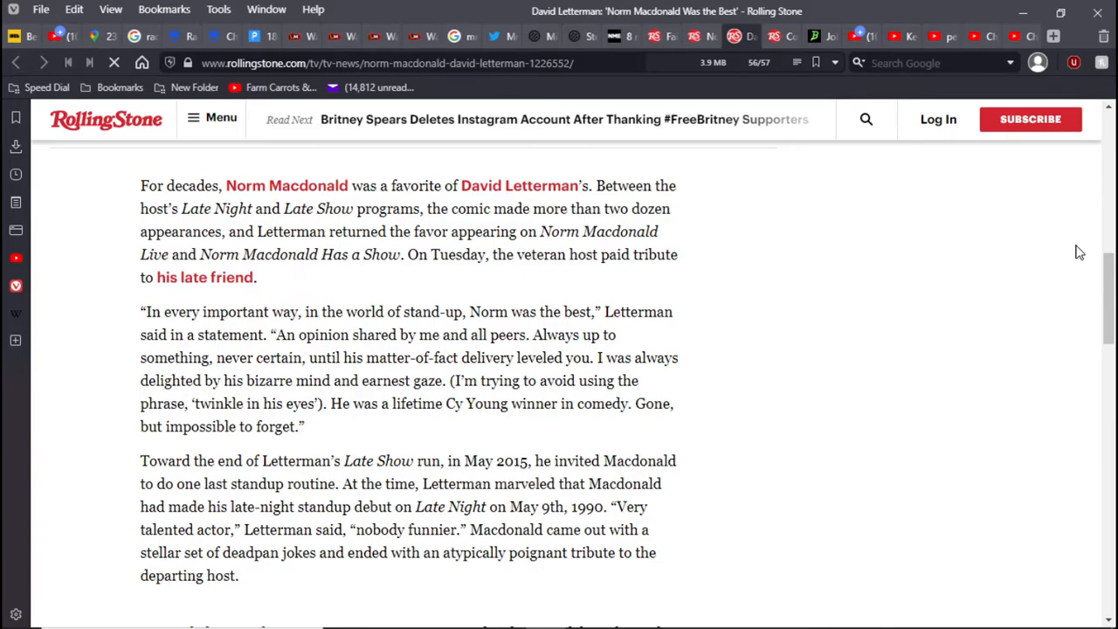
{"action": "scroll", "scroll_direction": "down", "scroll_amount": 3}
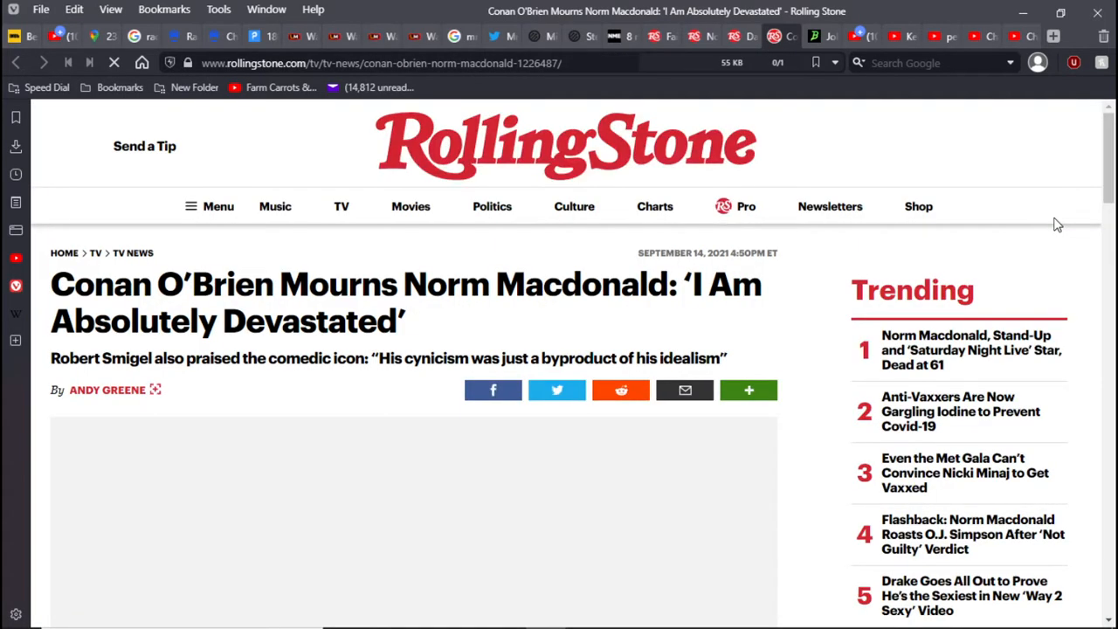
Scroll the Conan O'Brien tribute to its 2009 photo of Norm Macdonald and Conan with caption
{"action": "scroll", "scroll_direction": "down", "scroll_amount": 3}
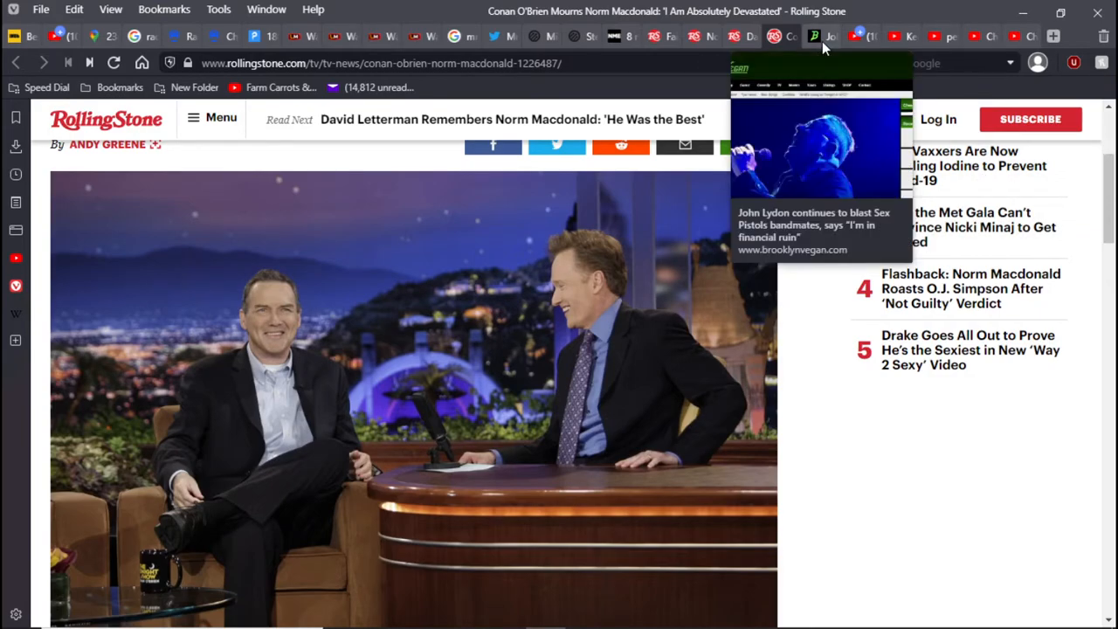
{"action": "mouse_move", "coordinate": [882, 201]}
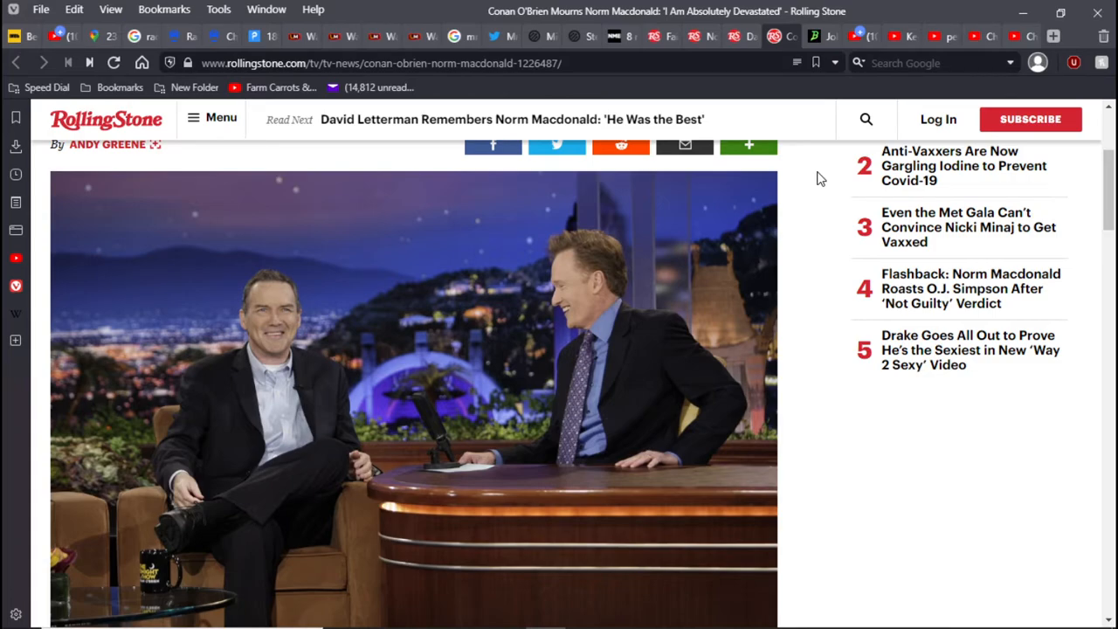
{"action": "mouse_move", "coordinate": [318, 386]}
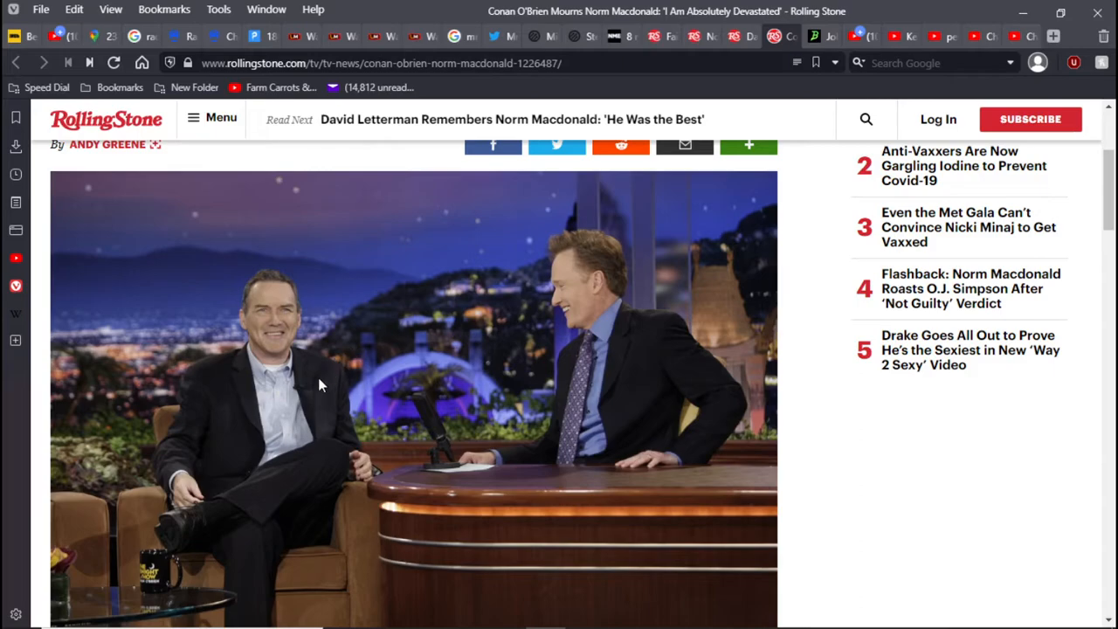
{"action": "mouse_move", "coordinate": [226, 381]}
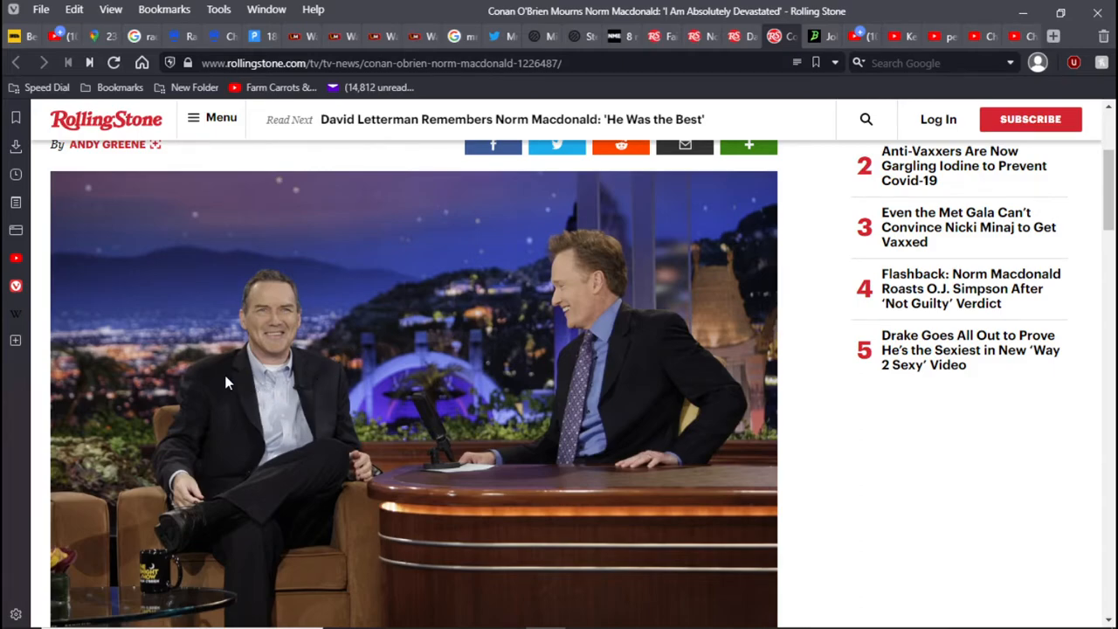
{"action": "mouse_move", "coordinate": [220, 400]}
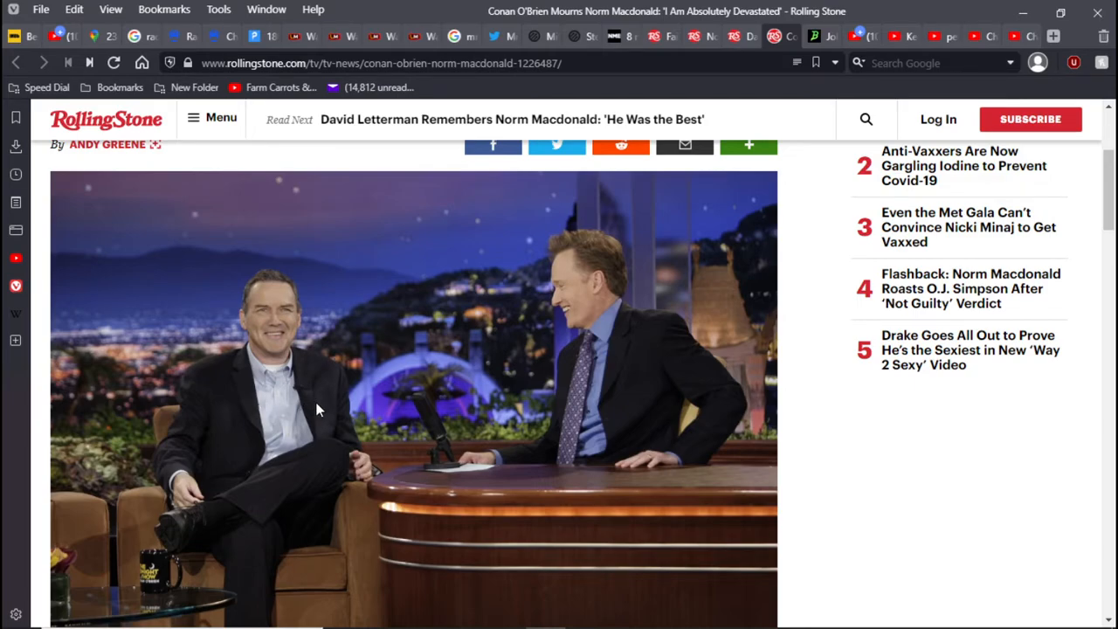
{"action": "mouse_move", "coordinate": [316, 414]}
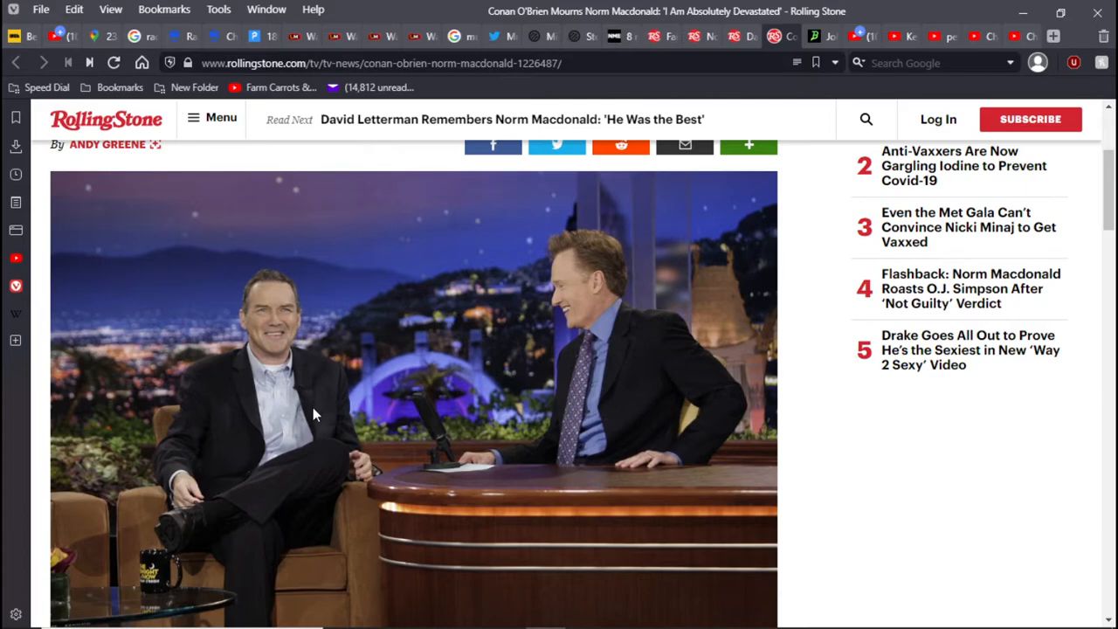
{"action": "mouse_move", "coordinate": [497, 475]}
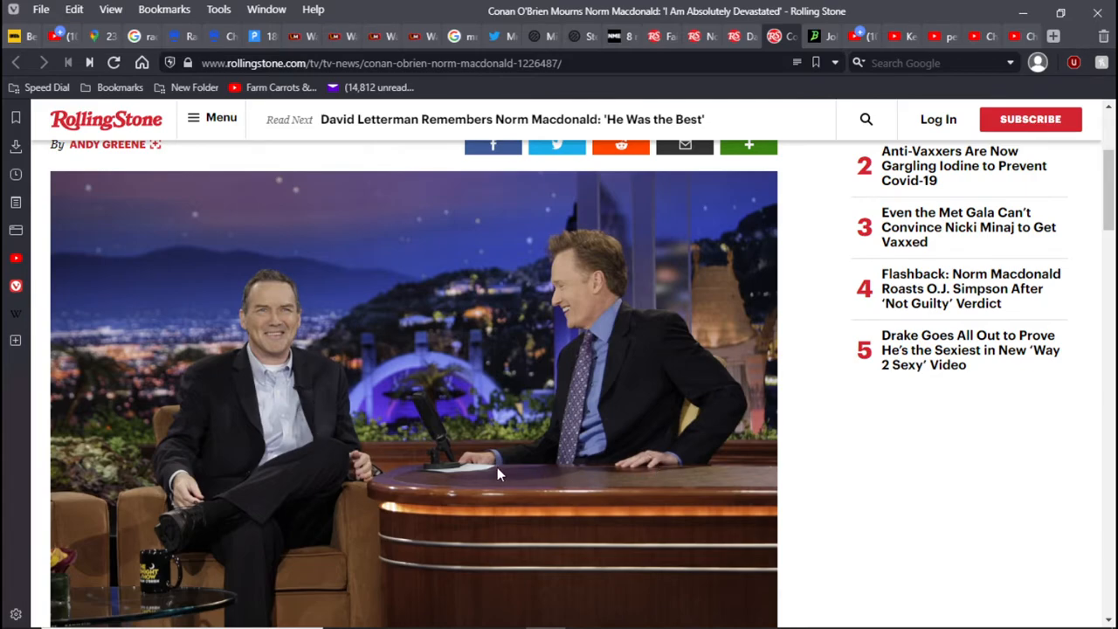
{"action": "mouse_move", "coordinate": [655, 395]}
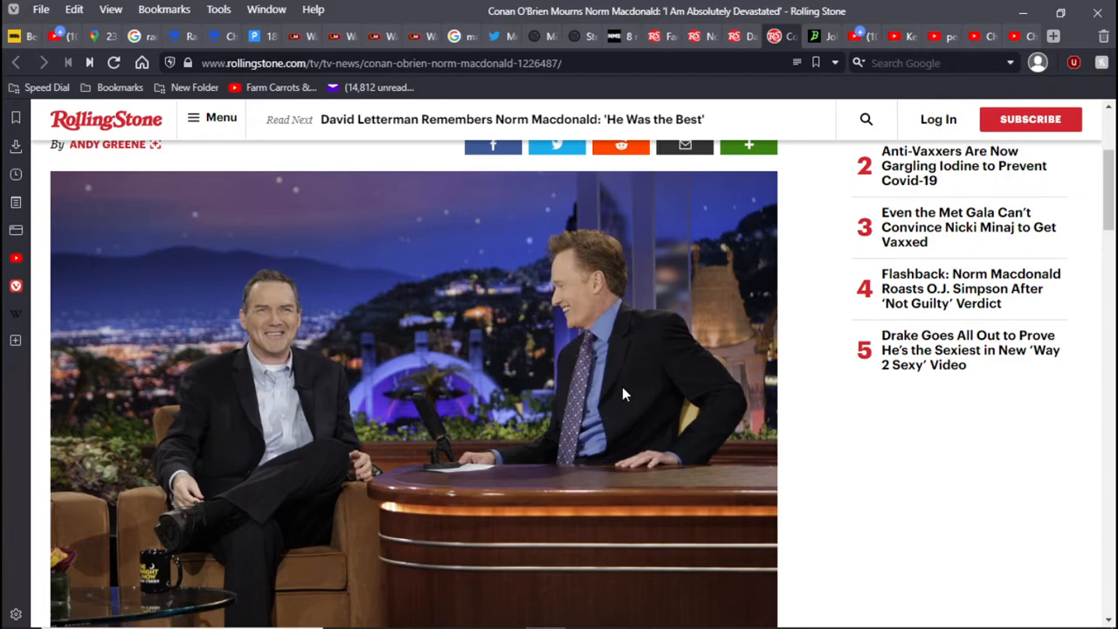
{"action": "mouse_move", "coordinate": [613, 392]}
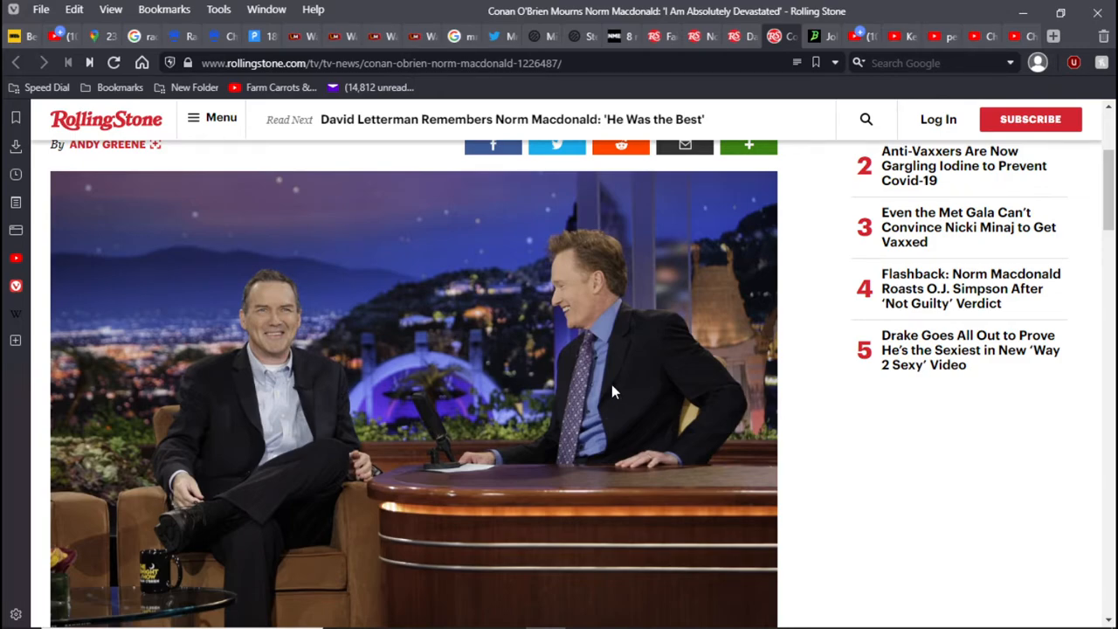
{"action": "mouse_move", "coordinate": [667, 428]}
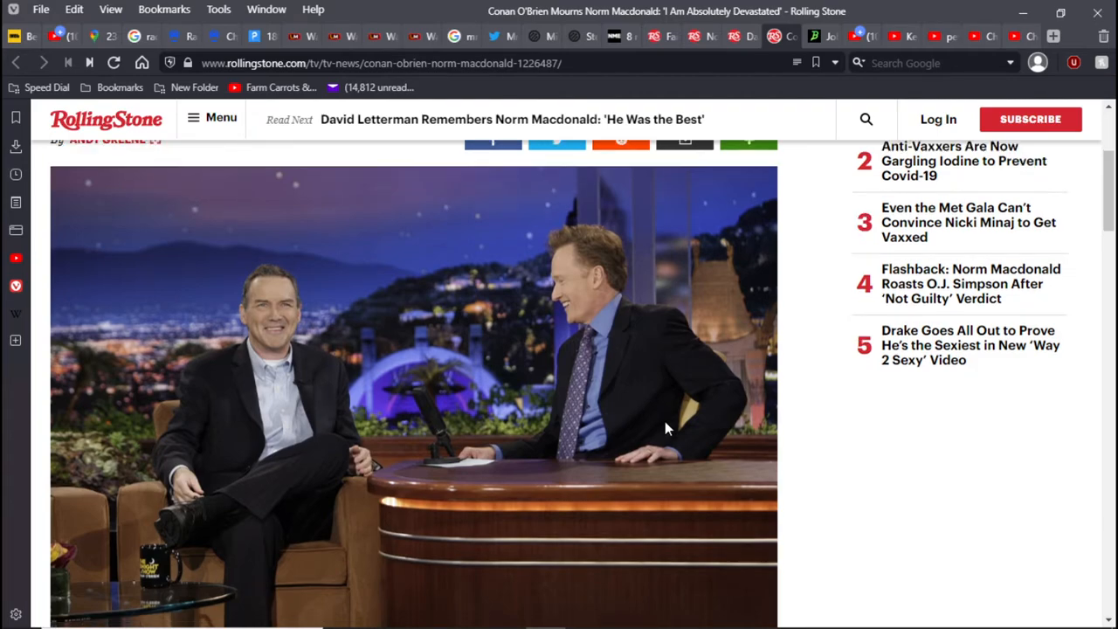
{"action": "scroll", "scroll_direction": "down", "scroll_amount": 3}
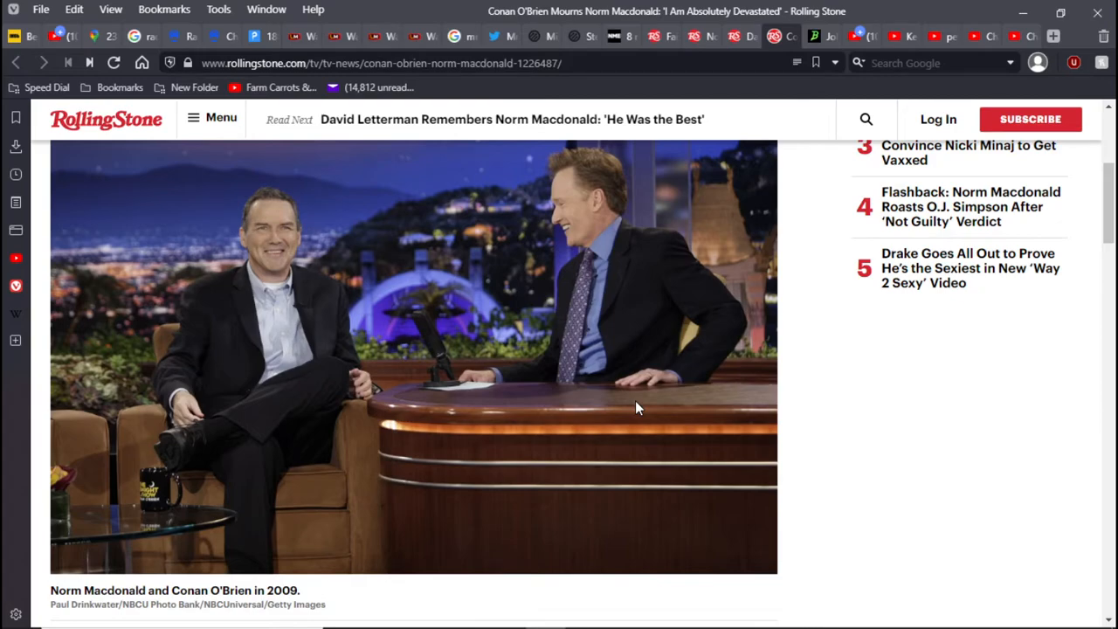
{"action": "mouse_move", "coordinate": [643, 440]}
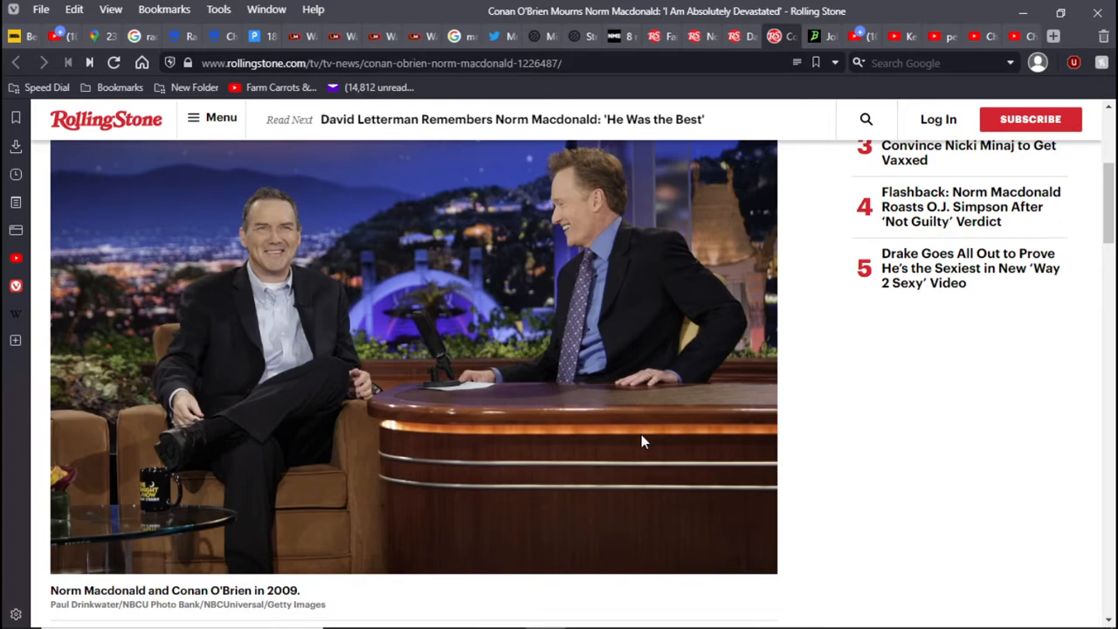
{"action": "mouse_move", "coordinate": [660, 458]}
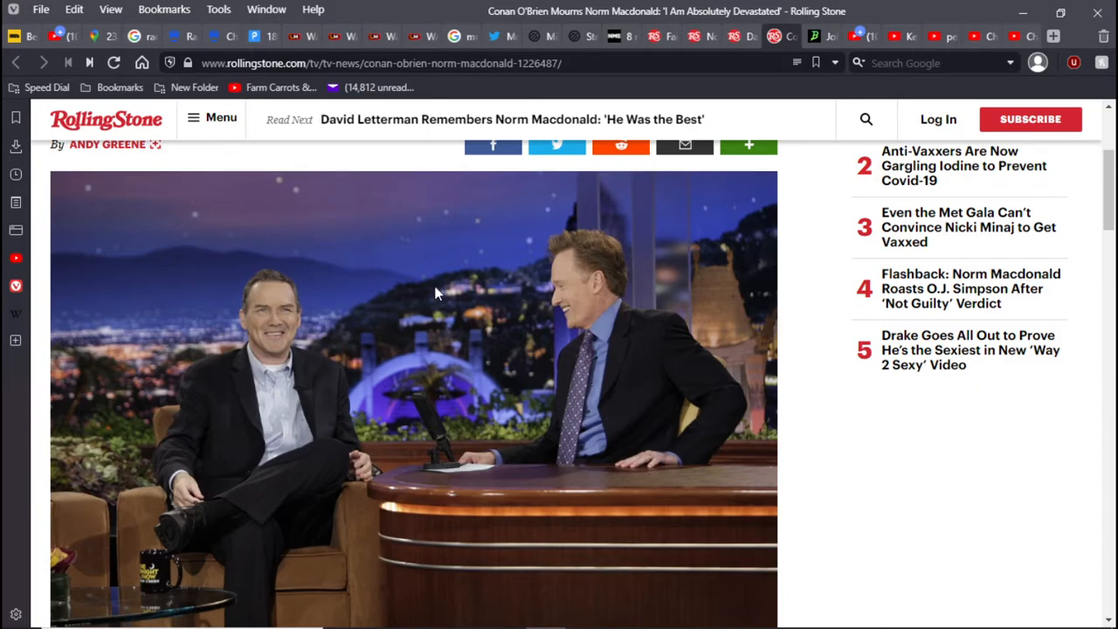
{"action": "mouse_move", "coordinate": [509, 412]}
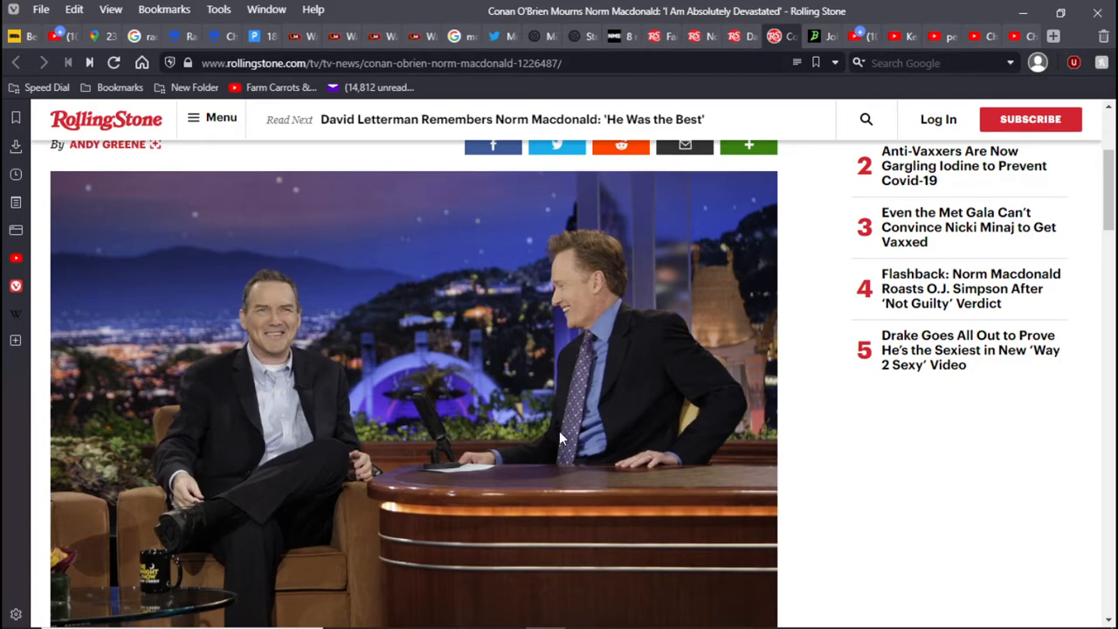
{"action": "mouse_move", "coordinate": [793, 206]}
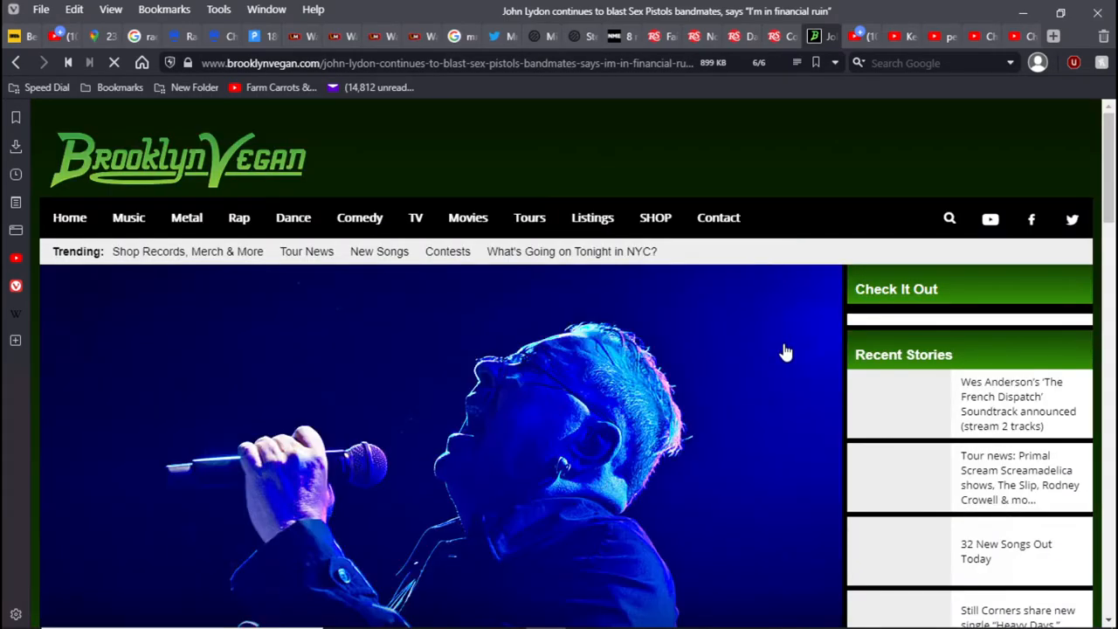
Read the BrooklynVegan John Lydon article down to the paragraph on his financial ruin
{"action": "scroll", "scroll_direction": "down", "scroll_amount": 3}
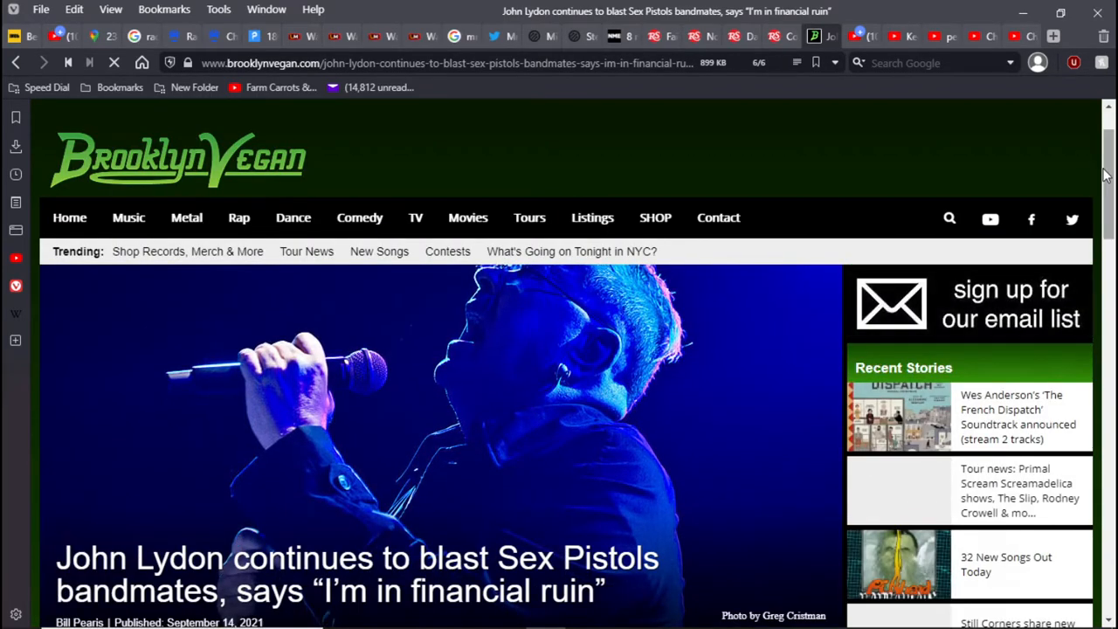
{"action": "scroll", "scroll_direction": "down", "scroll_amount": 3}
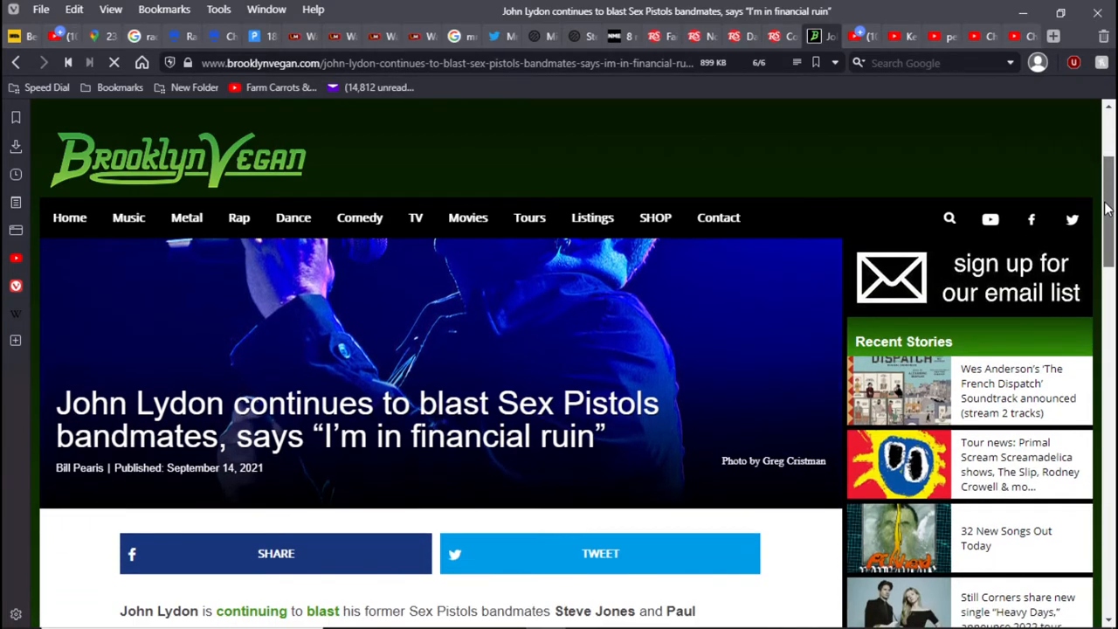
{"action": "scroll", "scroll_direction": "down", "scroll_amount": 3}
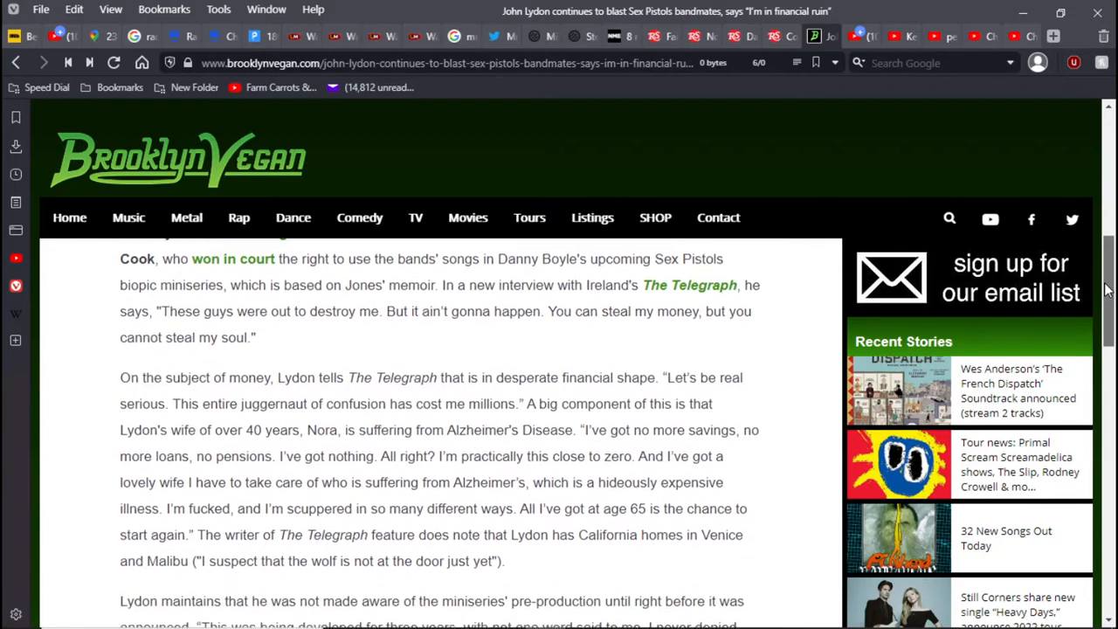
{"action": "scroll", "scroll_direction": "down", "scroll_amount": 3}
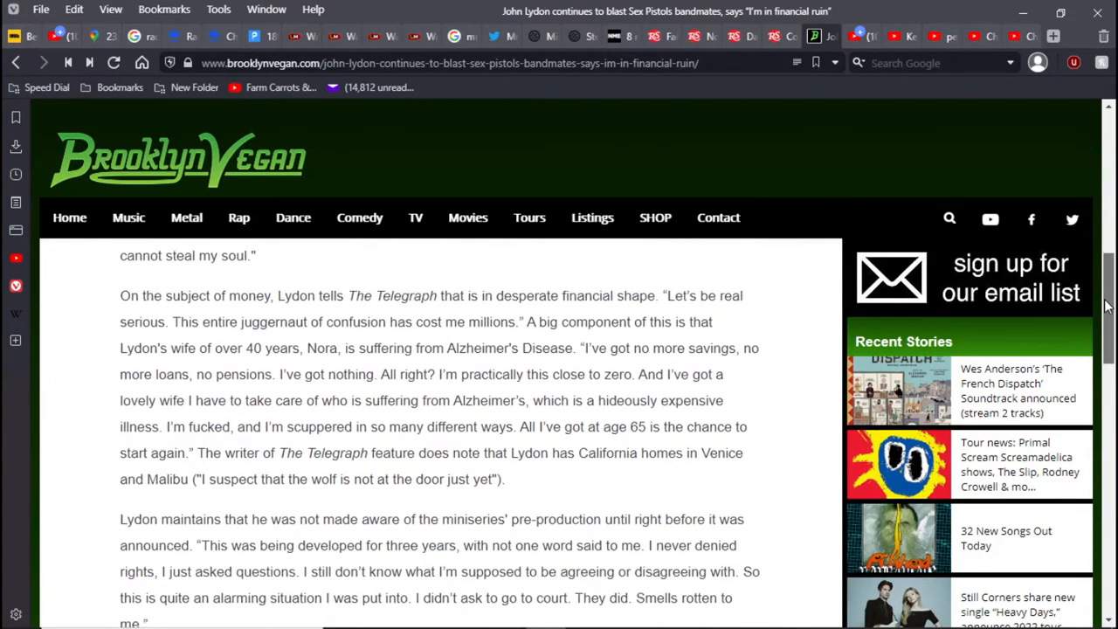
{"action": "scroll", "scroll_direction": "down", "scroll_amount": 3}
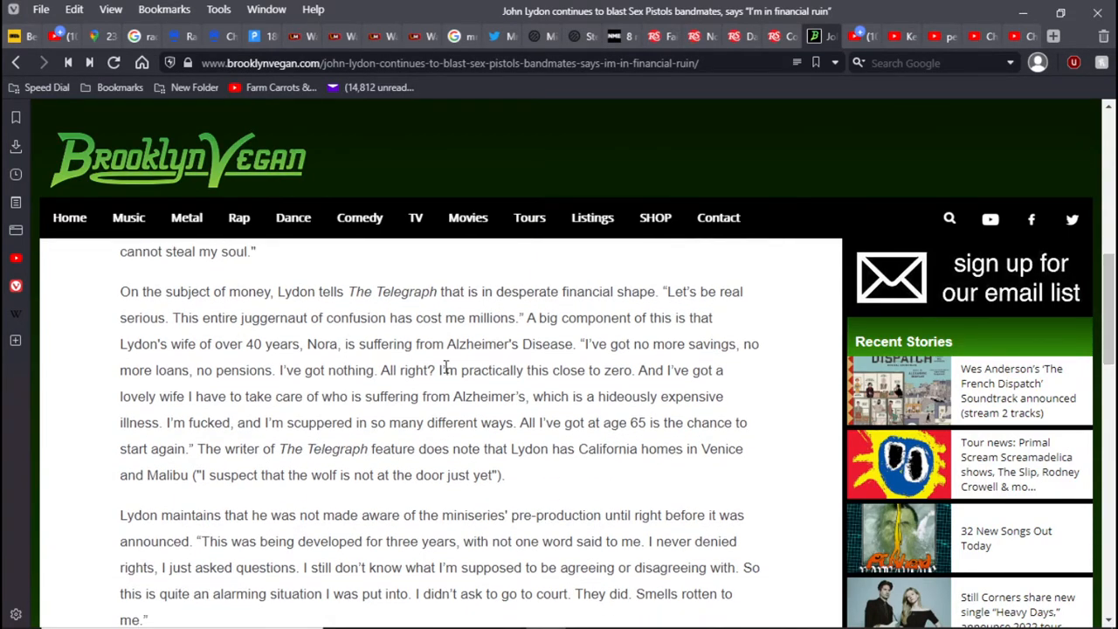
{"action": "mouse_move", "coordinate": [590, 393]}
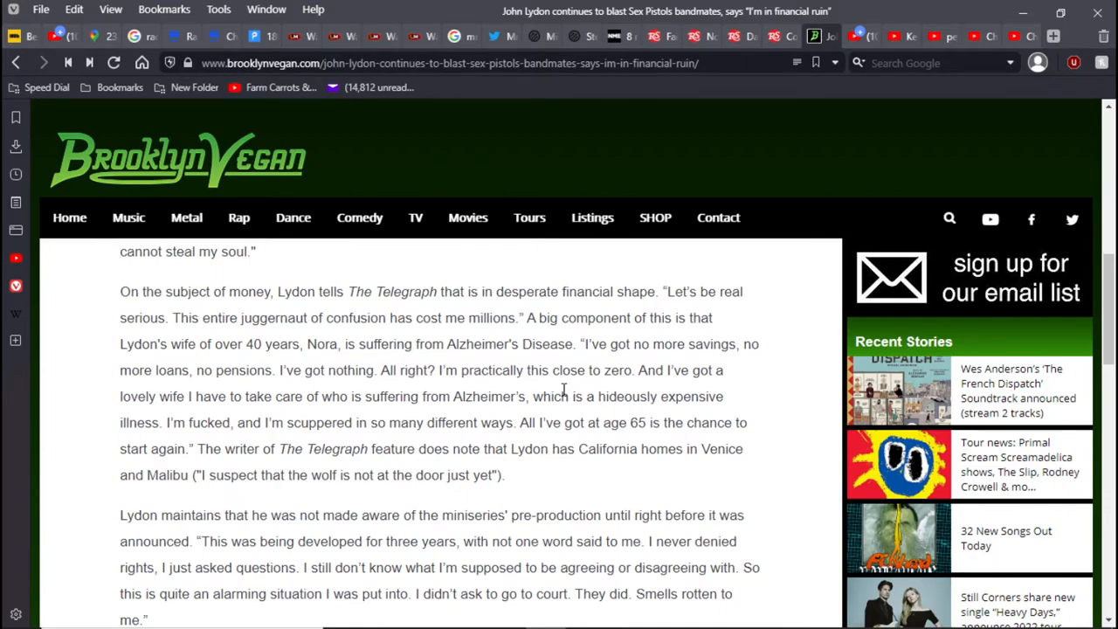
{"action": "mouse_move", "coordinate": [785, 381]}
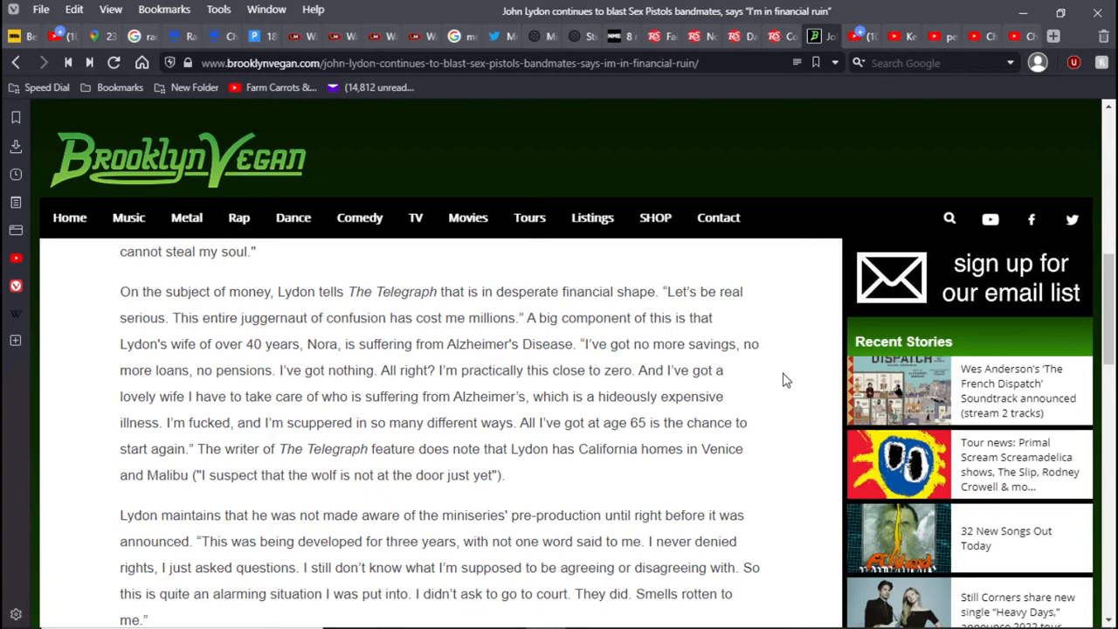
{"action": "mouse_move", "coordinate": [777, 383]}
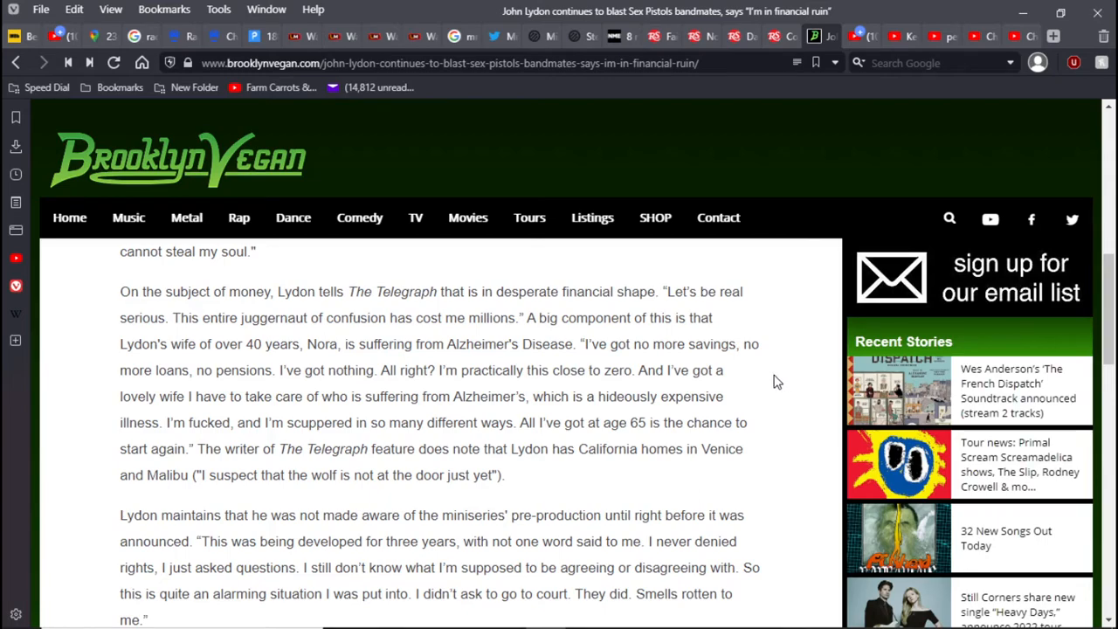
{"action": "mouse_move", "coordinate": [796, 395]}
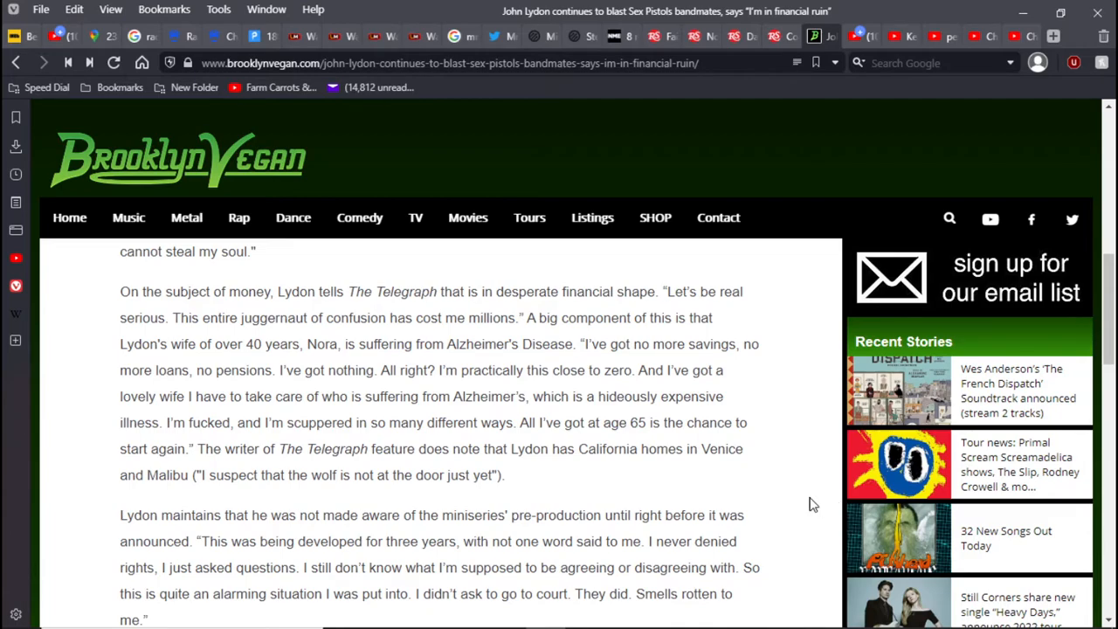
{"action": "mouse_move", "coordinate": [538, 472]}
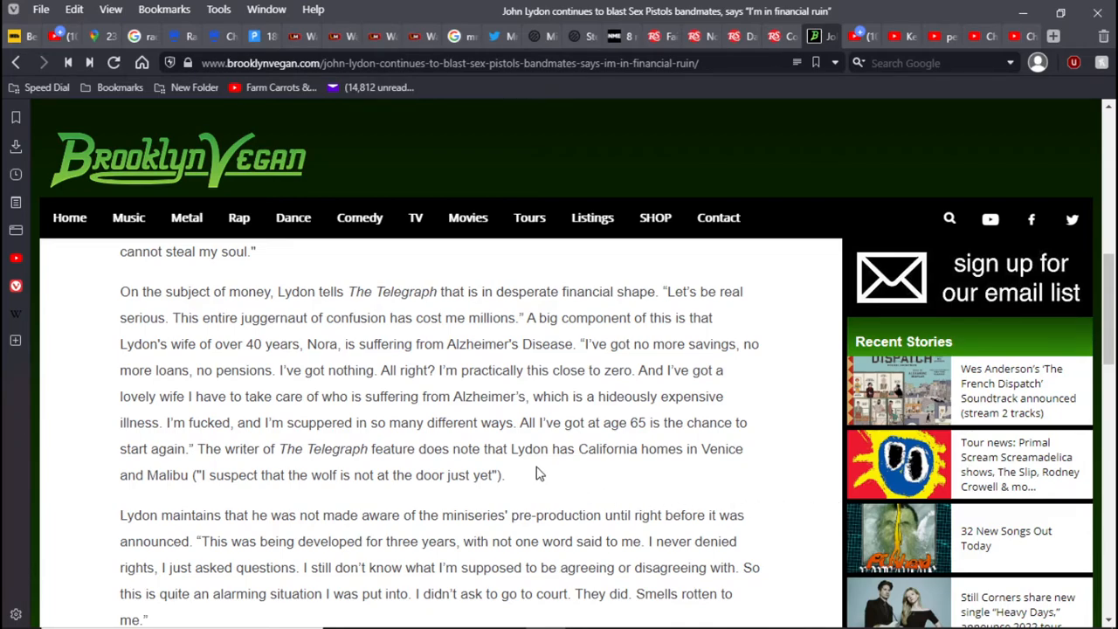
{"action": "mouse_move", "coordinate": [524, 471]}
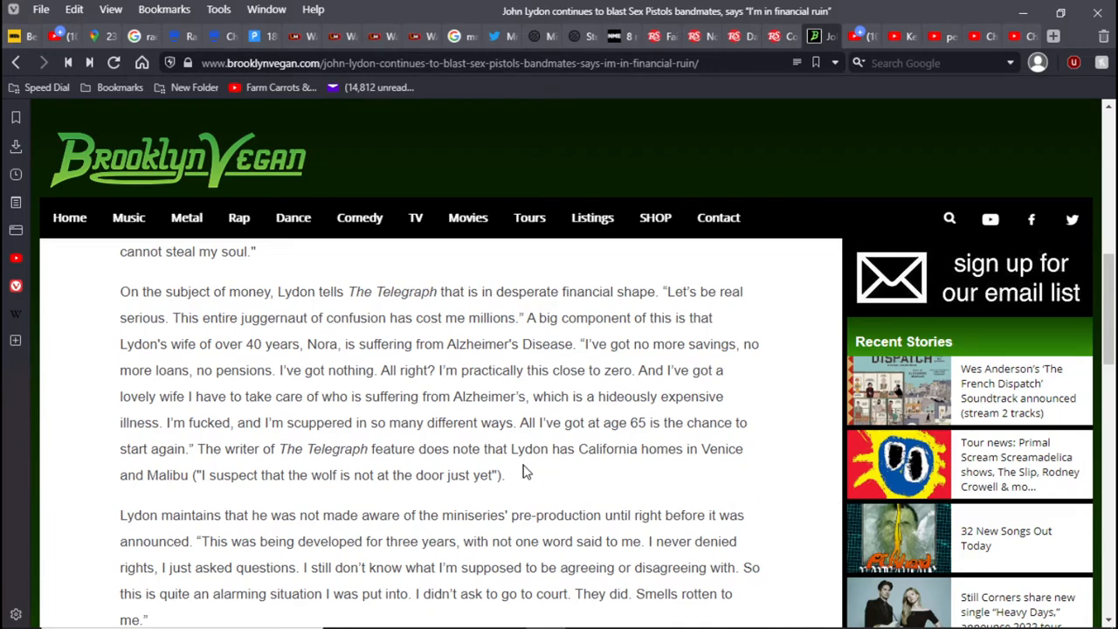
{"action": "mouse_move", "coordinate": [772, 450]}
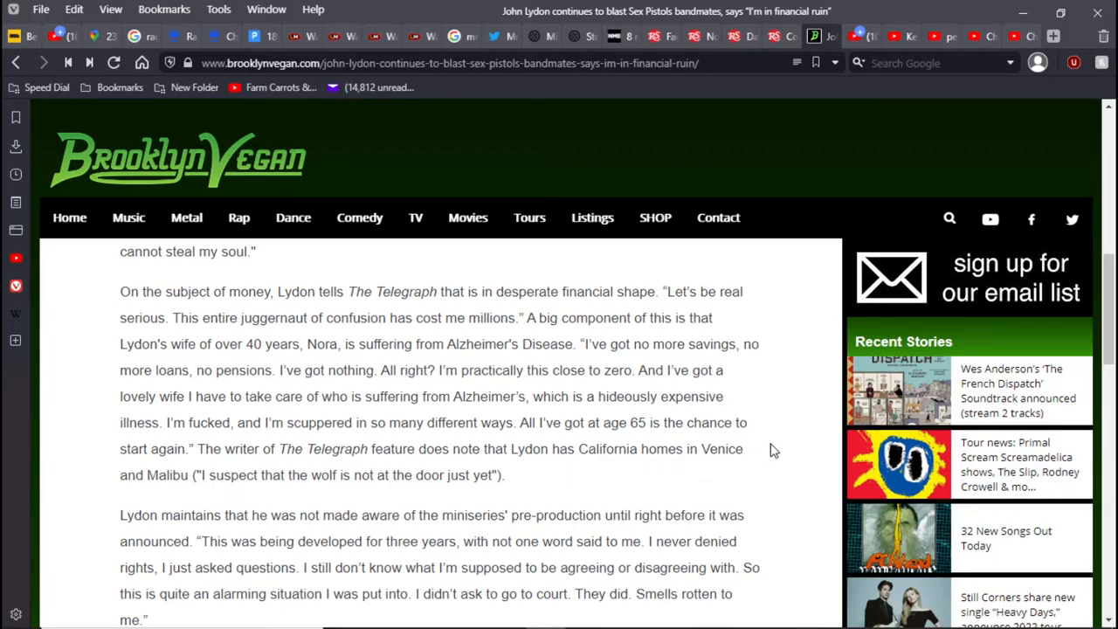
{"action": "mouse_move", "coordinate": [786, 447]}
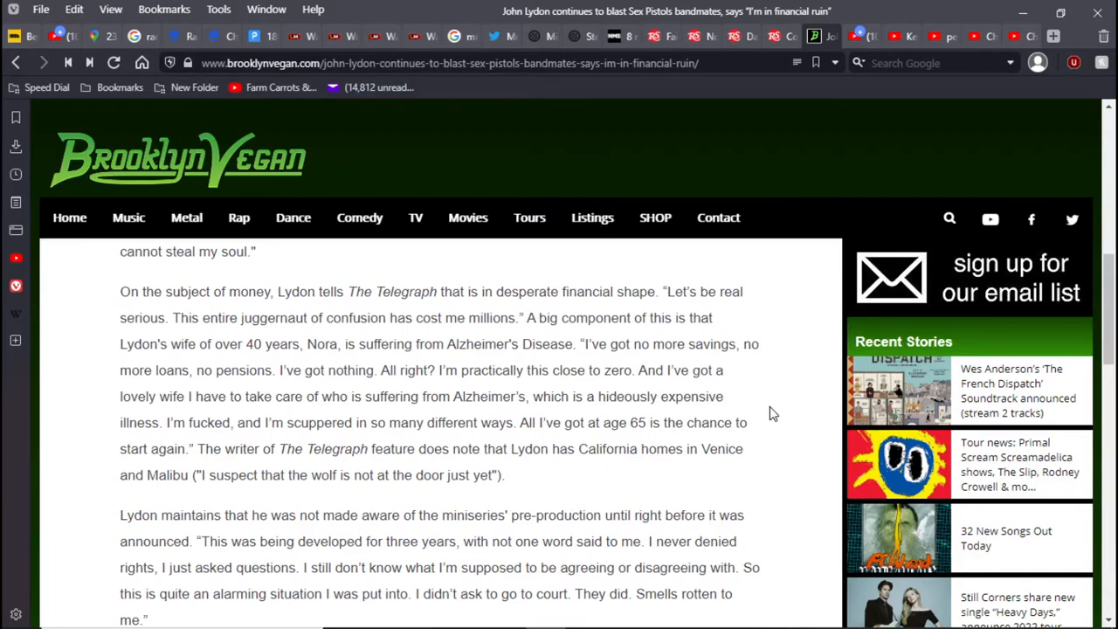
{"action": "mouse_move", "coordinate": [782, 461]}
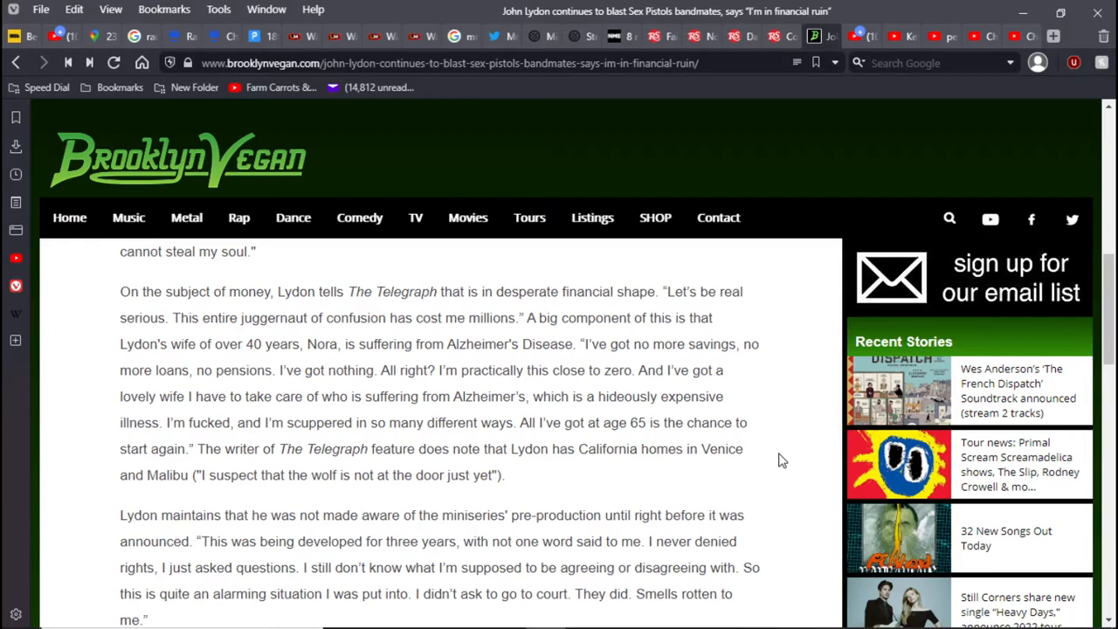
Read on past the Disney money quote to Lydon's claim the Sex Pistols were his band
{"action": "scroll", "scroll_direction": "down", "scroll_amount": 3}
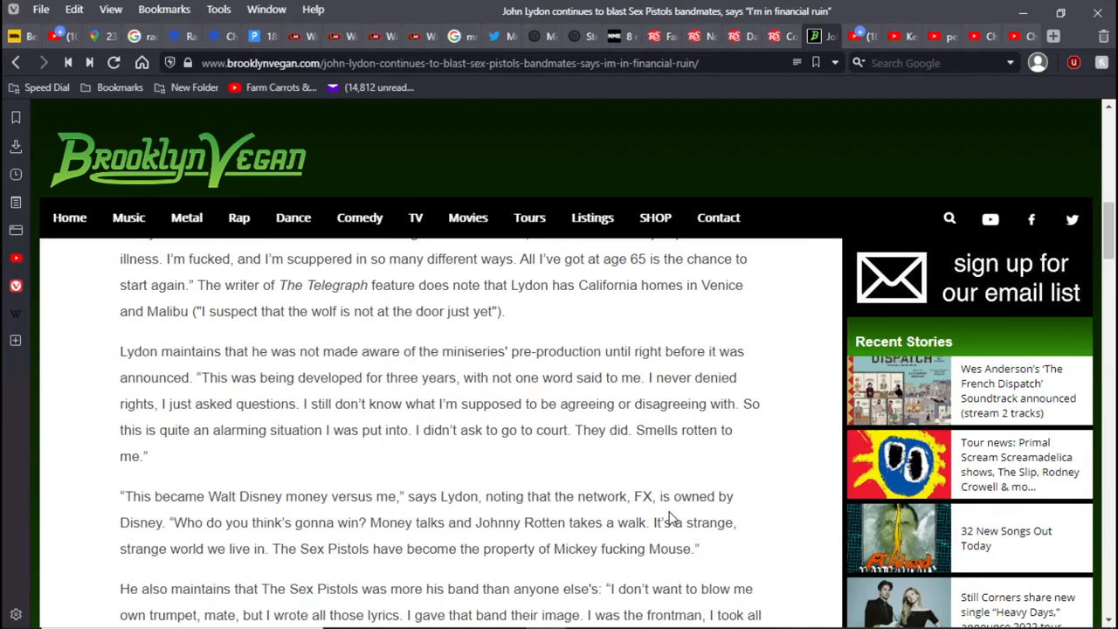
{"action": "mouse_move", "coordinate": [779, 499]}
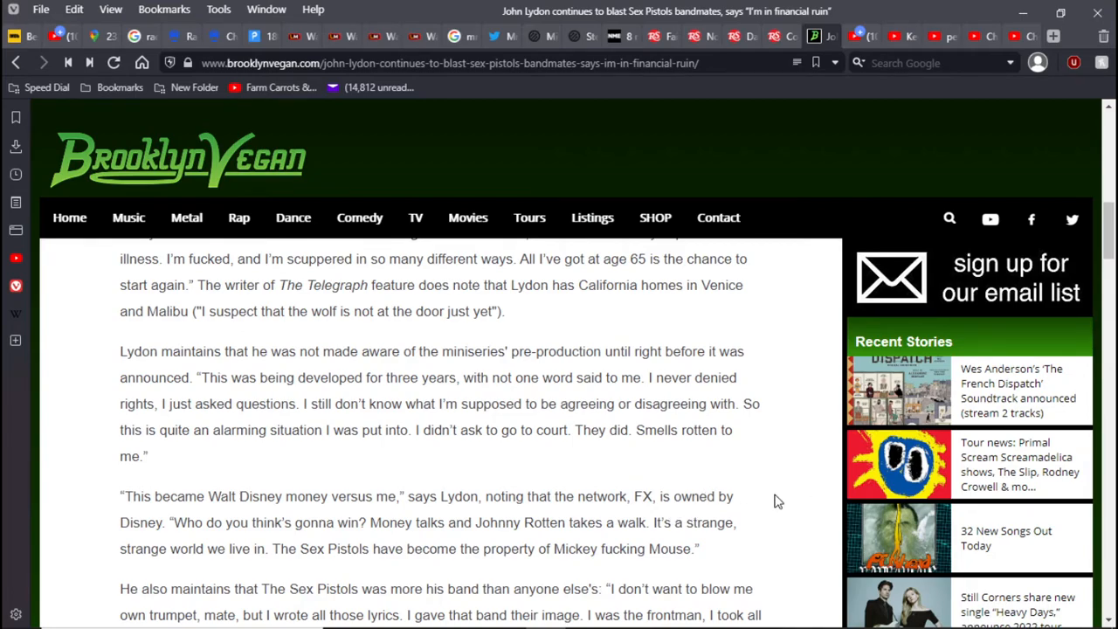
{"action": "mouse_move", "coordinate": [782, 517]}
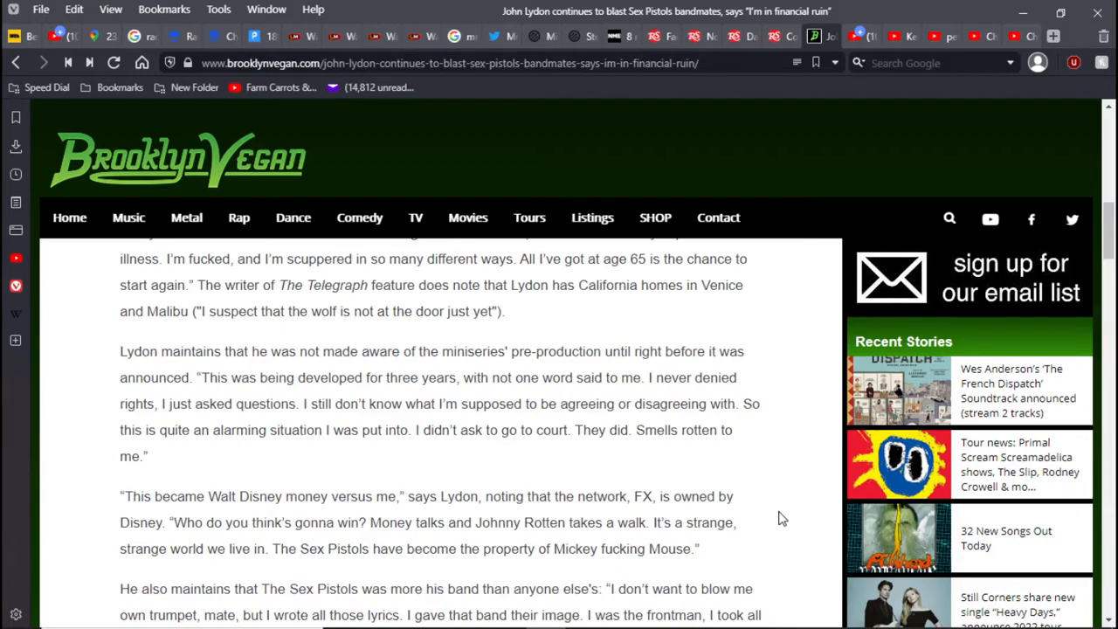
{"action": "scroll", "scroll_direction": "down", "scroll_amount": 3}
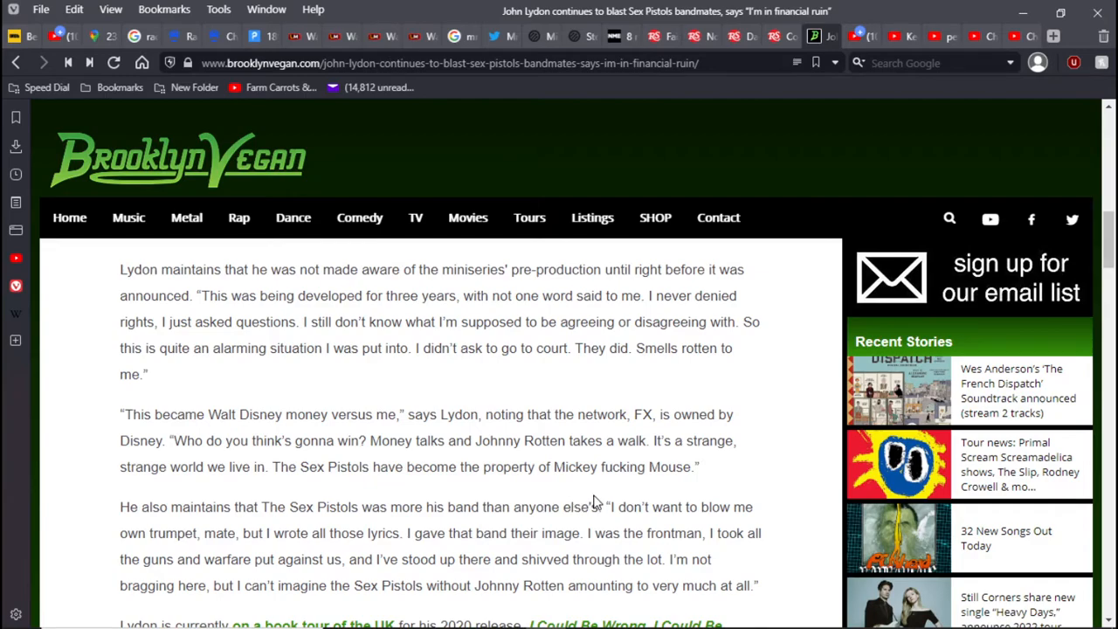
{"action": "mouse_move", "coordinate": [305, 485]}
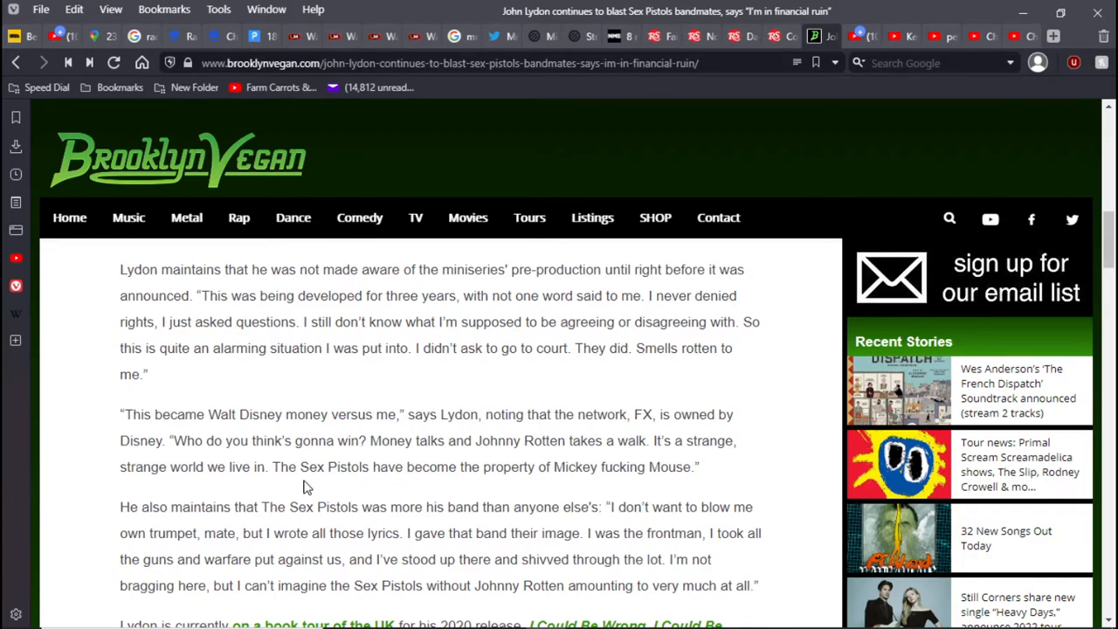
{"action": "mouse_move", "coordinate": [632, 463]}
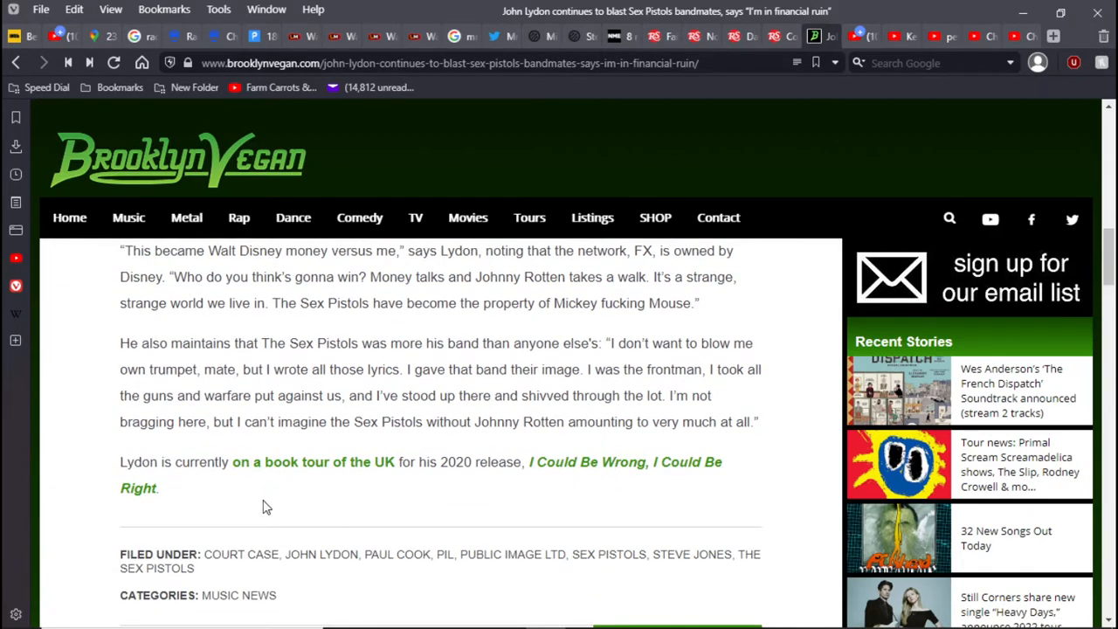
{"action": "mouse_move", "coordinate": [352, 496]}
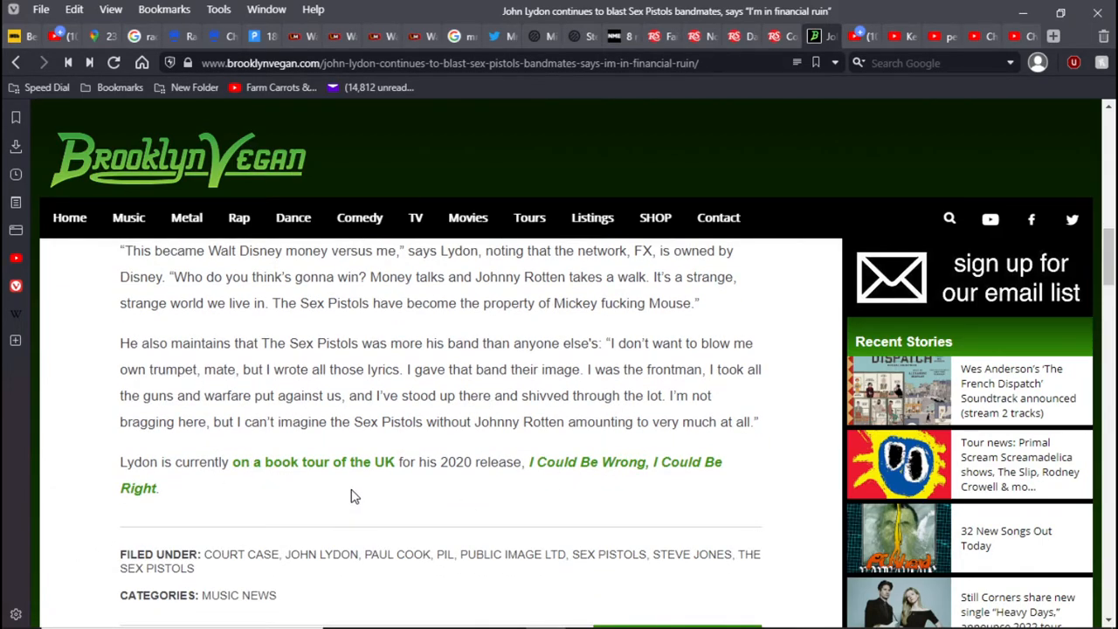
{"action": "mouse_move", "coordinate": [475, 496]}
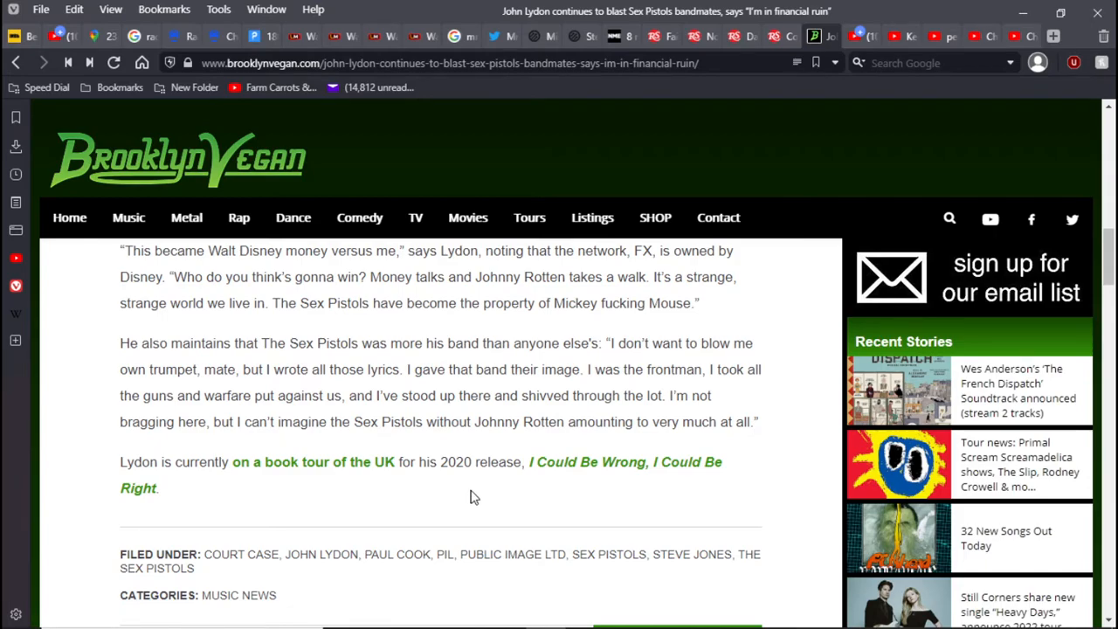
{"action": "mouse_move", "coordinate": [559, 517]}
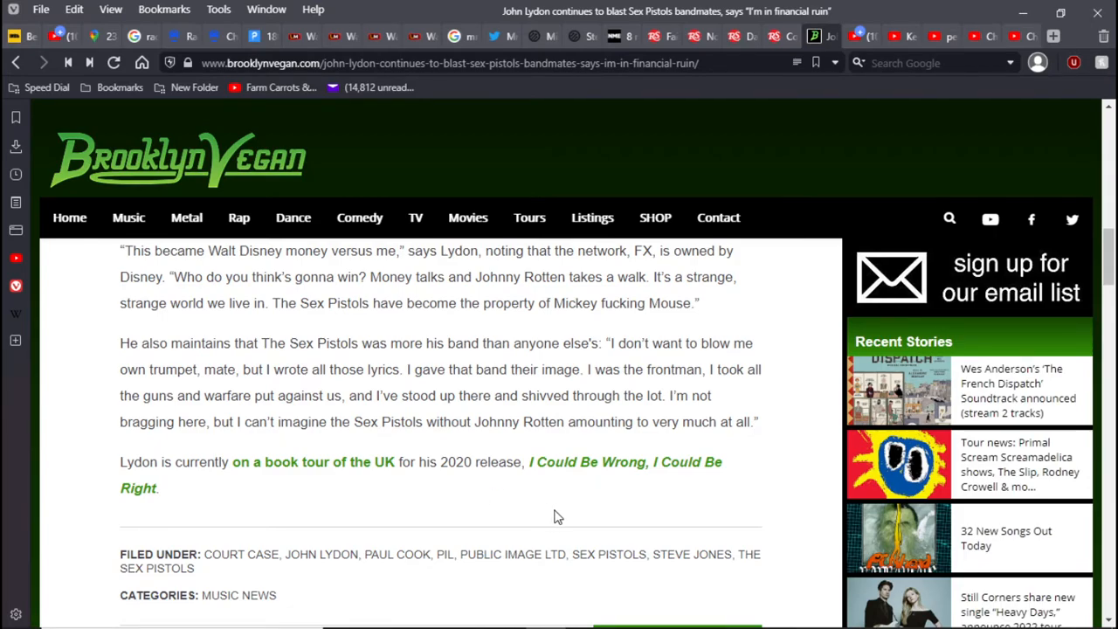
{"action": "mouse_move", "coordinate": [764, 473]}
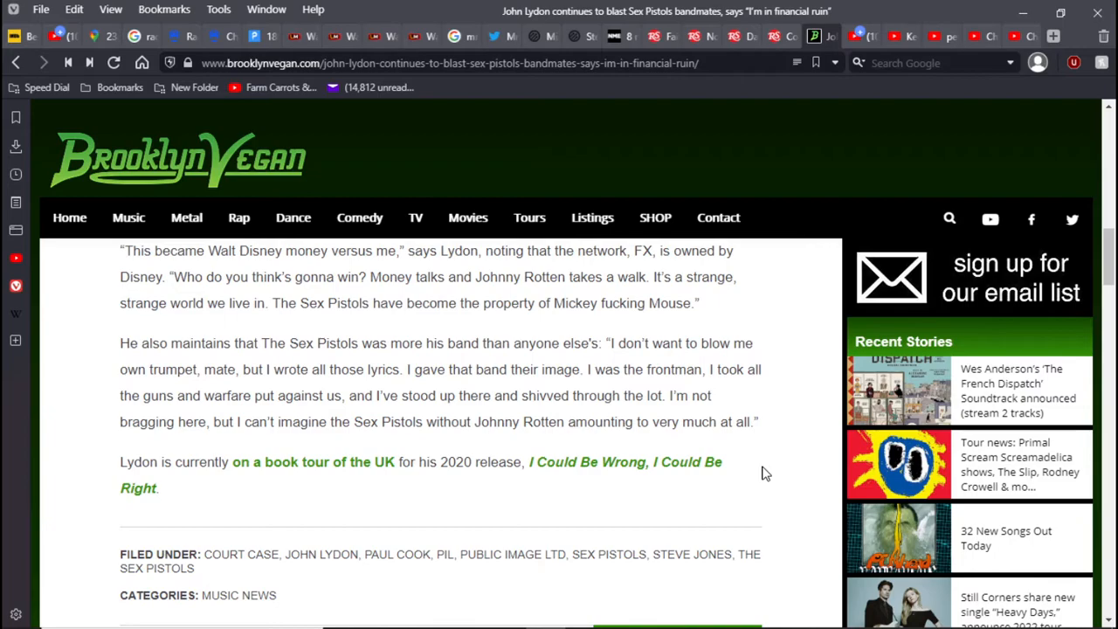
Scroll back up the John Lydon article, then read down again through its body
{"action": "scroll", "scroll_direction": "up", "scroll_amount": 3}
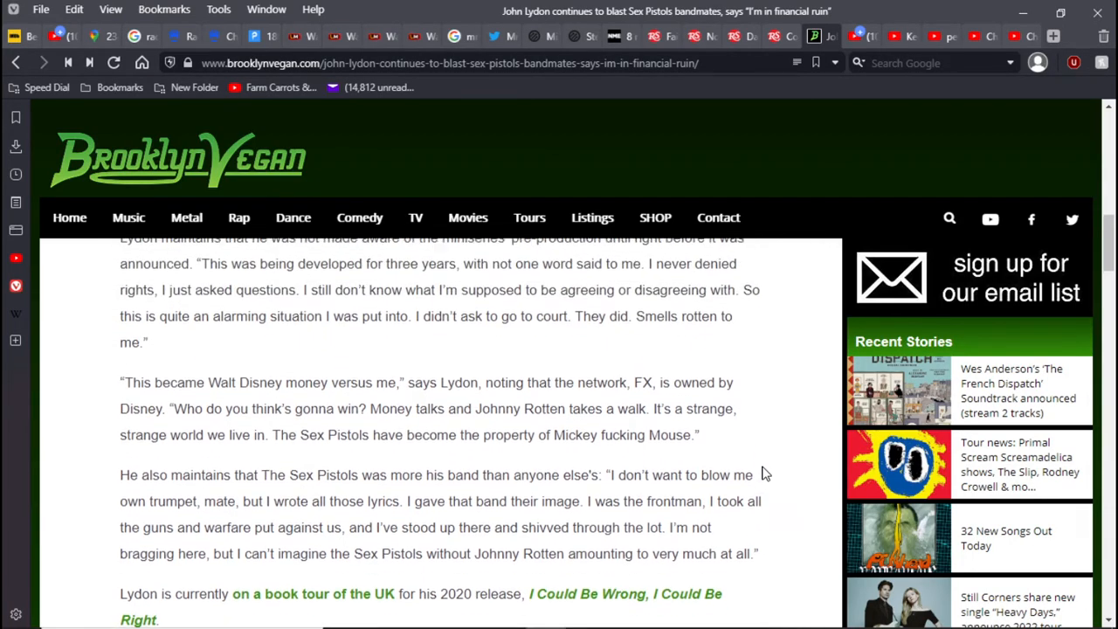
{"action": "scroll", "scroll_direction": "up", "scroll_amount": 3}
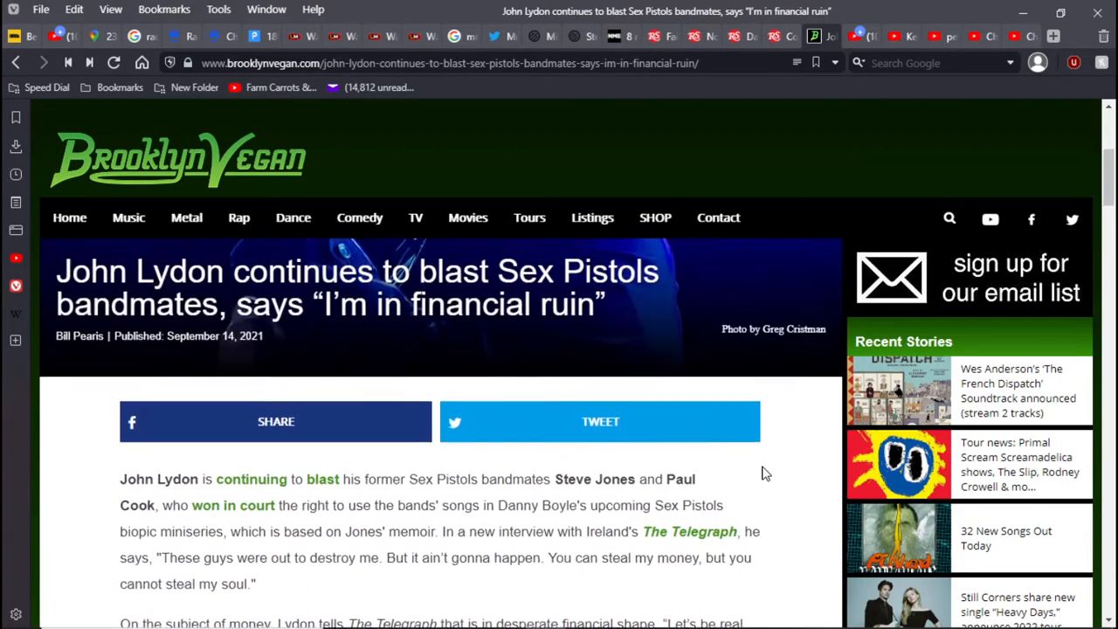
{"action": "scroll", "scroll_direction": "down", "scroll_amount": 3}
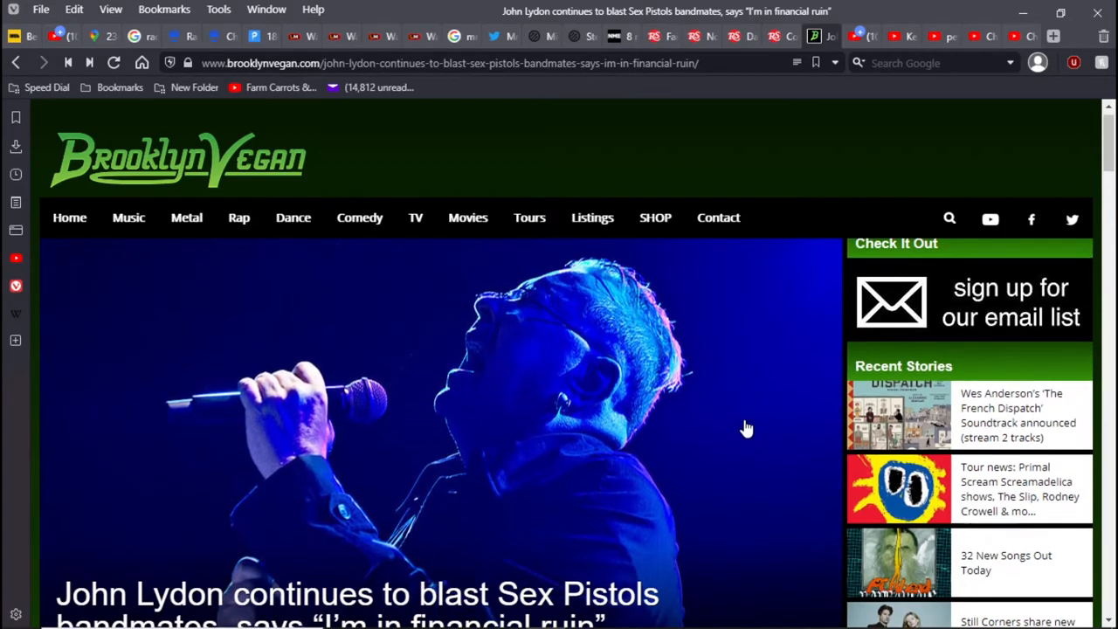
{"action": "mouse_move", "coordinate": [768, 302]}
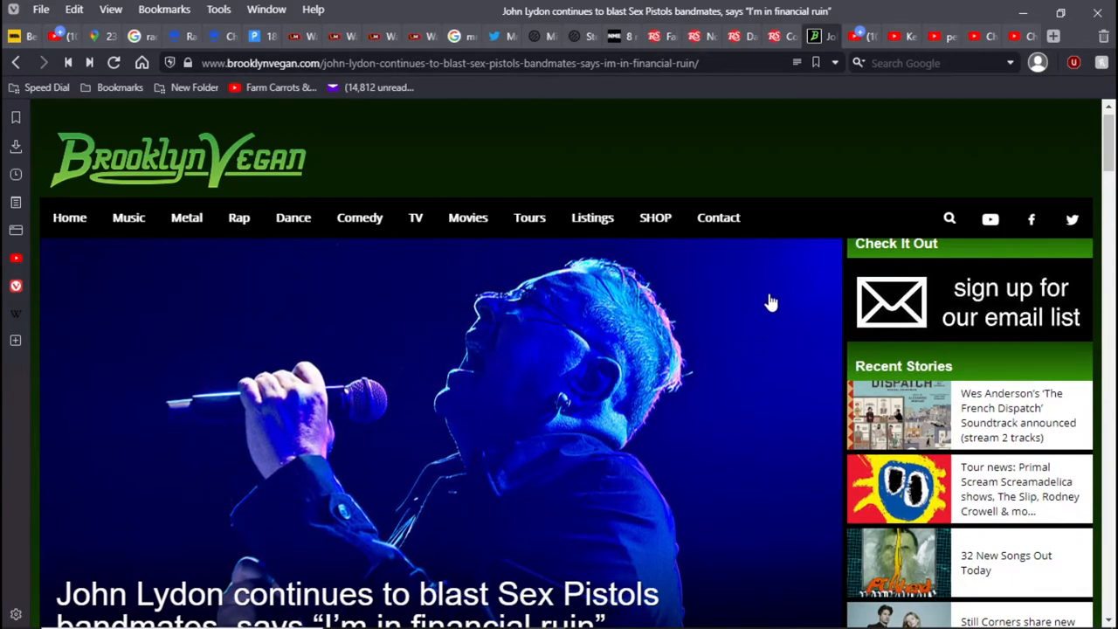
{"action": "mouse_move", "coordinate": [796, 297]}
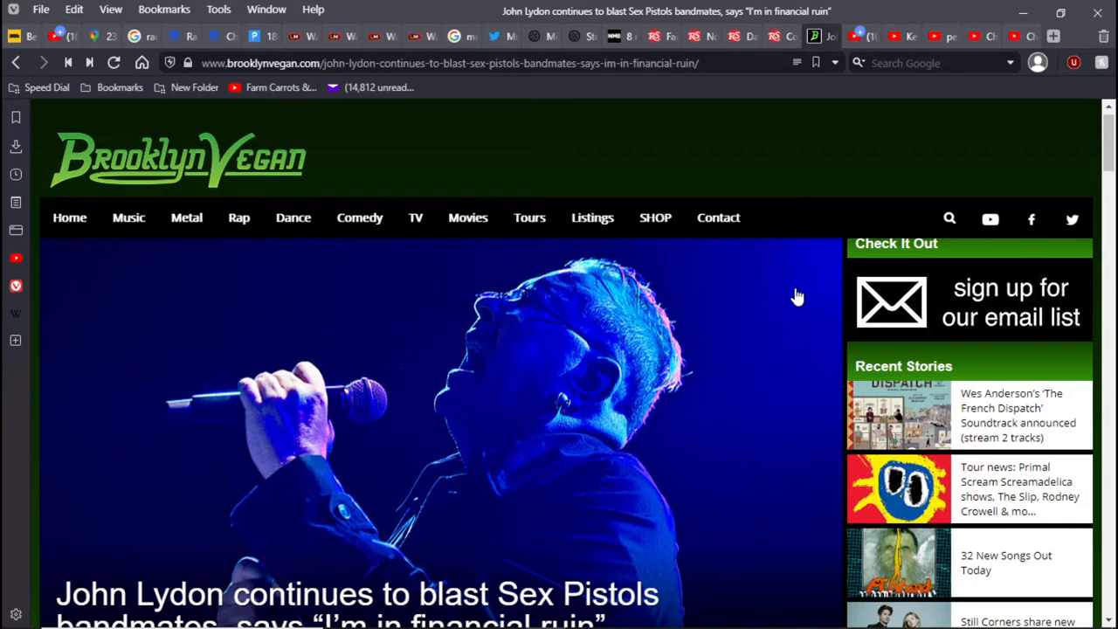
{"action": "scroll", "scroll_direction": "down", "scroll_amount": 3}
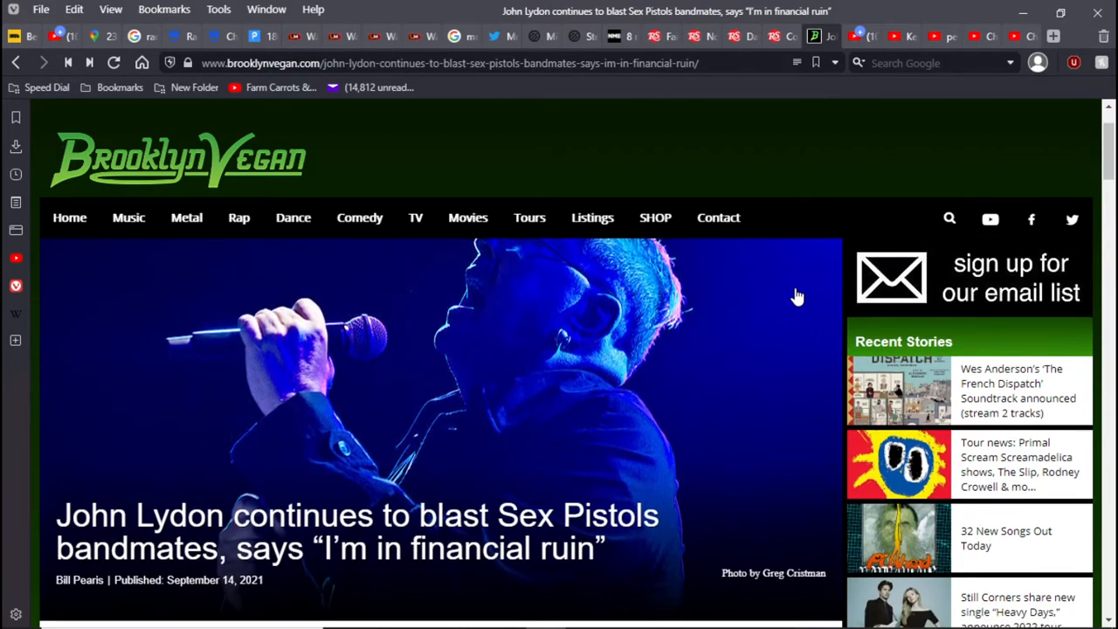
{"action": "scroll", "scroll_direction": "down", "scroll_amount": 3}
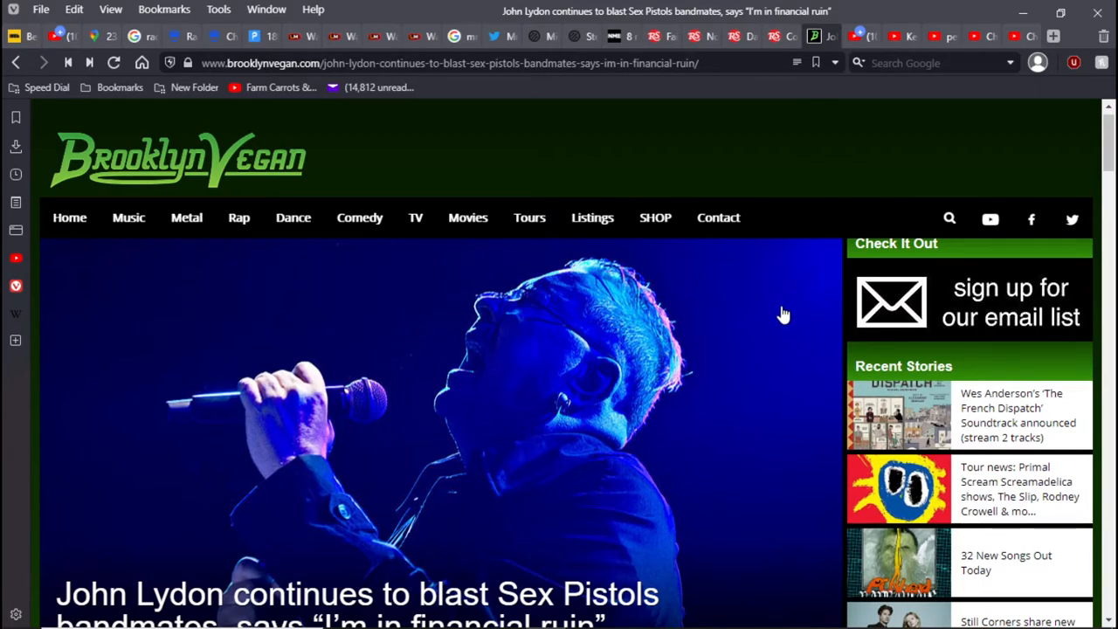
{"action": "mouse_move", "coordinate": [772, 322]}
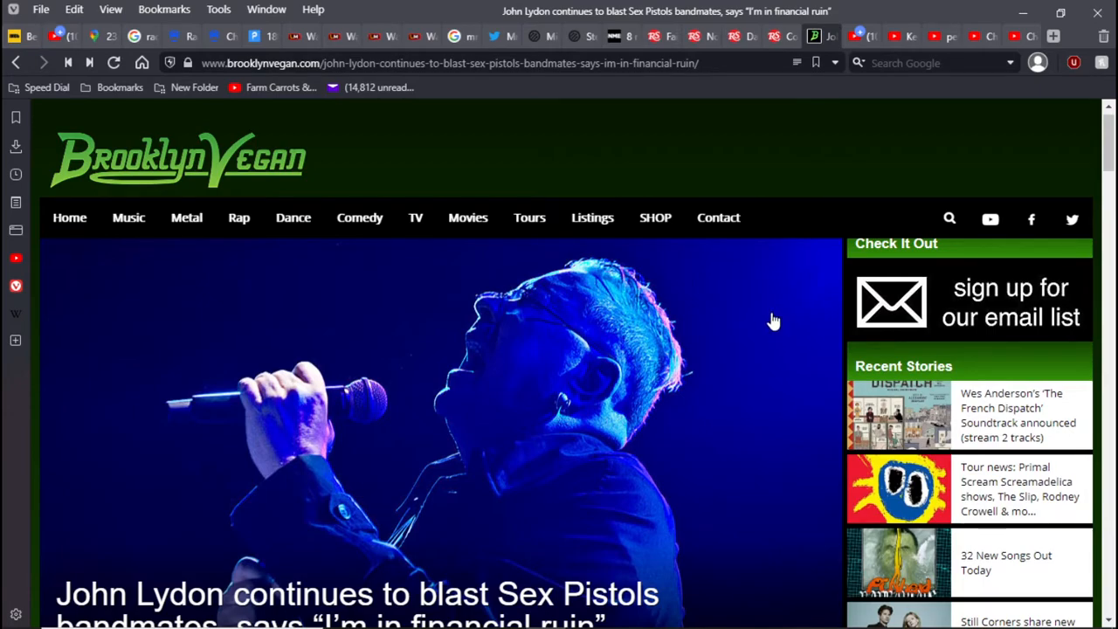
{"action": "mouse_move", "coordinate": [770, 308]}
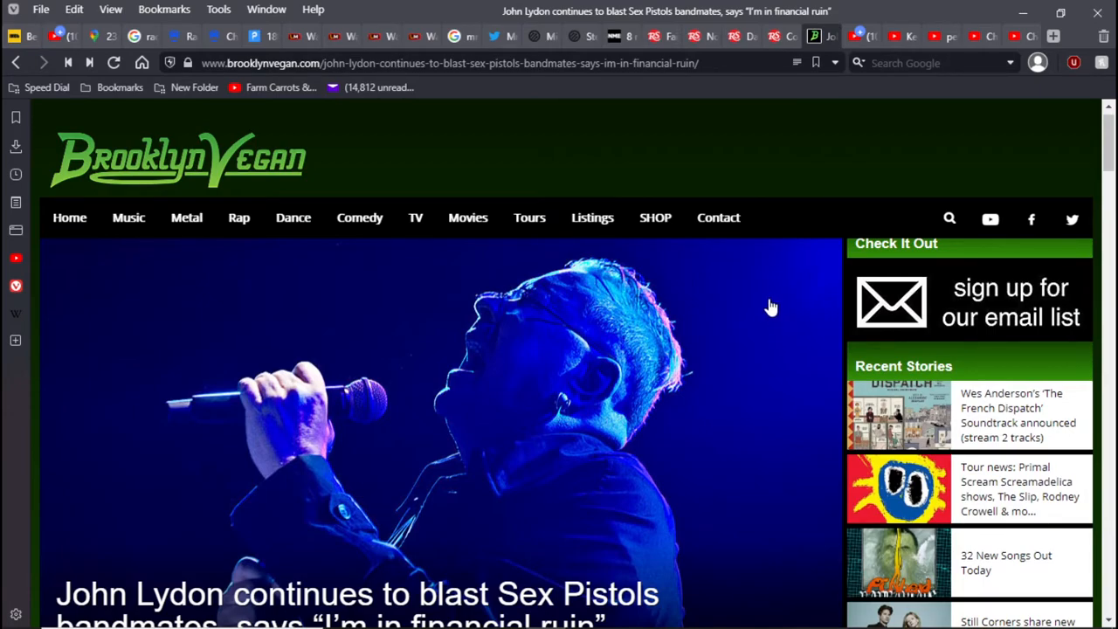
{"action": "scroll", "scroll_direction": "down", "scroll_amount": 3}
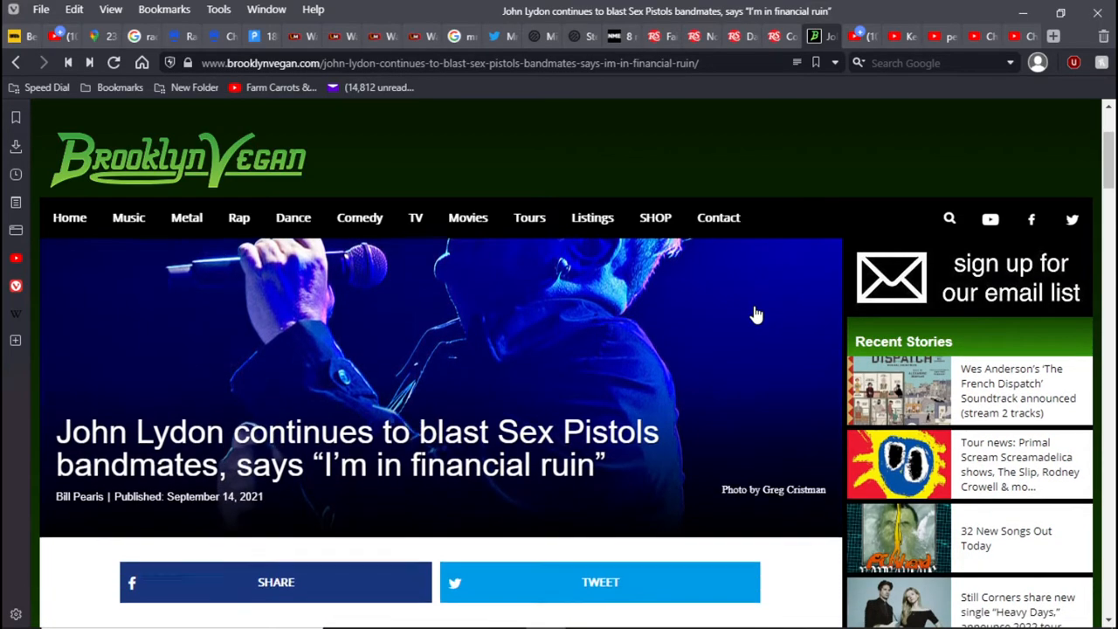
{"action": "scroll", "scroll_direction": "down", "scroll_amount": 3}
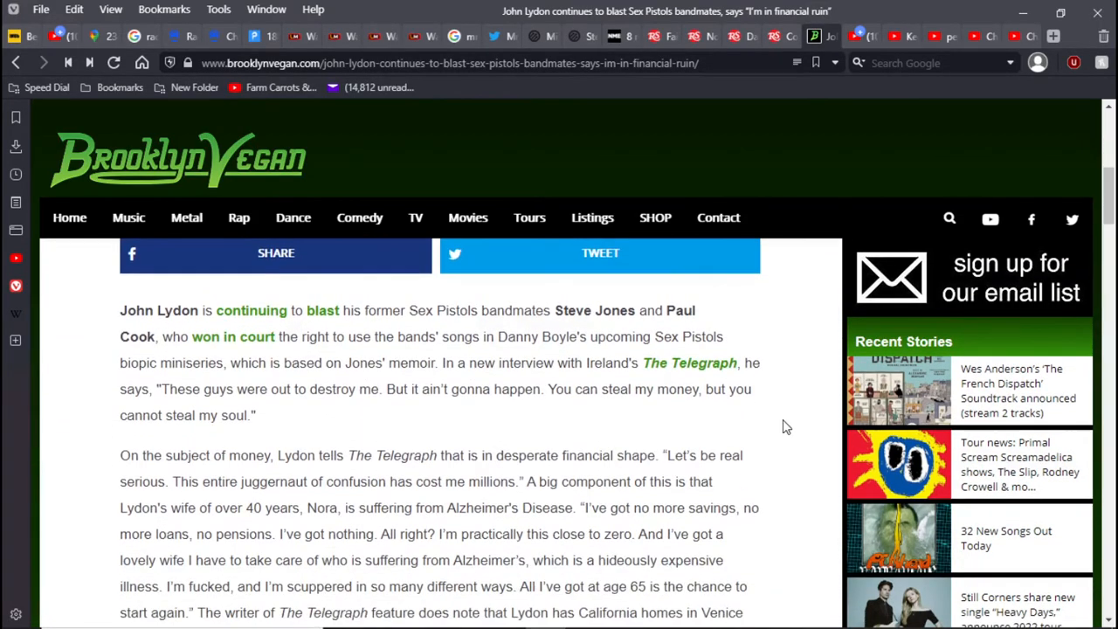
{"action": "scroll", "scroll_direction": "down", "scroll_amount": 3}
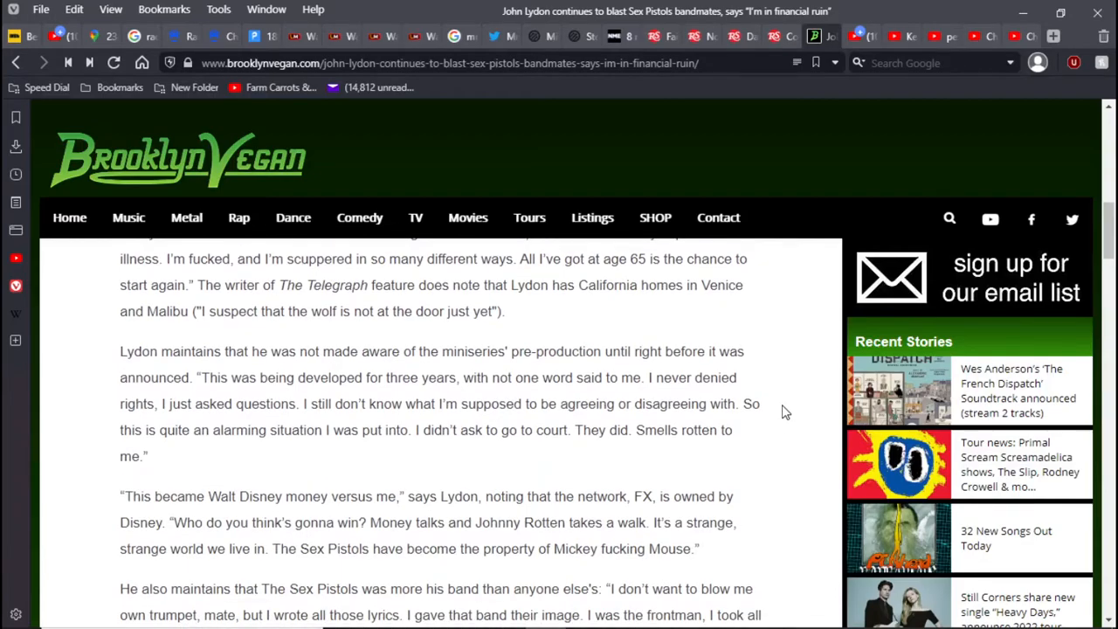
{"action": "scroll", "scroll_direction": "down", "scroll_amount": 3}
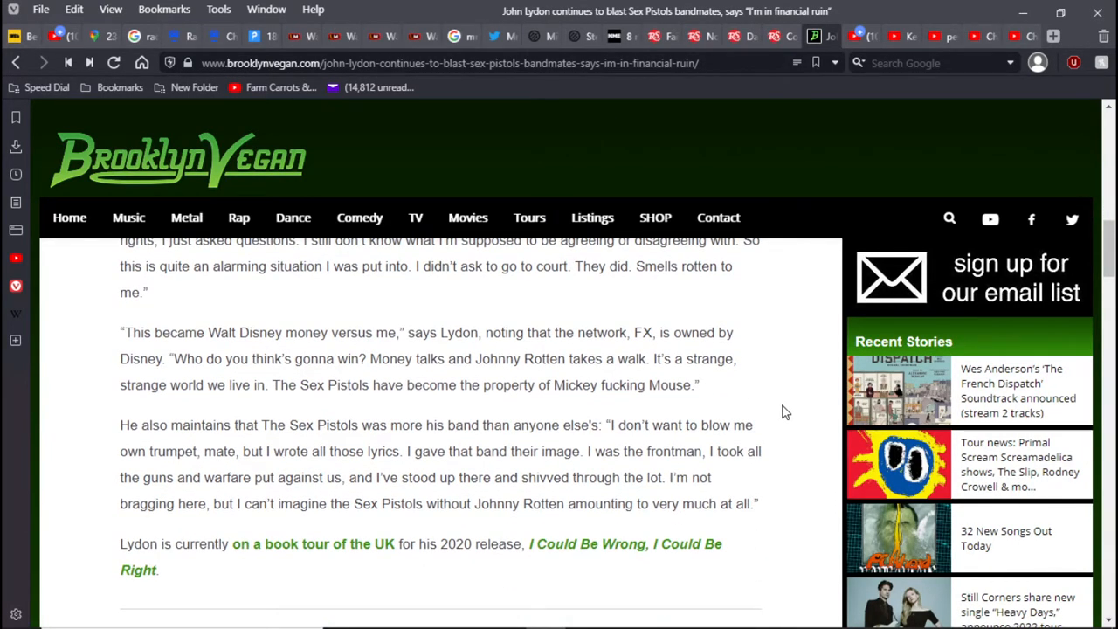
{"action": "mouse_move", "coordinate": [794, 538]}
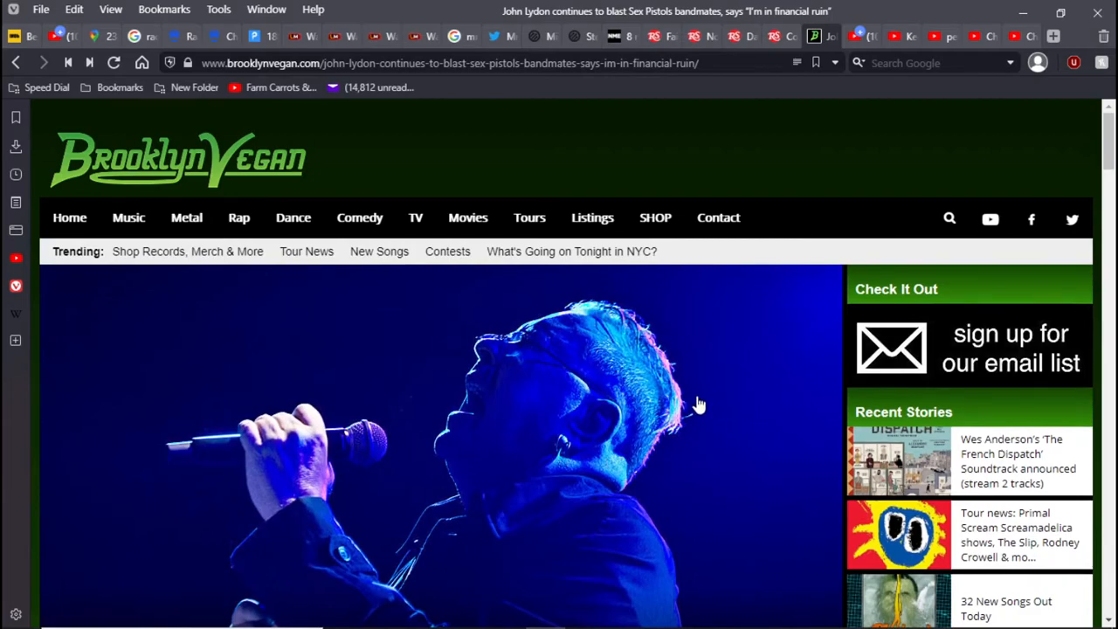
{"action": "mouse_move", "coordinate": [783, 417]}
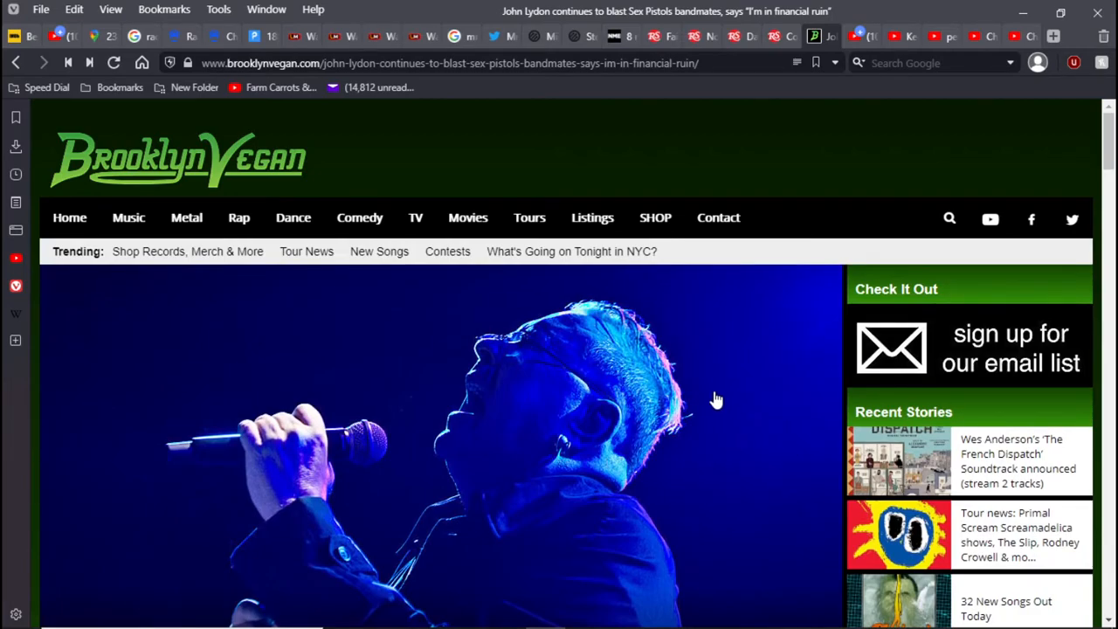
{"action": "mouse_move", "coordinate": [663, 528]}
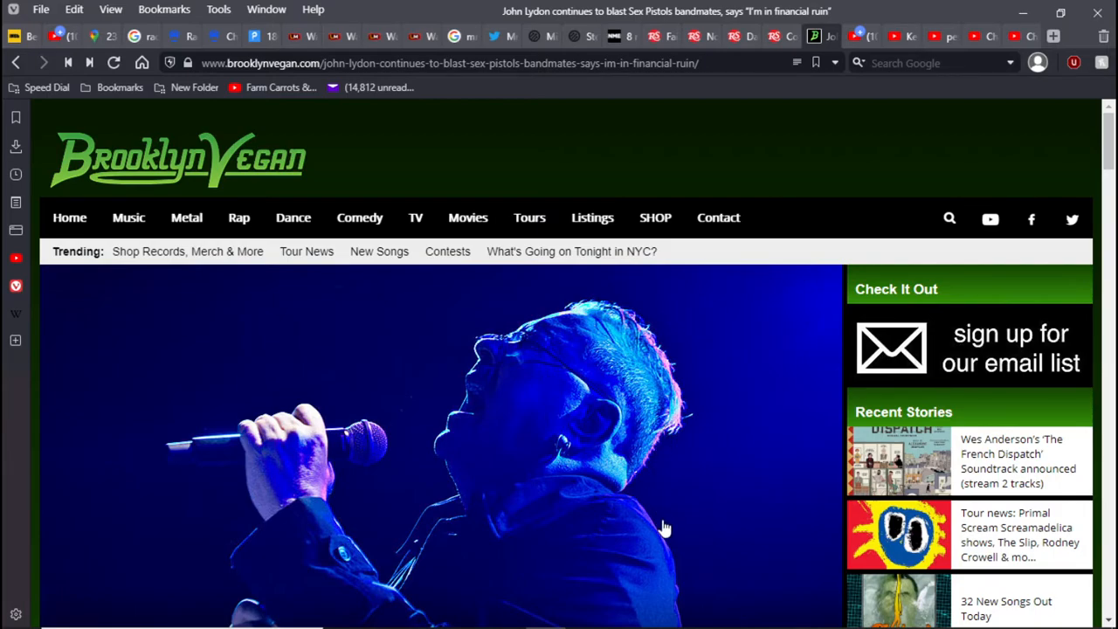
{"action": "mouse_move", "coordinate": [684, 555]}
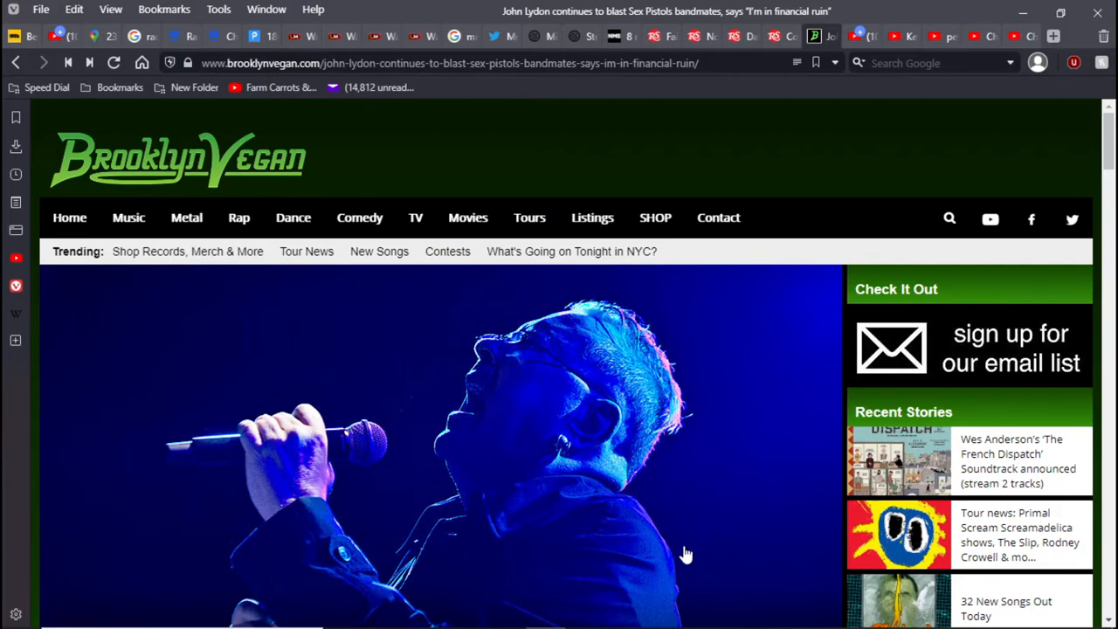
{"action": "mouse_move", "coordinate": [779, 580]}
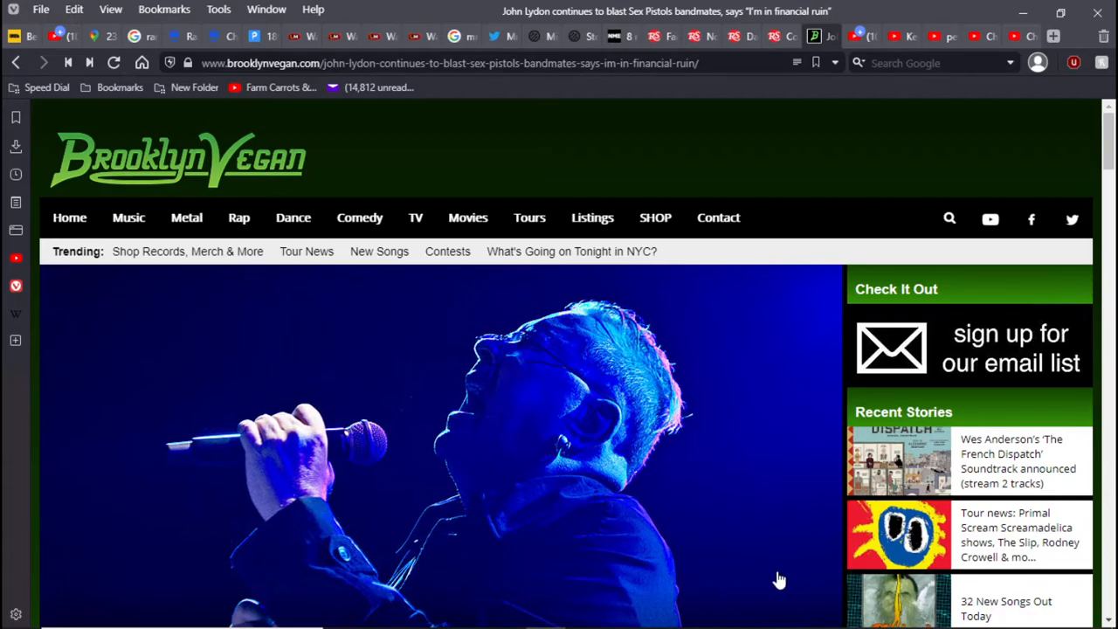
{"action": "mouse_move", "coordinate": [709, 576]}
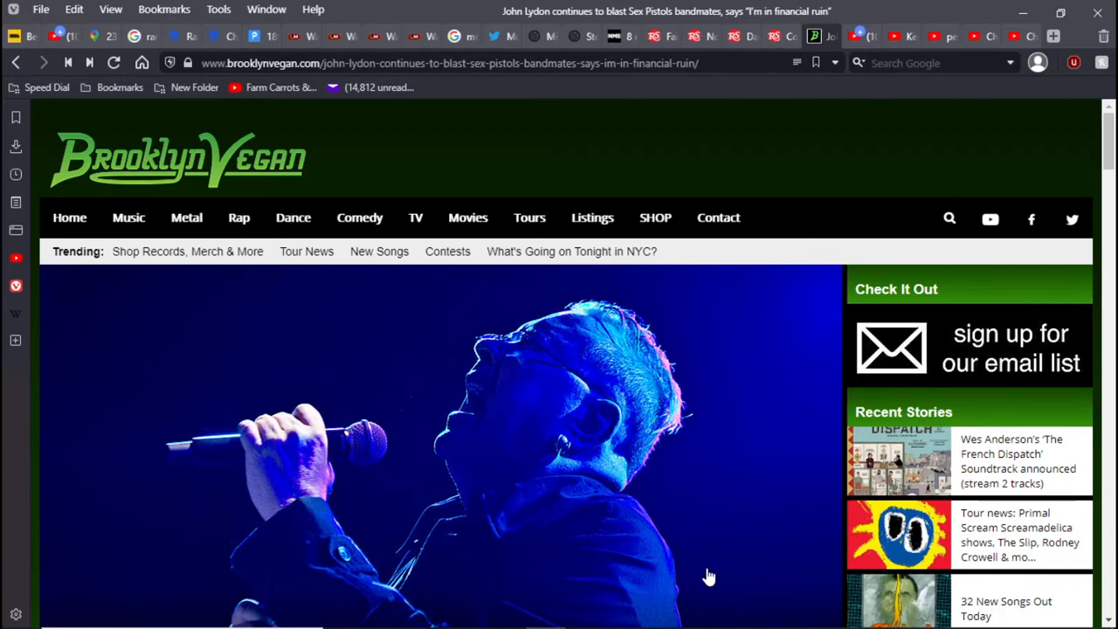
{"action": "mouse_move", "coordinate": [679, 538]}
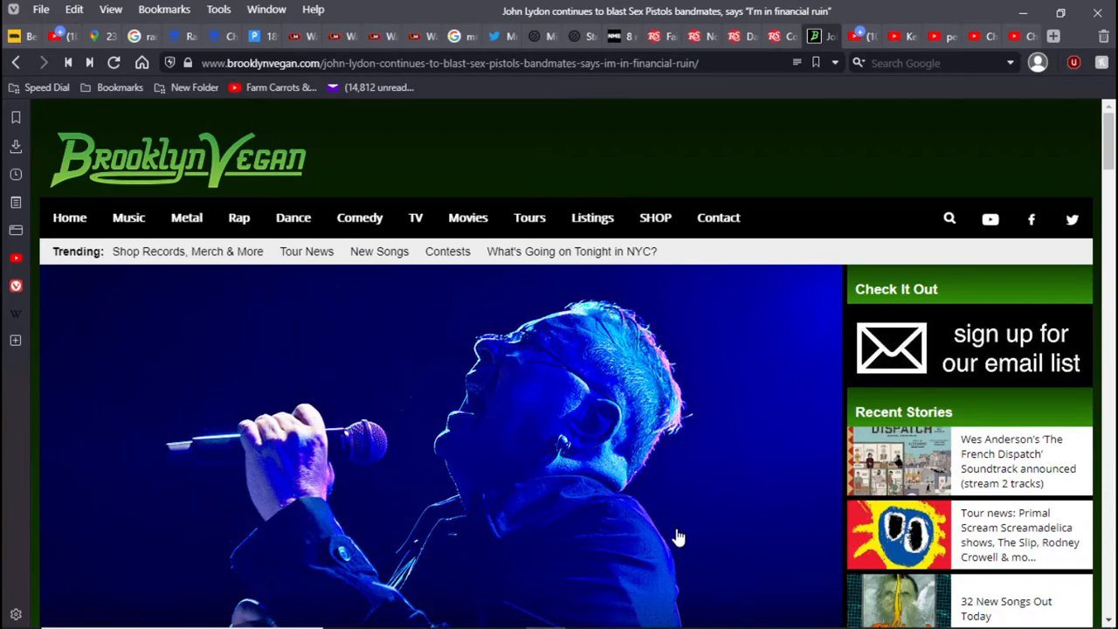
{"action": "mouse_move", "coordinate": [810, 468]}
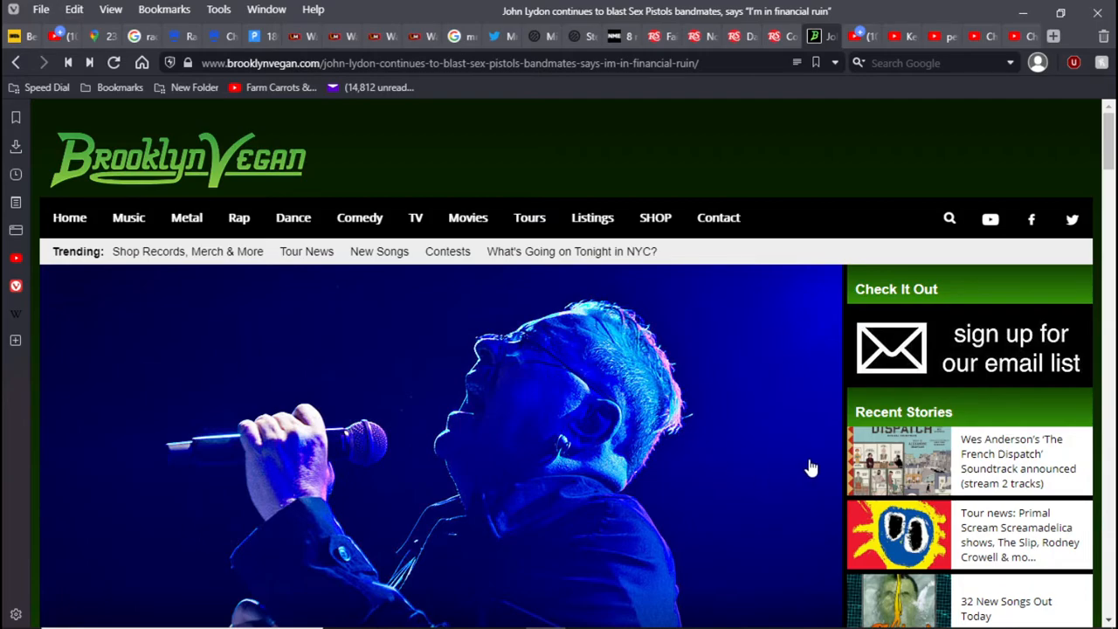
{"action": "mouse_move", "coordinate": [835, 454]}
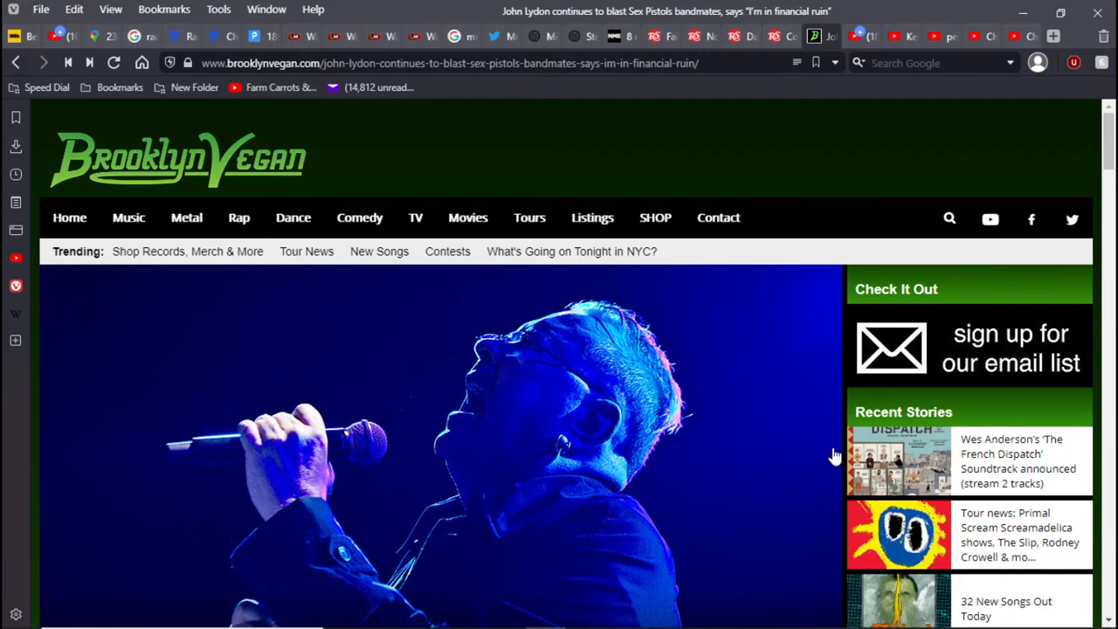
Continue scrolling the Lydon article, ending back at the lead concert photo of Lydon singing
{"action": "scroll", "scroll_direction": "down", "scroll_amount": 3}
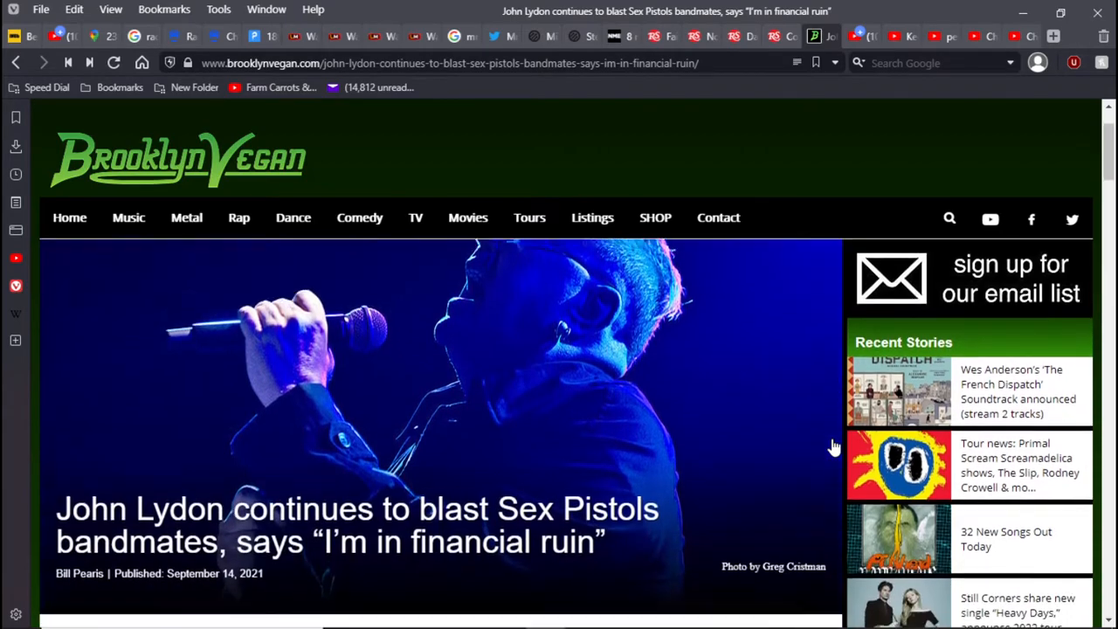
{"action": "scroll", "scroll_direction": "down", "scroll_amount": 3}
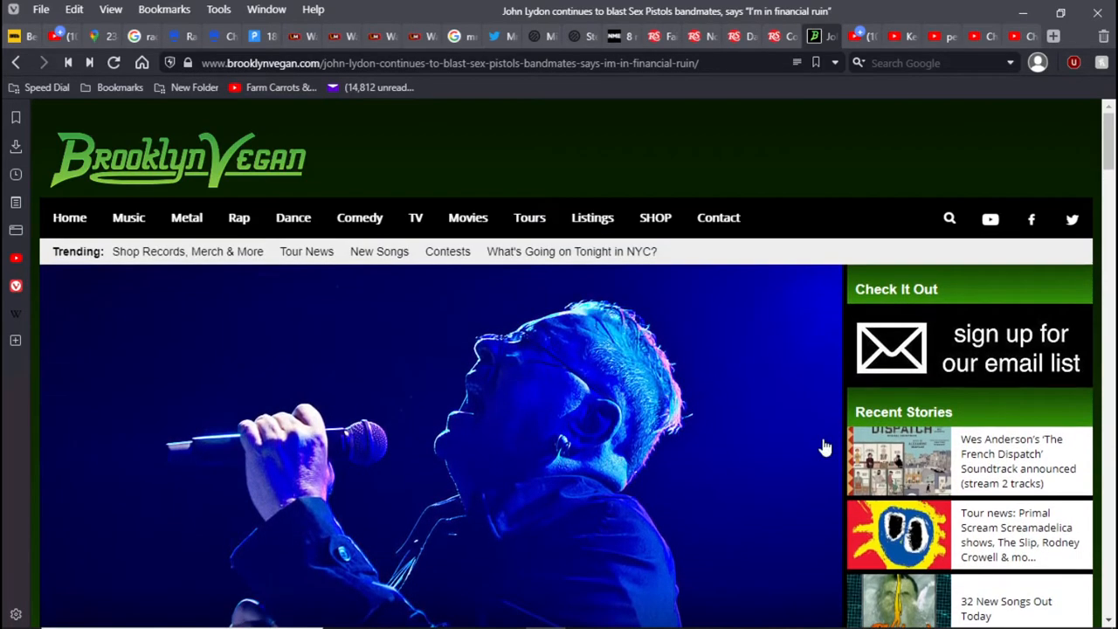
{"action": "mouse_move", "coordinate": [827, 405]}
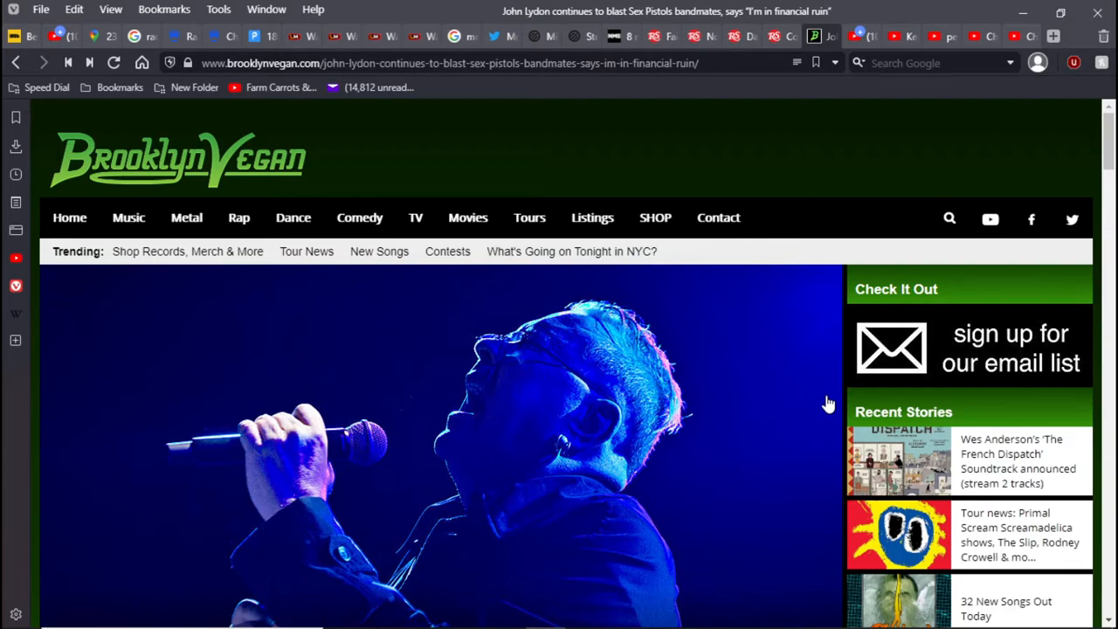
{"action": "mouse_move", "coordinate": [828, 400]}
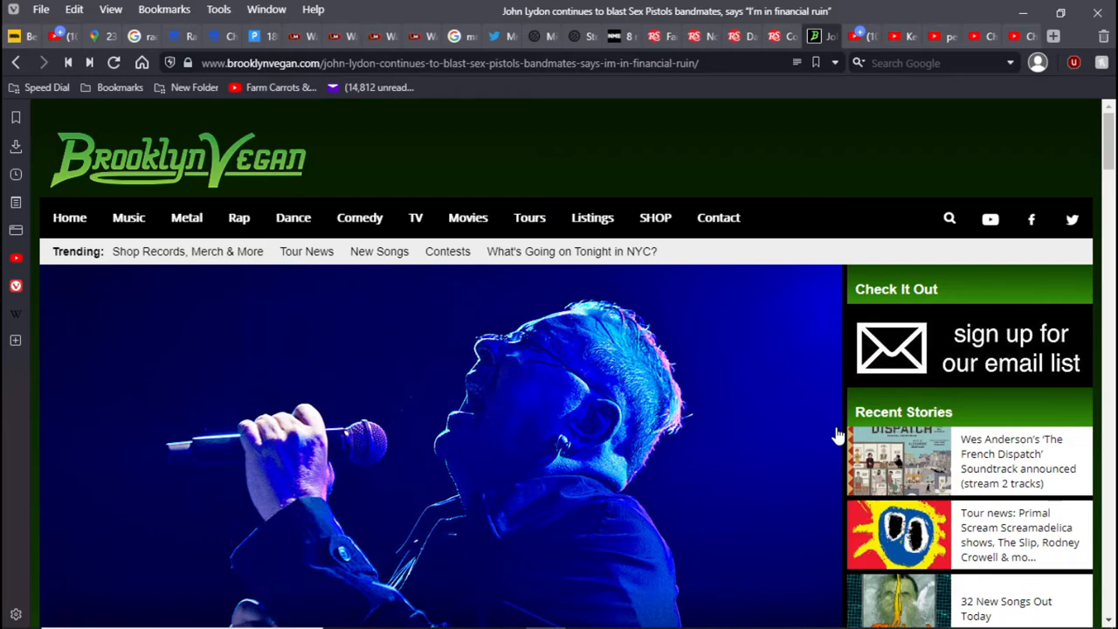
{"action": "mouse_move", "coordinate": [841, 433]}
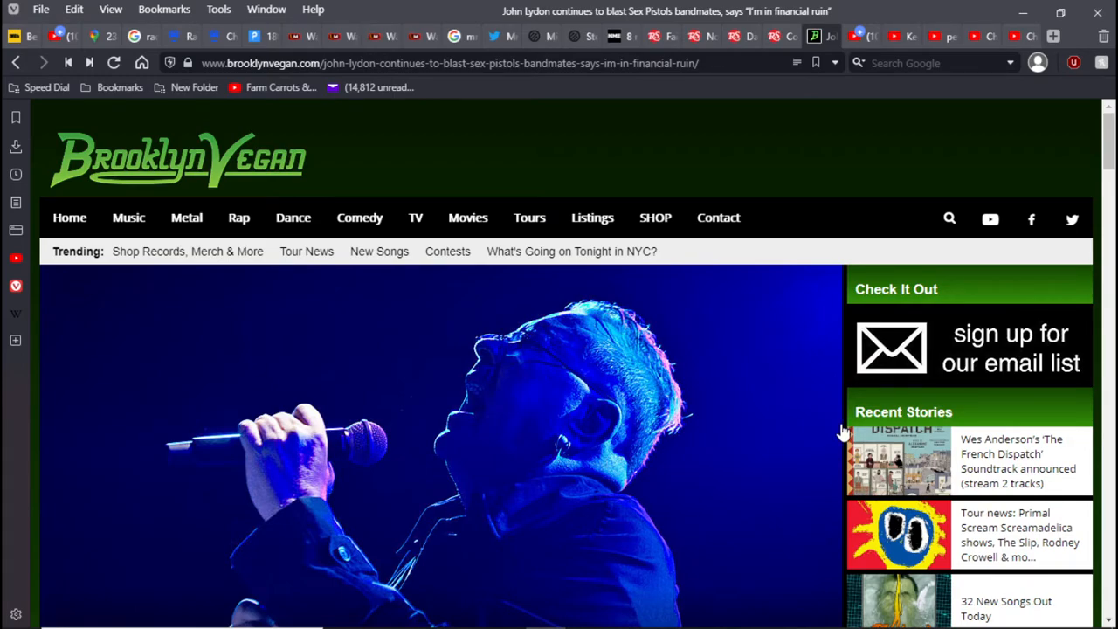
{"action": "mouse_move", "coordinate": [733, 436]}
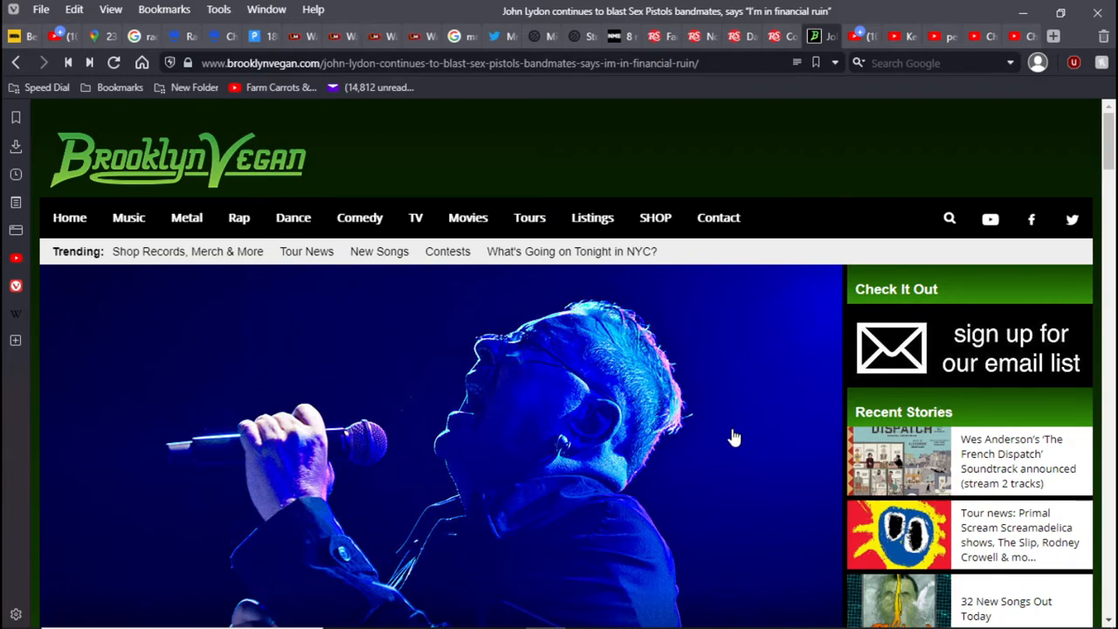
{"action": "mouse_move", "coordinate": [715, 437]}
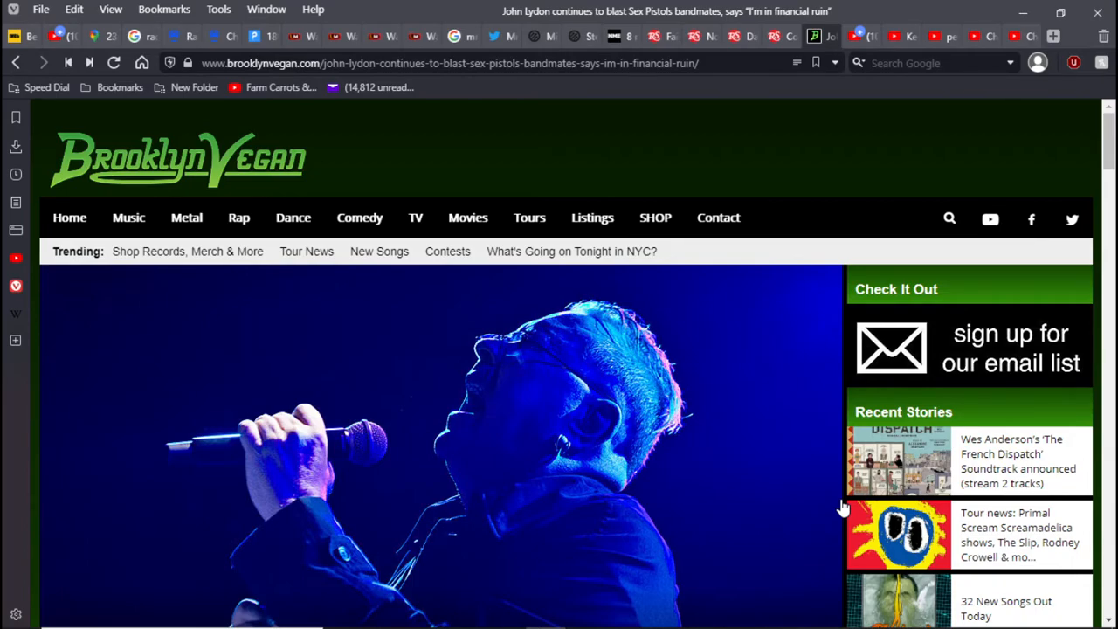
{"action": "scroll", "scroll_direction": "down", "scroll_amount": 3}
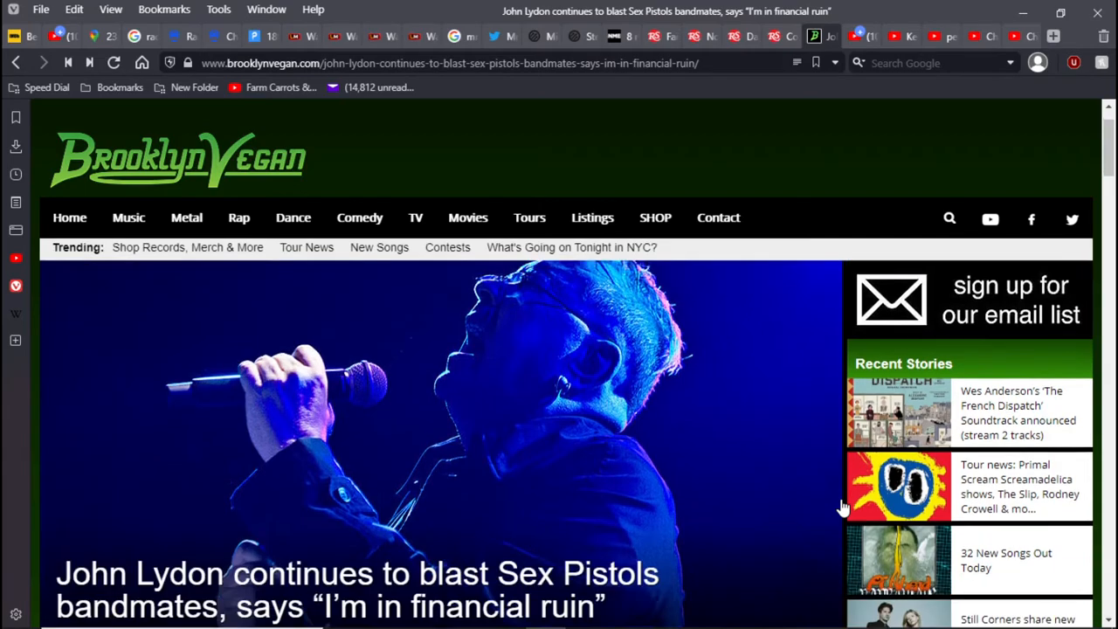
{"action": "scroll", "scroll_direction": "down", "scroll_amount": 3}
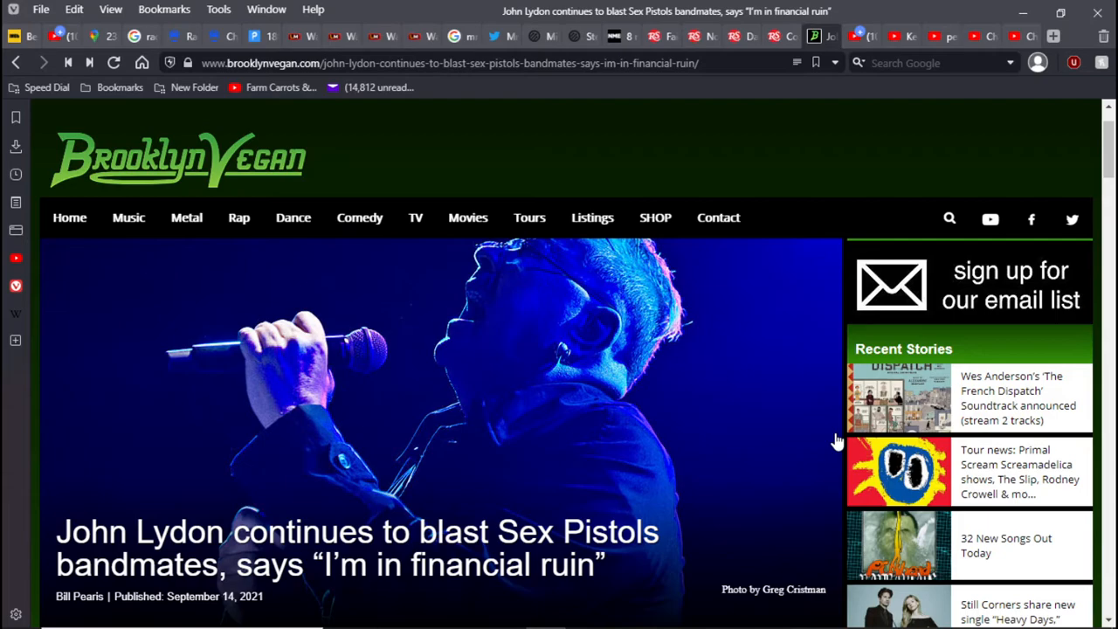
{"action": "scroll", "scroll_direction": "down", "scroll_amount": 3}
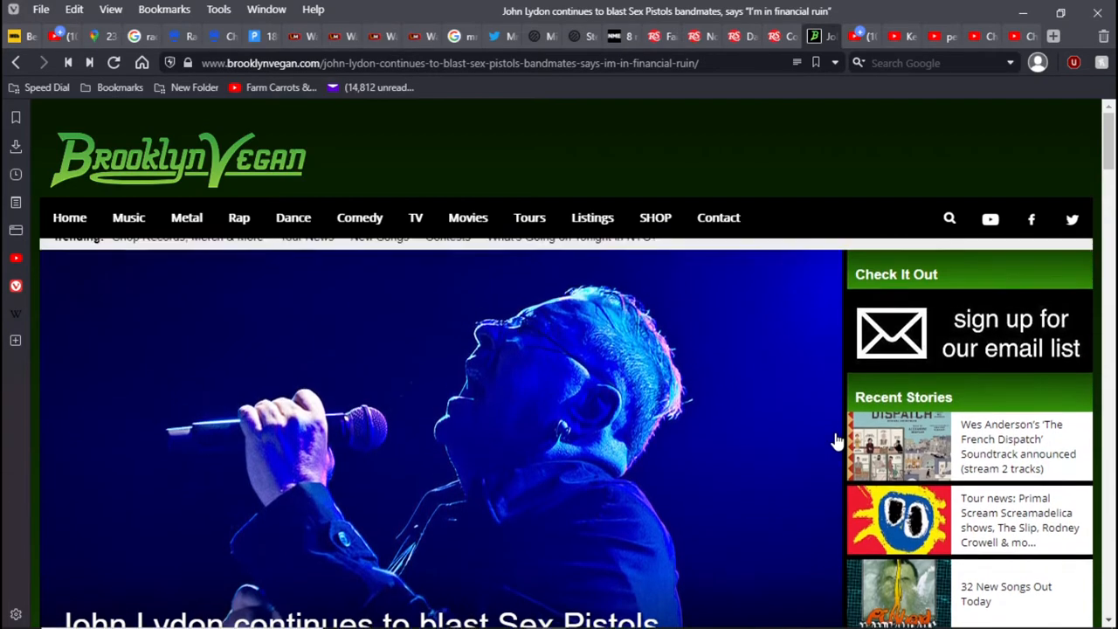
{"action": "scroll", "scroll_direction": "down", "scroll_amount": 3}
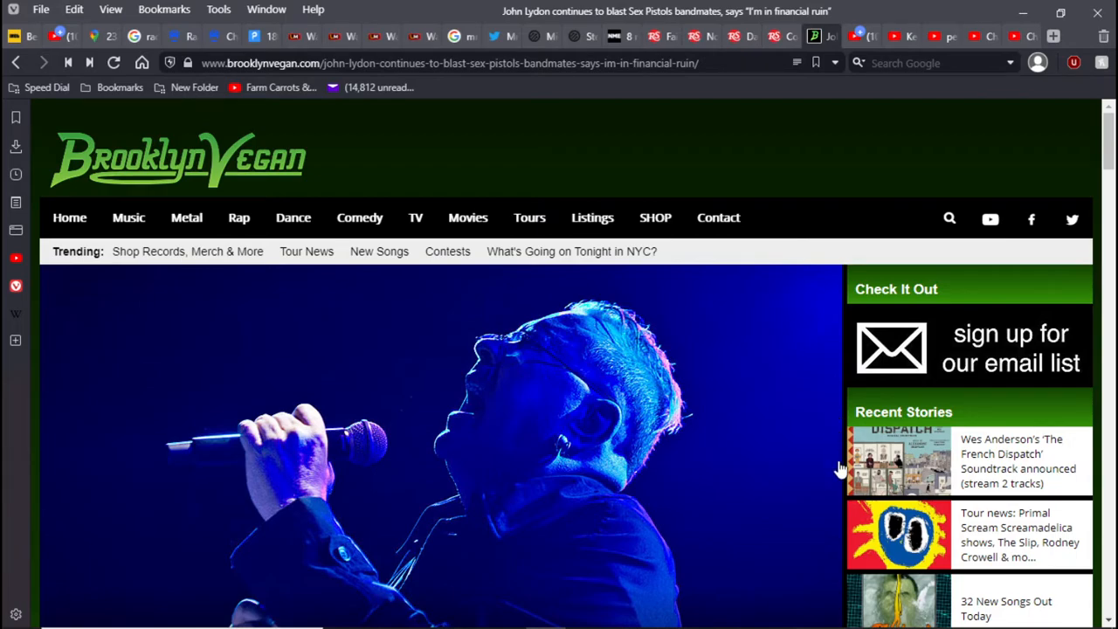
{"action": "mouse_move", "coordinate": [836, 507]}
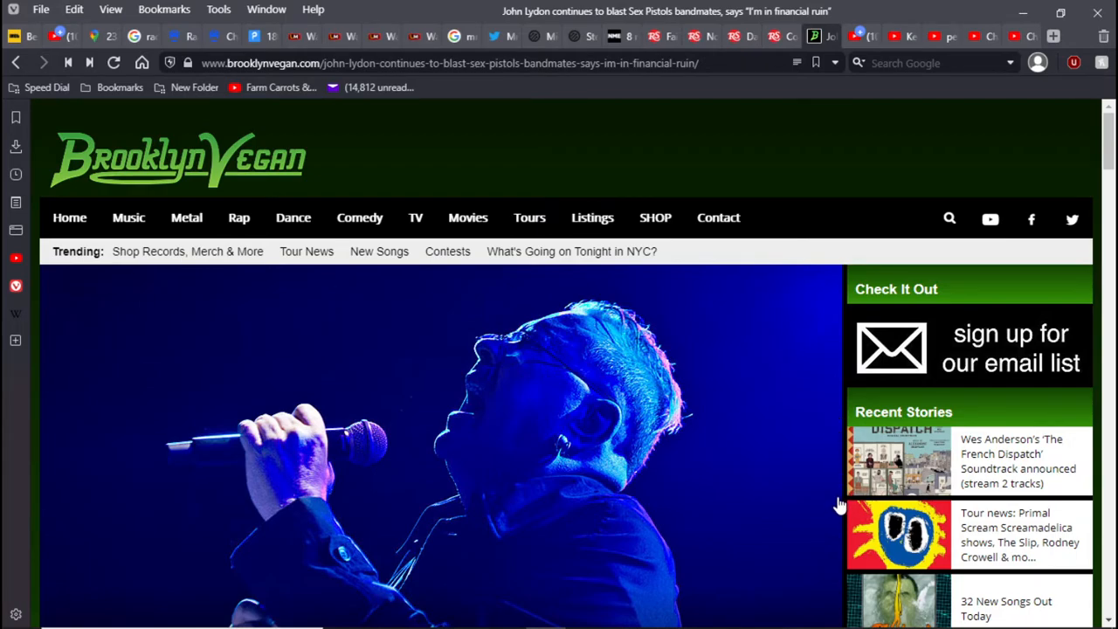
{"action": "mouse_move", "coordinate": [742, 328]}
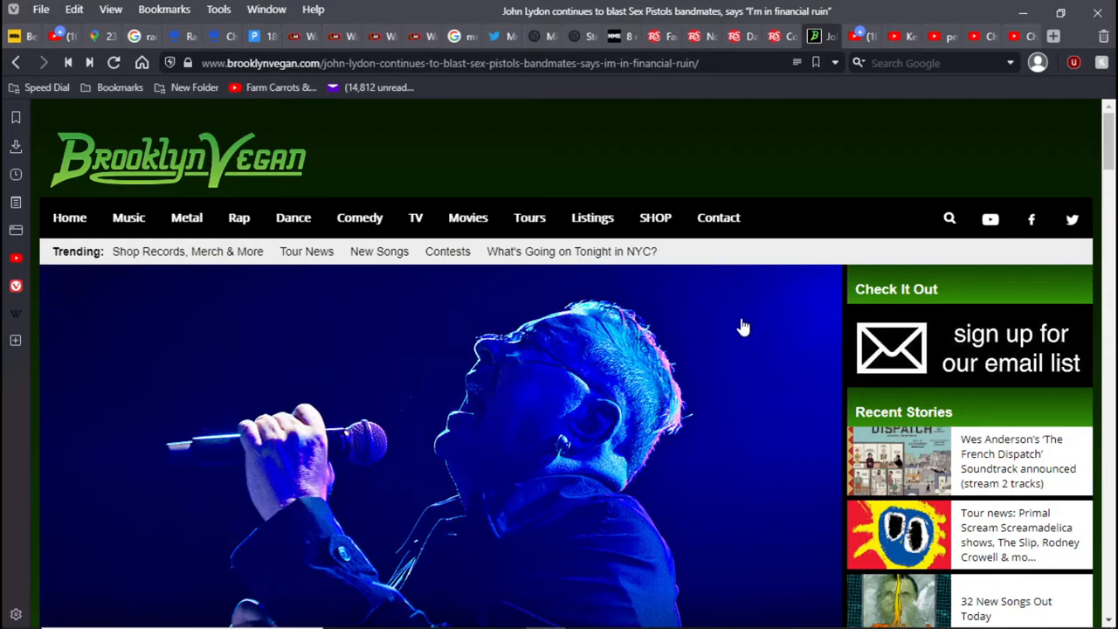
{"action": "scroll", "scroll_direction": "down", "scroll_amount": 3}
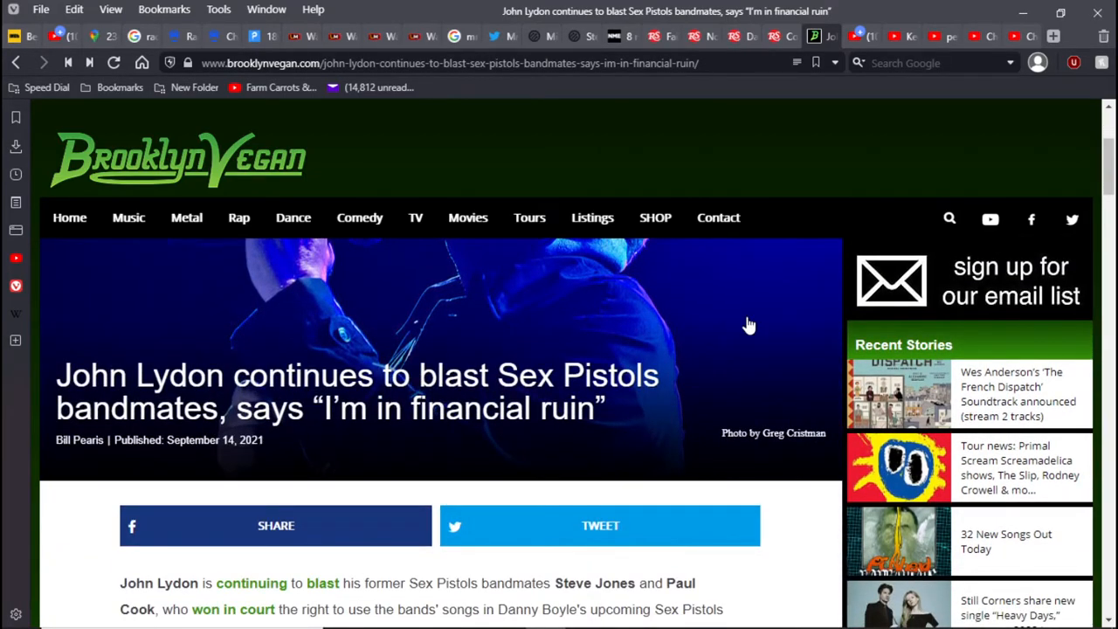
{"action": "mouse_move", "coordinate": [763, 321]}
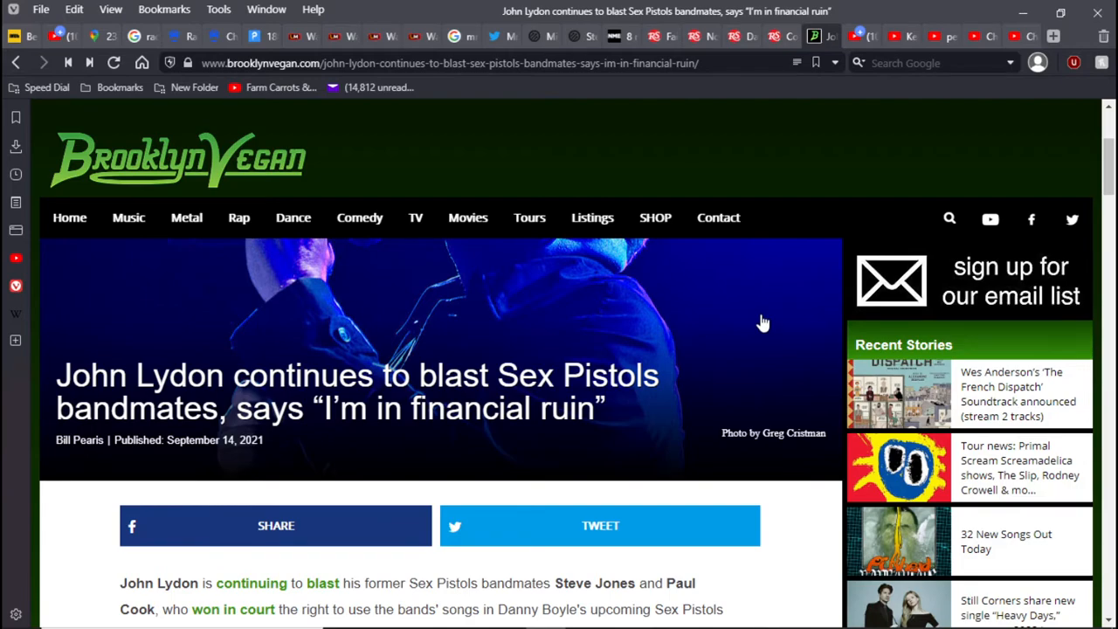
{"action": "scroll", "scroll_direction": "down", "scroll_amount": 3}
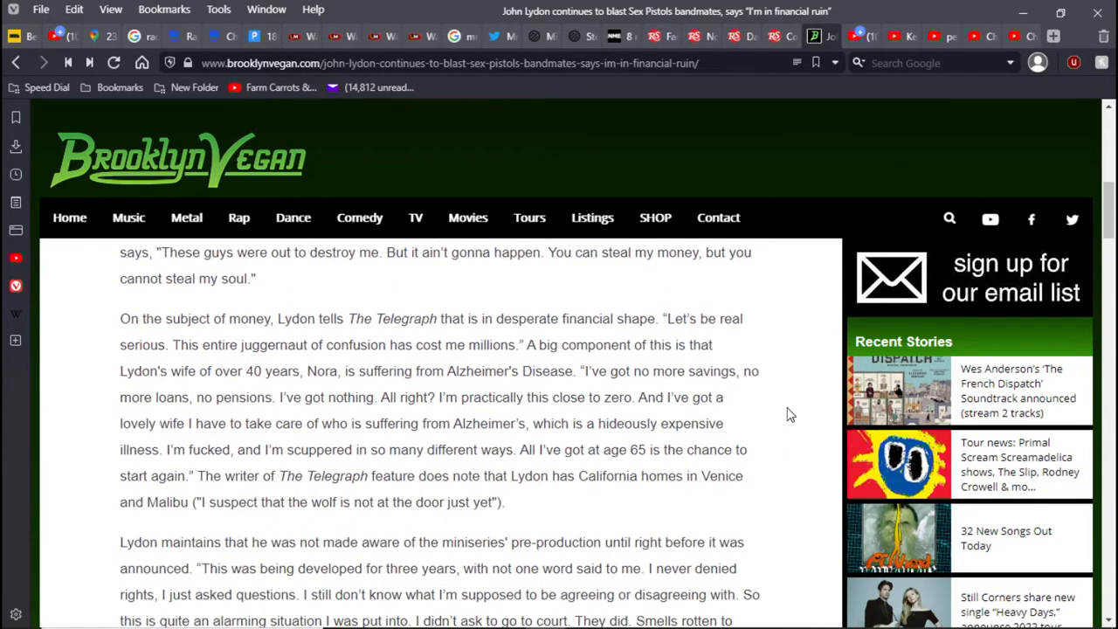
{"action": "mouse_move", "coordinate": [802, 444]}
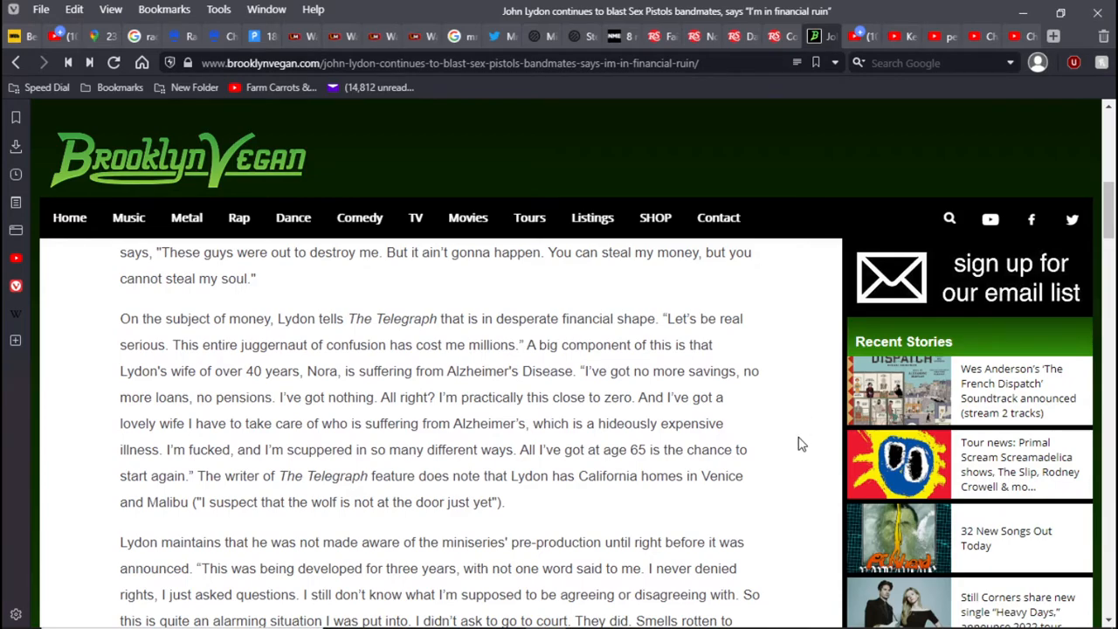
{"action": "mouse_move", "coordinate": [814, 447]}
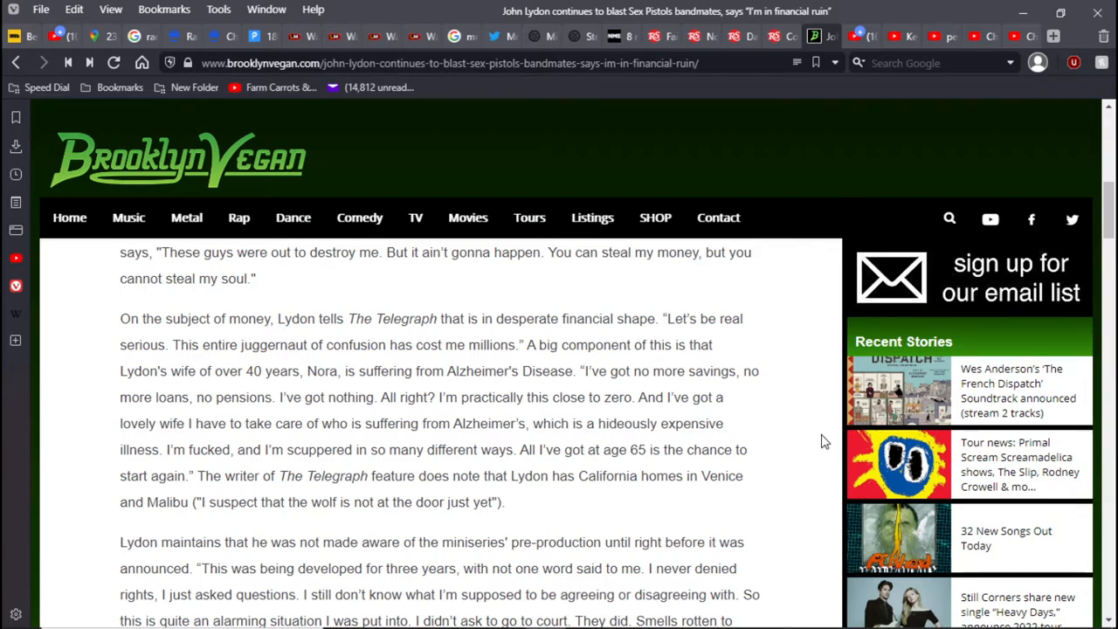
{"action": "scroll", "scroll_direction": "down", "scroll_amount": 3}
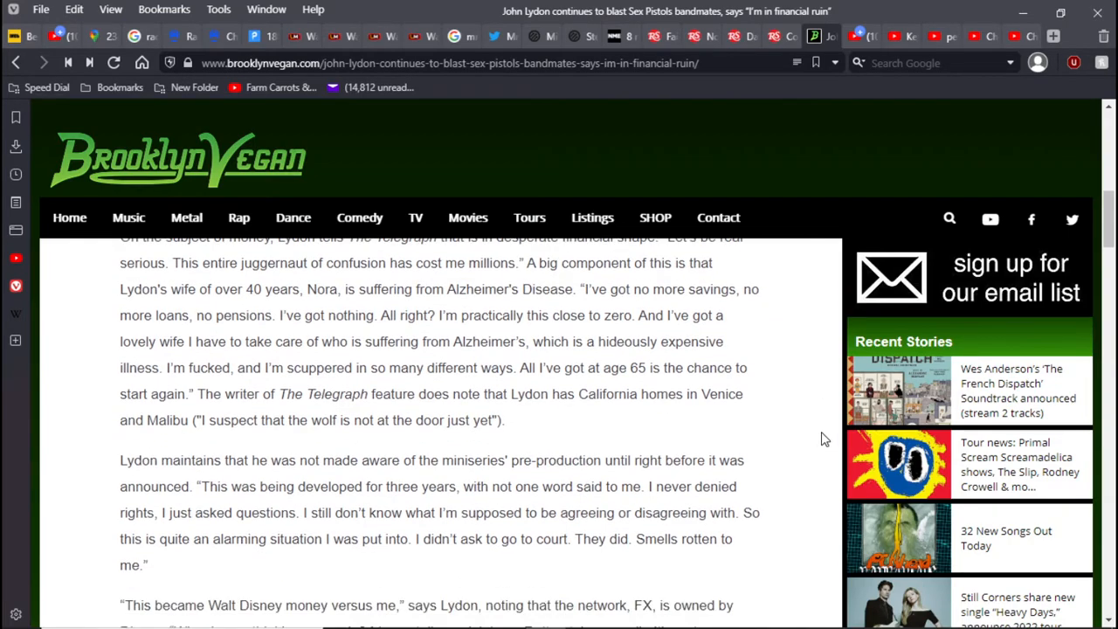
{"action": "scroll", "scroll_direction": "down", "scroll_amount": 3}
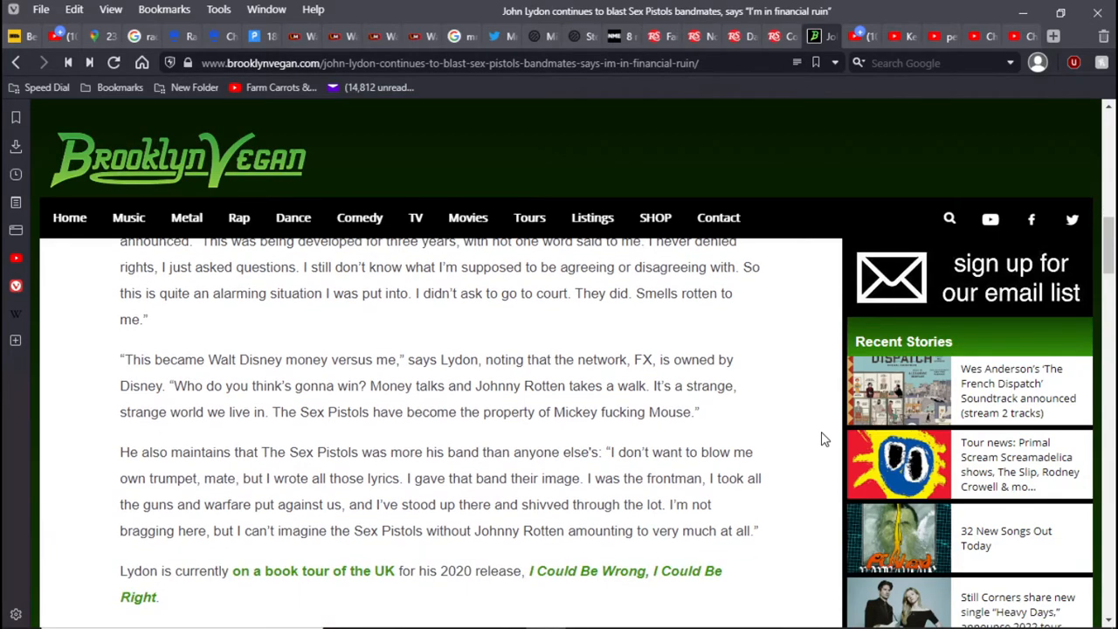
{"action": "scroll", "scroll_direction": "down", "scroll_amount": 3}
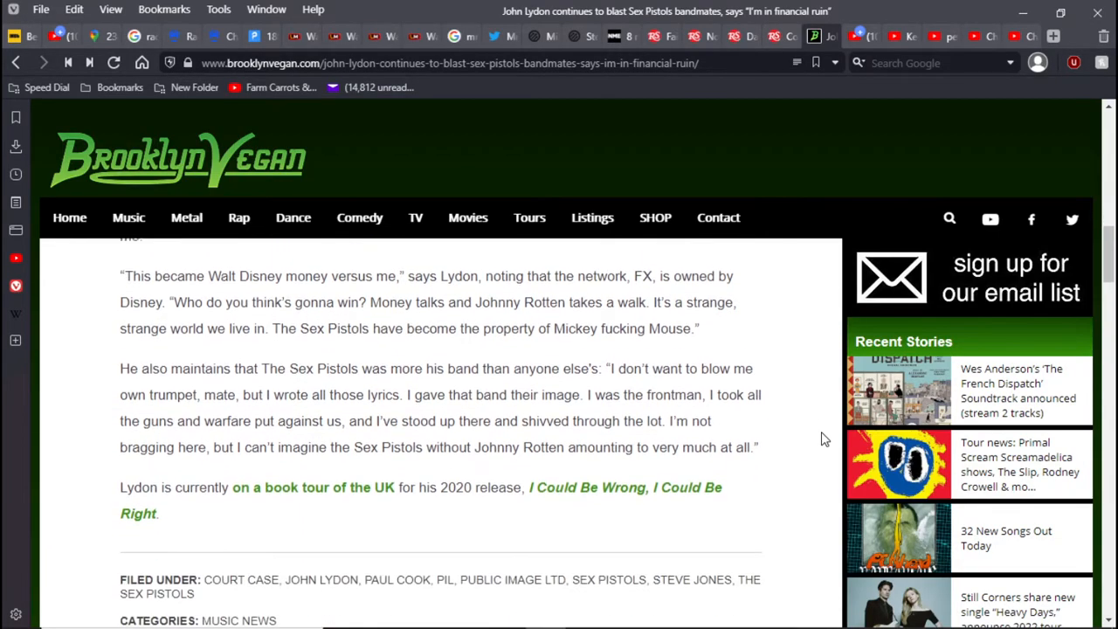
{"action": "scroll", "scroll_direction": "down", "scroll_amount": 3}
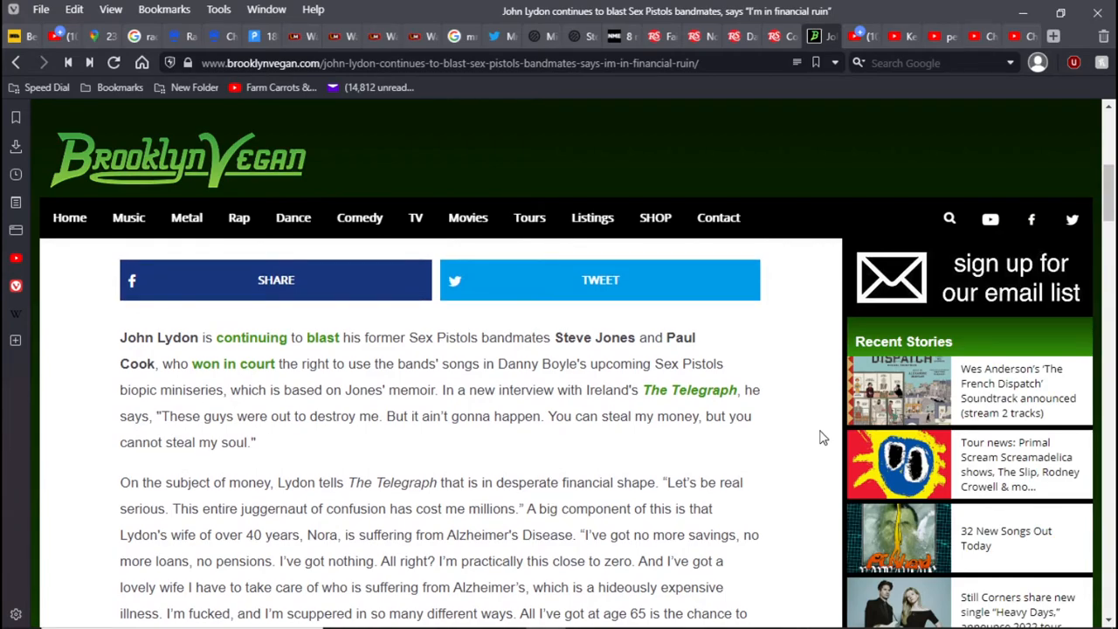
{"action": "mouse_move", "coordinate": [834, 447]}
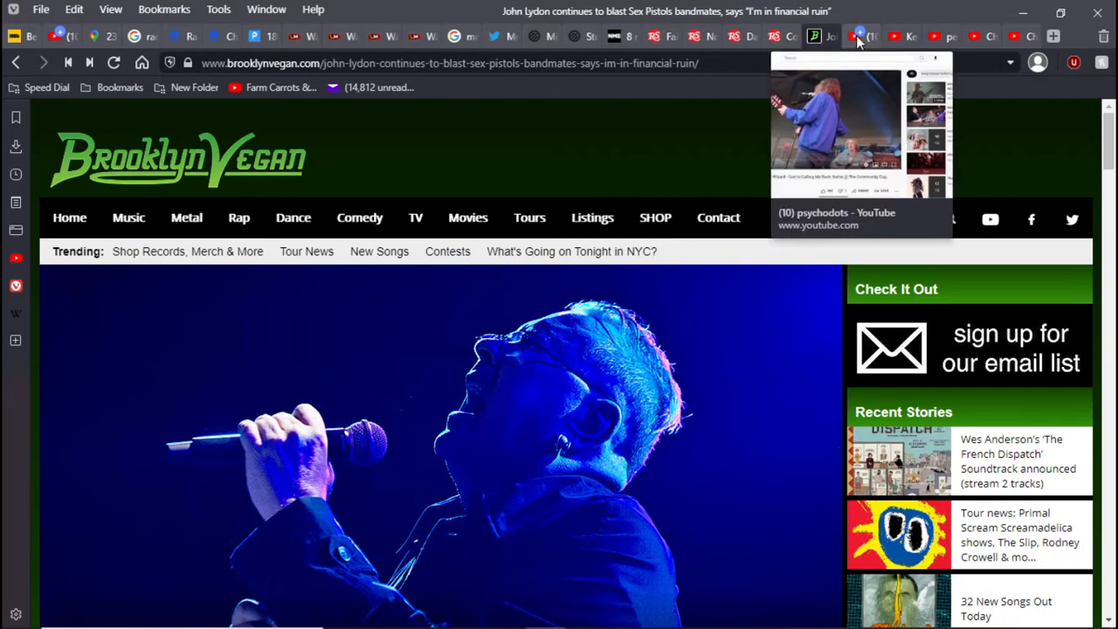
Return to the YouTube tab and reopen the ongoing Mosky SOL918 rig review upload
{"action": "left_click", "coordinate": [860, 35]}
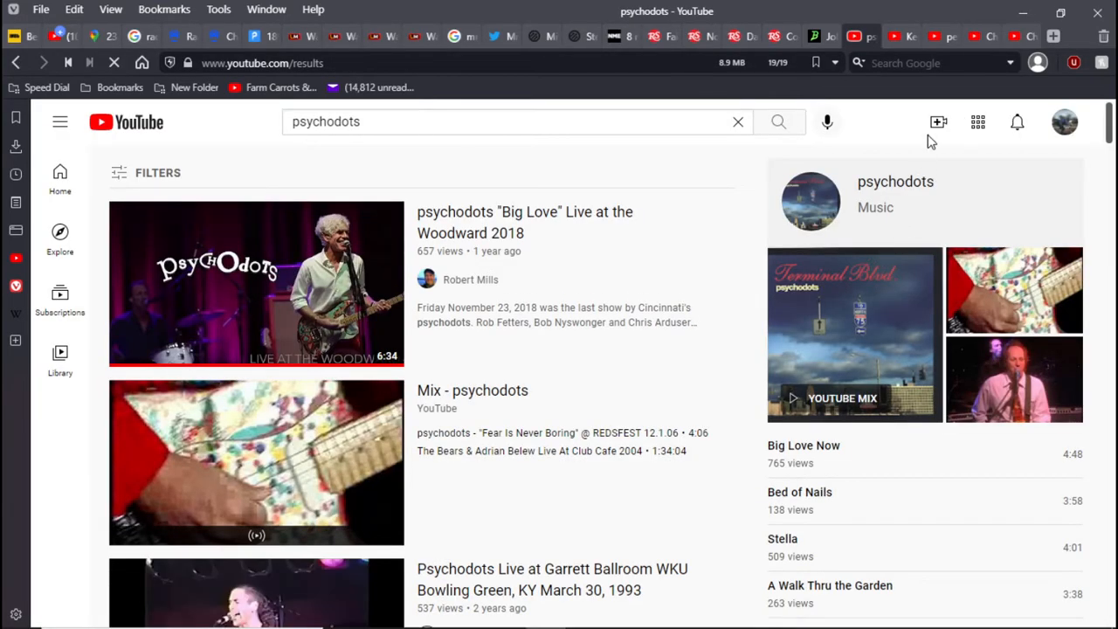
{"action": "left_click", "coordinate": [255, 283]}
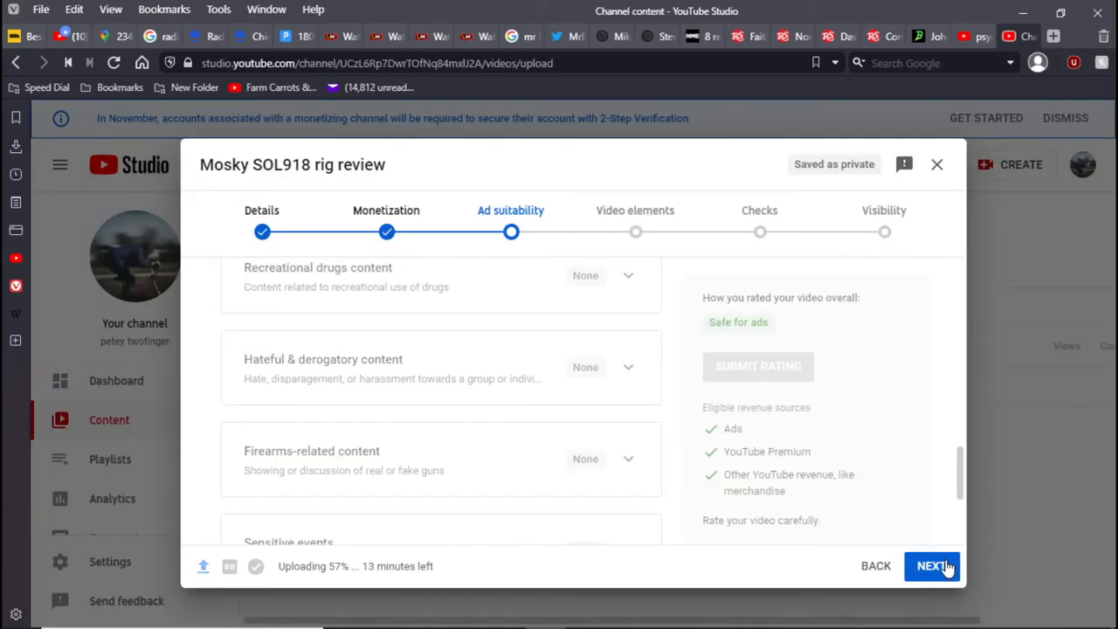
Advance the upload through Video elements and Checks to the Visibility settings
{"action": "left_click", "coordinate": [931, 566]}
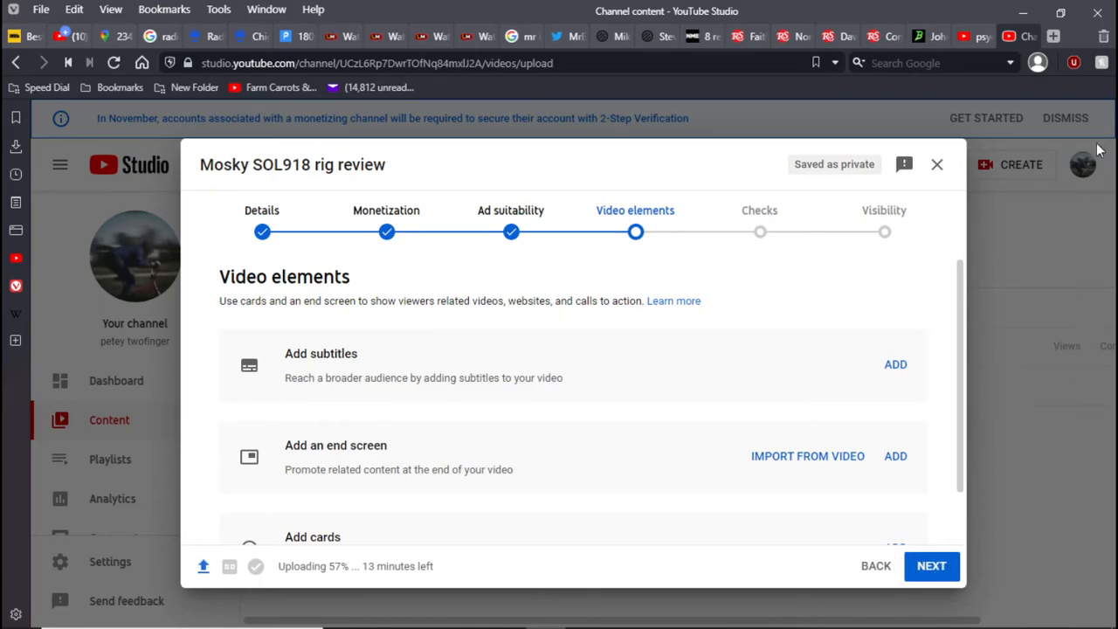
{"action": "scroll", "scroll_direction": "down", "scroll_amount": 3}
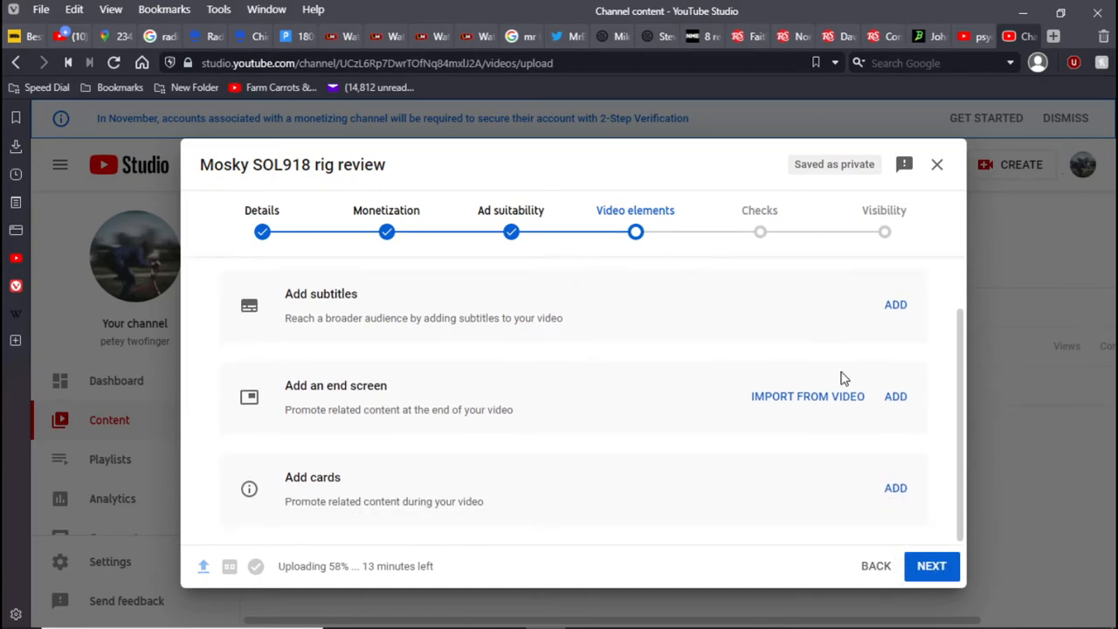
{"action": "left_click", "coordinate": [931, 566]}
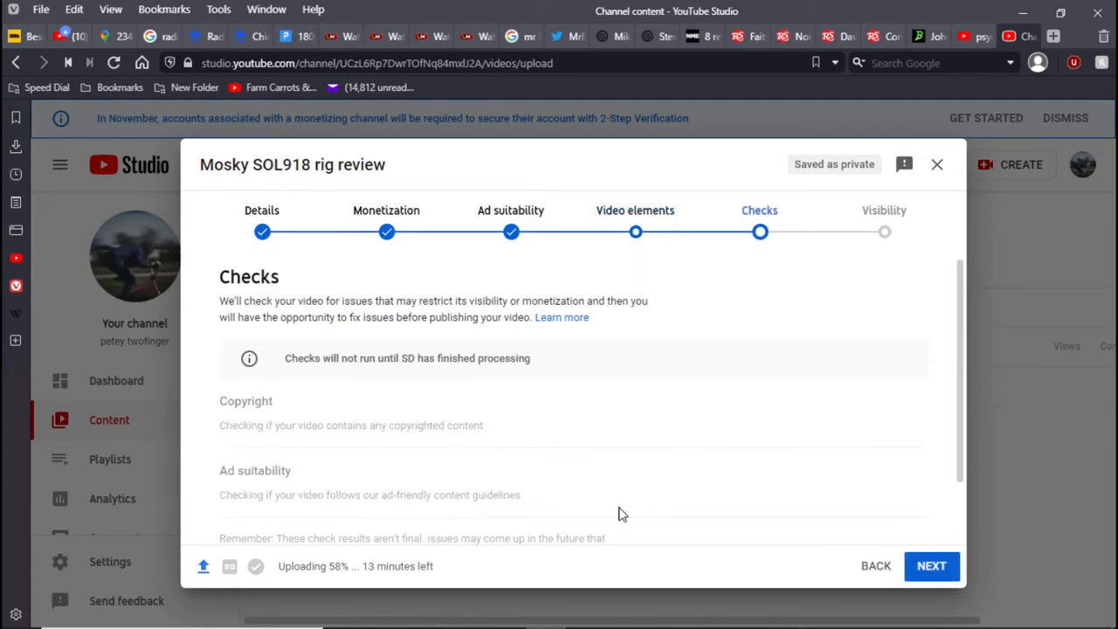
{"action": "left_click", "coordinate": [931, 566]}
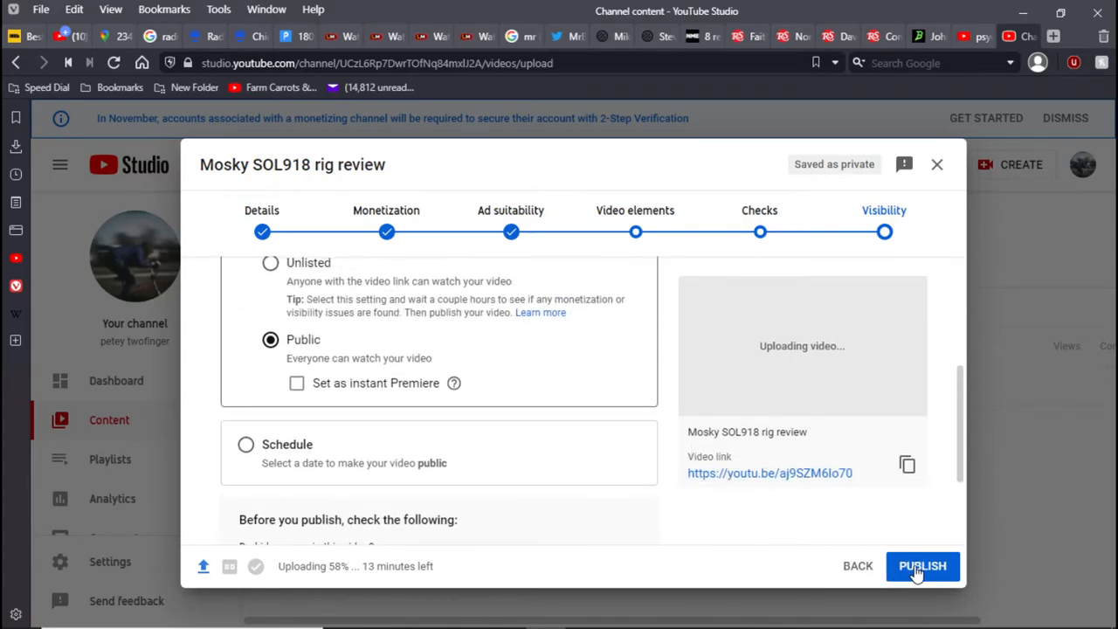
Publish the video publicly anyway while checks run, then return to the Rolling Stone tab
{"action": "left_click", "coordinate": [922, 566]}
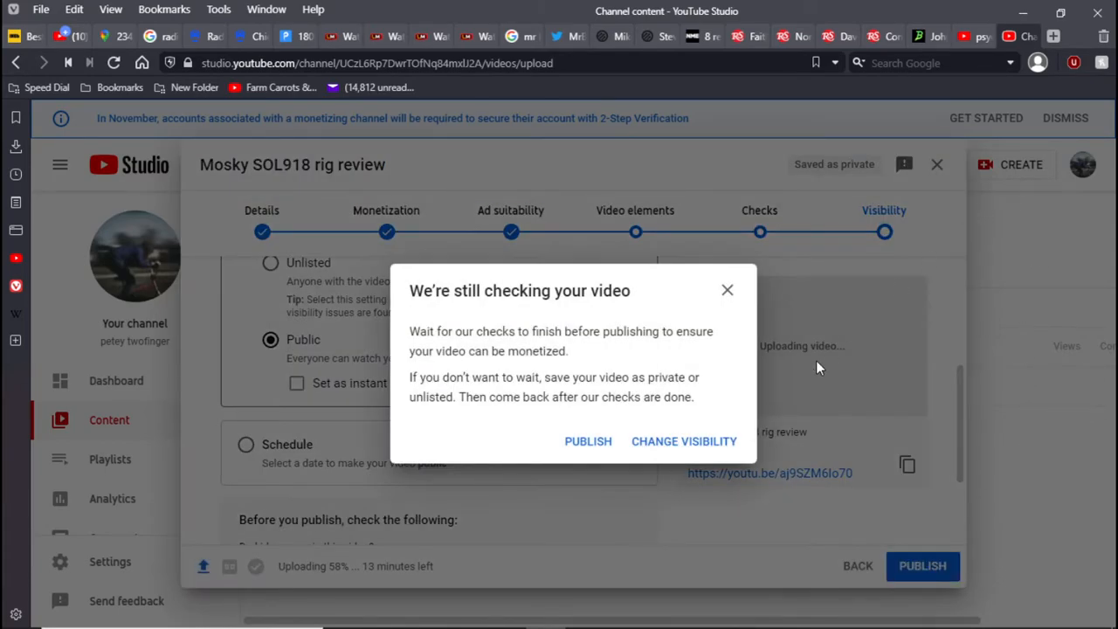
{"action": "left_click", "coordinate": [726, 290]}
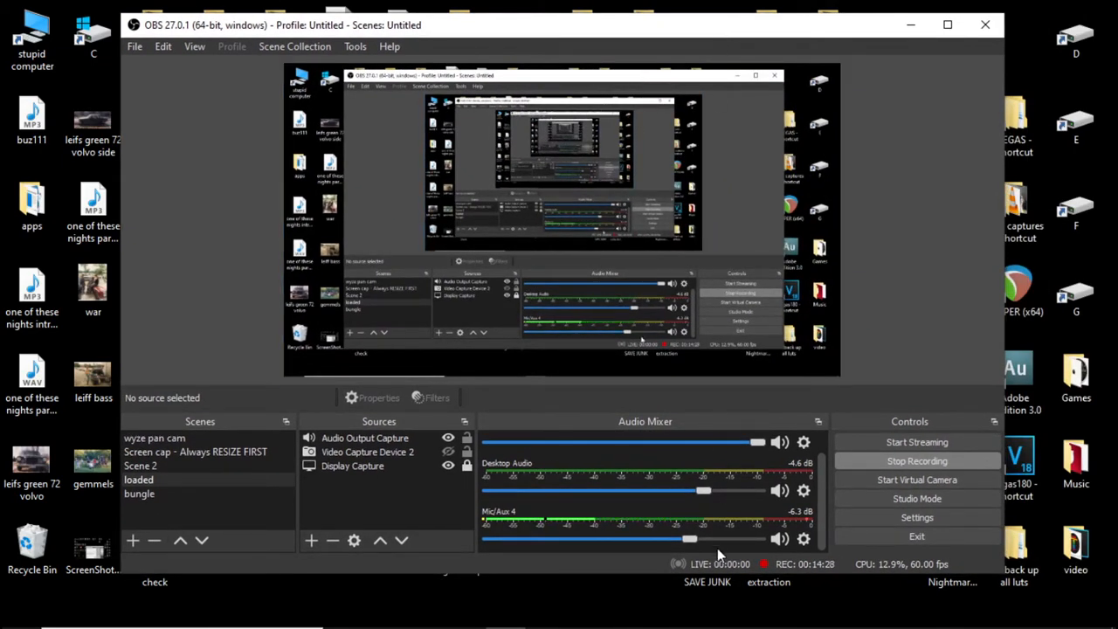
{"action": "left_click", "coordinate": [544, 611]}
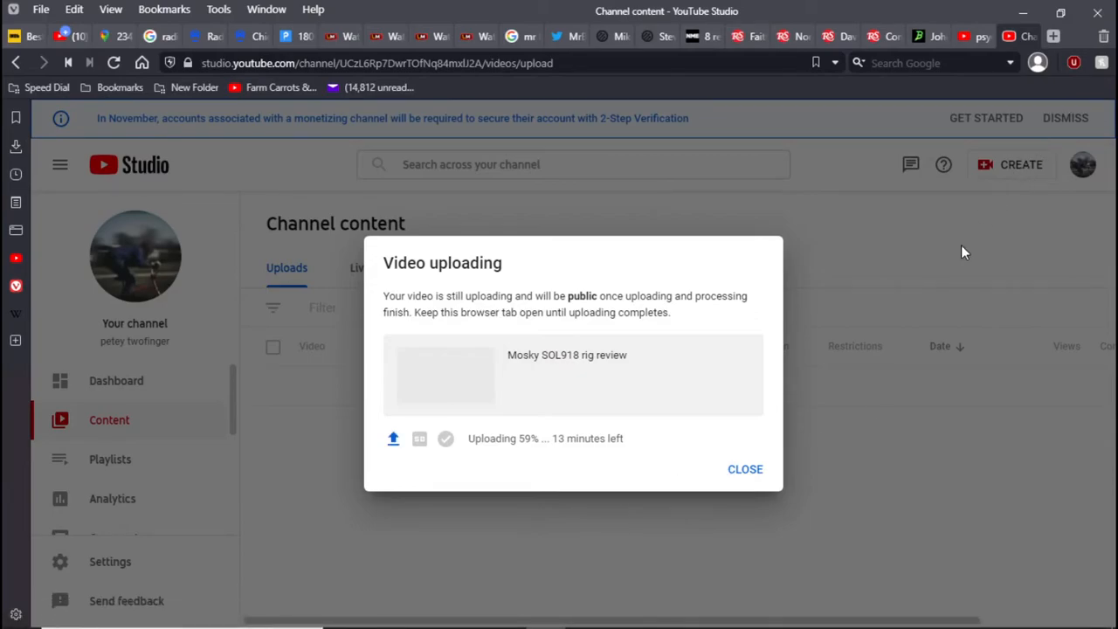
{"action": "mouse_move", "coordinate": [964, 213]}
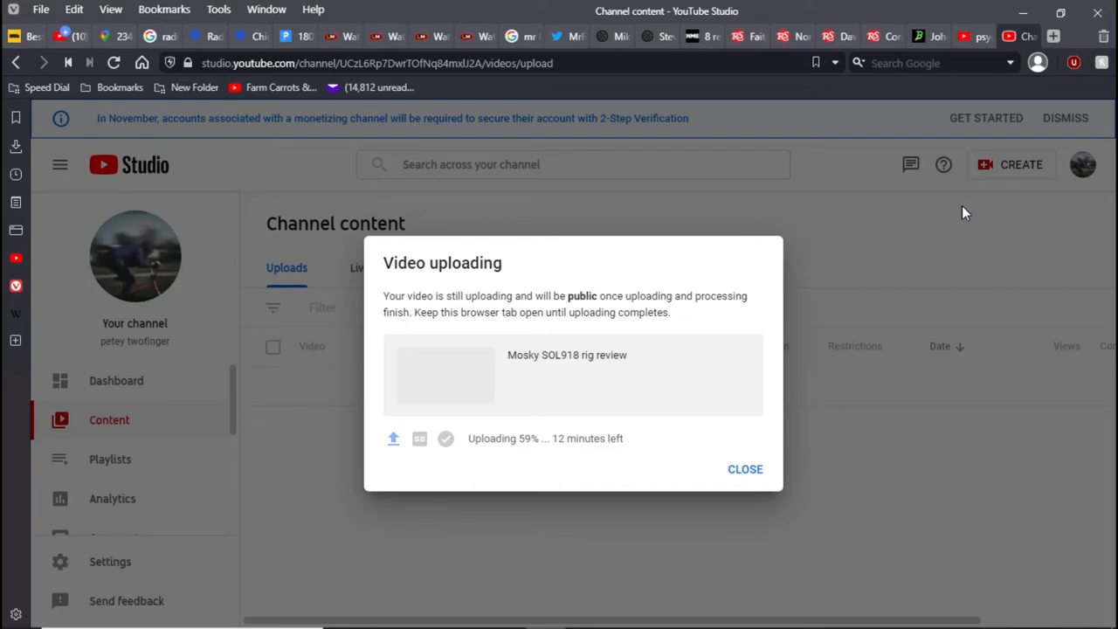
{"action": "left_click", "coordinate": [737, 35]}
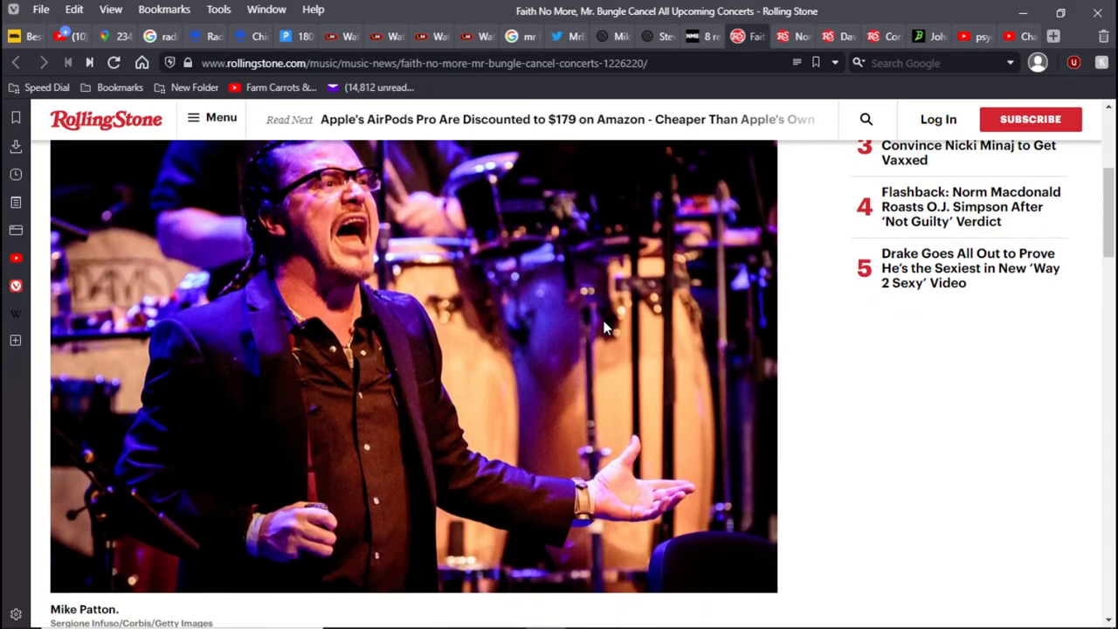
{"action": "scroll", "scroll_direction": "down", "scroll_amount": 3}
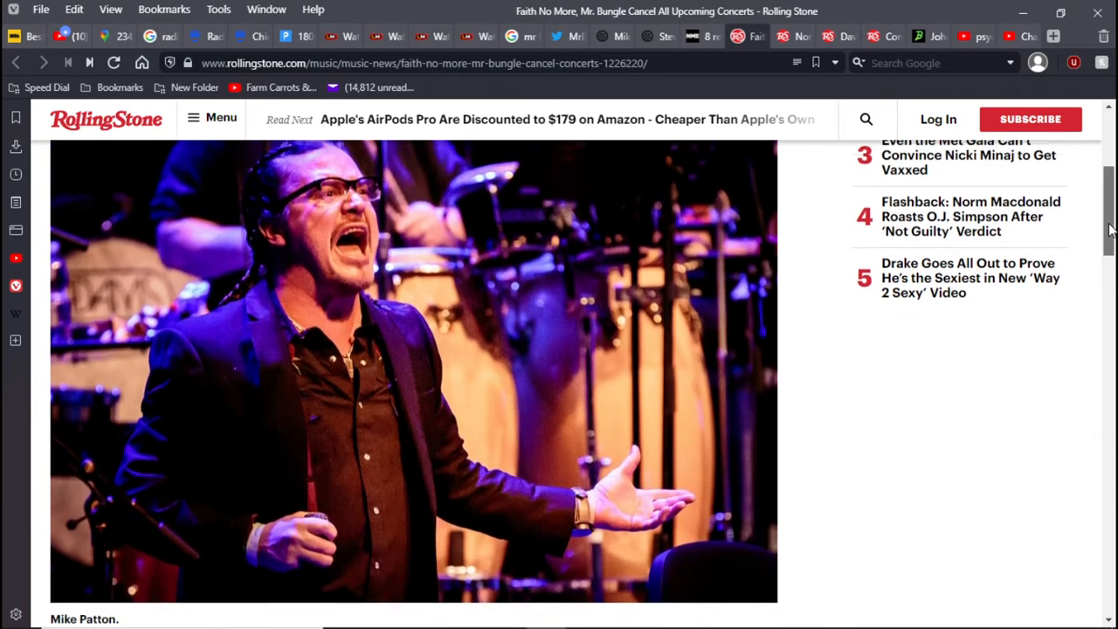
{"action": "scroll", "scroll_direction": "down", "scroll_amount": 3}
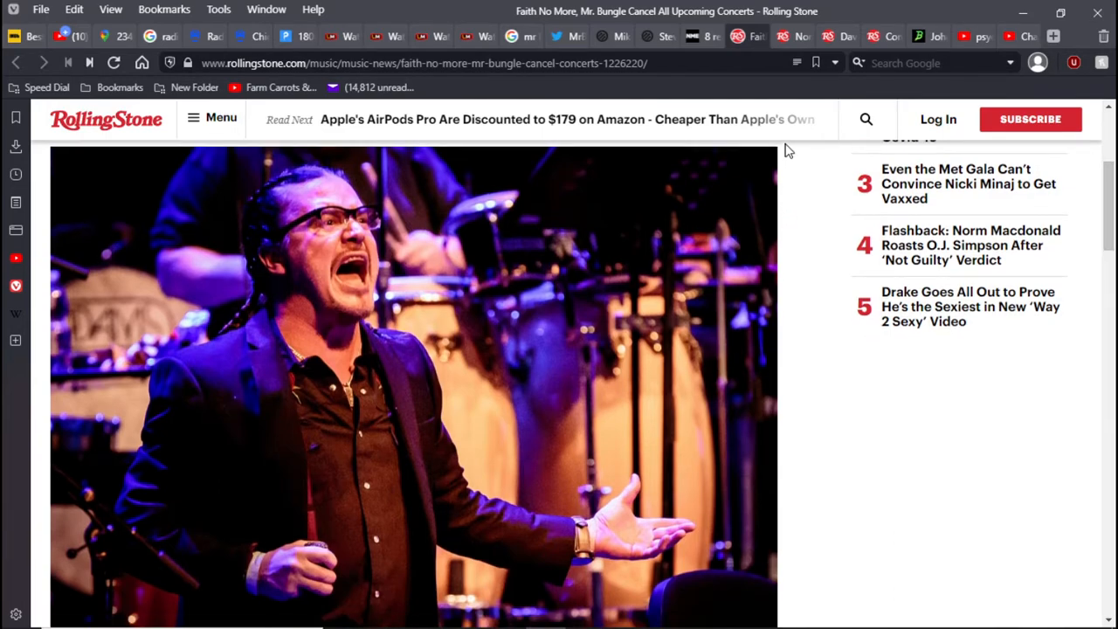
{"action": "mouse_move", "coordinate": [789, 173]}
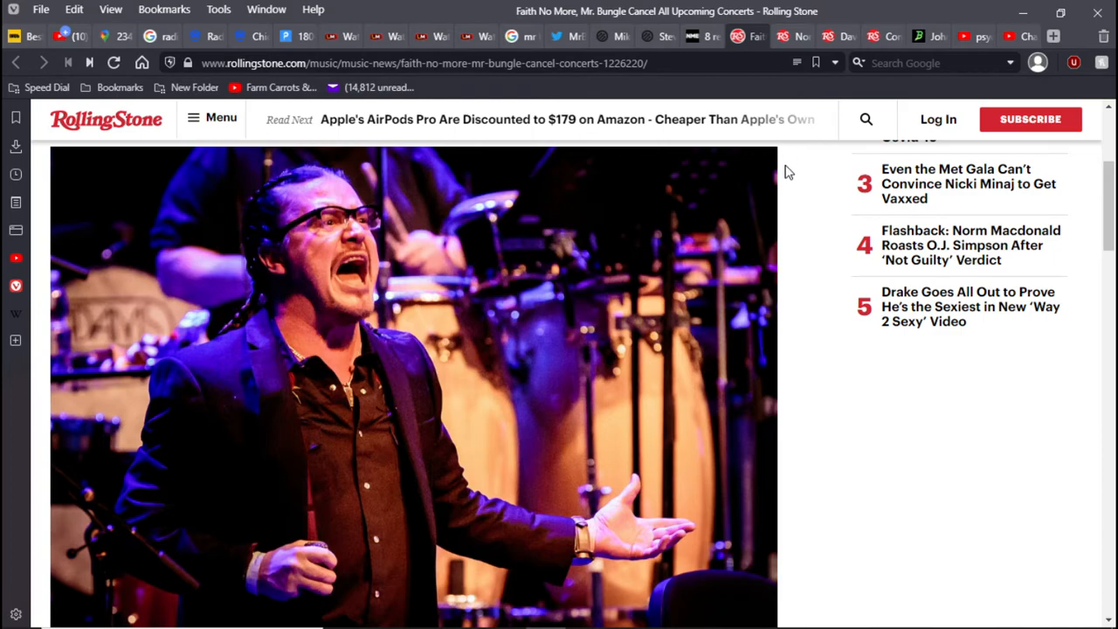
{"action": "mouse_move", "coordinate": [790, 276]}
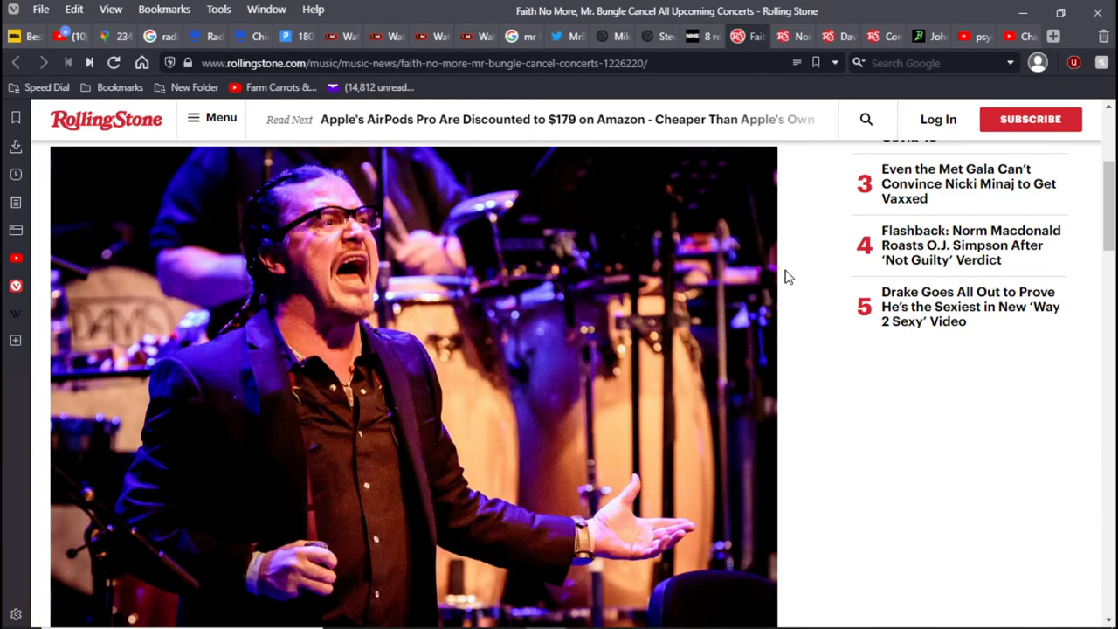
{"action": "mouse_move", "coordinate": [786, 388]}
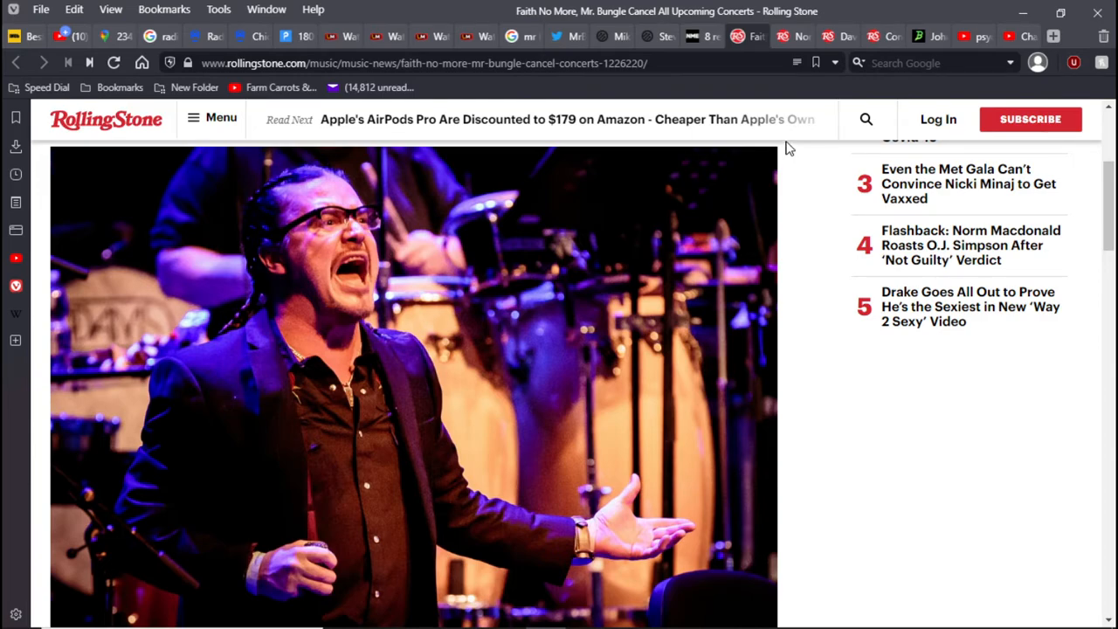
{"action": "mouse_move", "coordinate": [784, 213]}
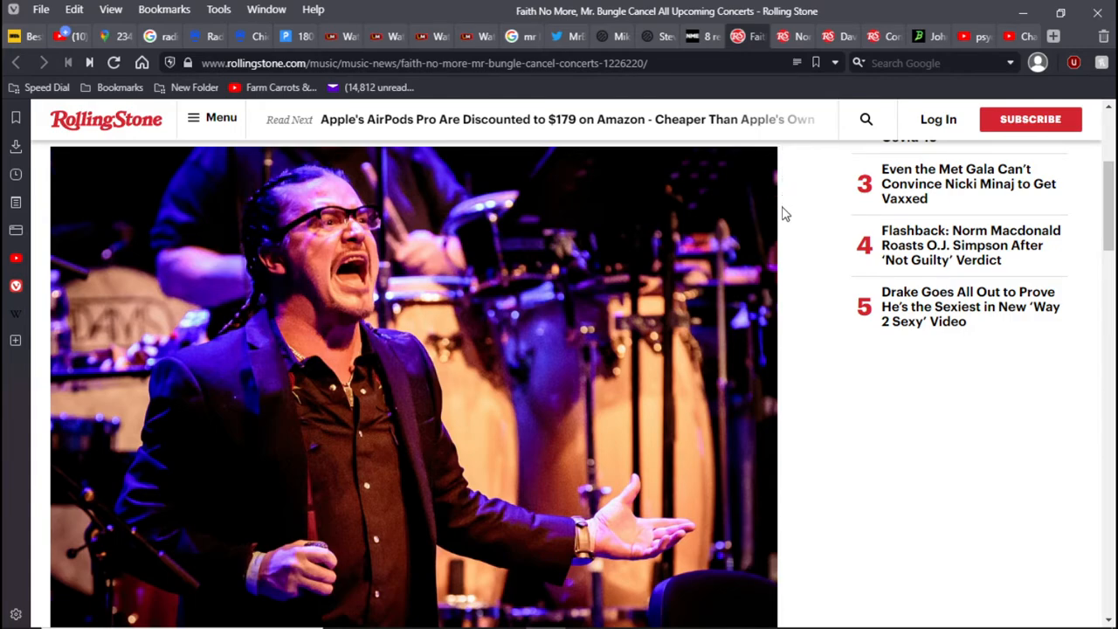
{"action": "mouse_move", "coordinate": [784, 522]}
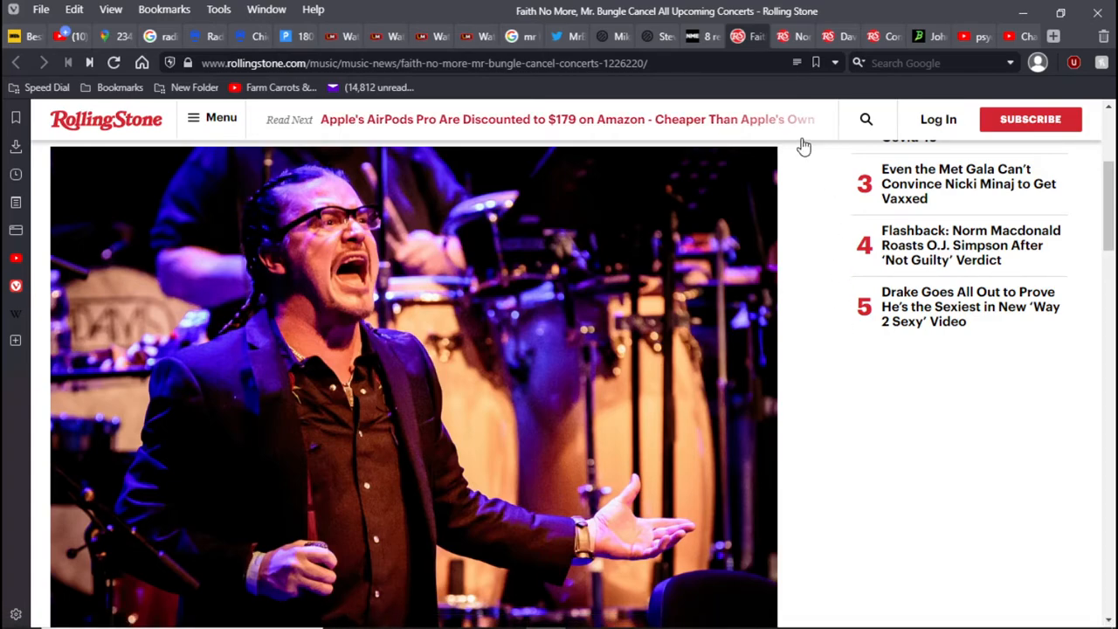
{"action": "mouse_move", "coordinate": [796, 147]}
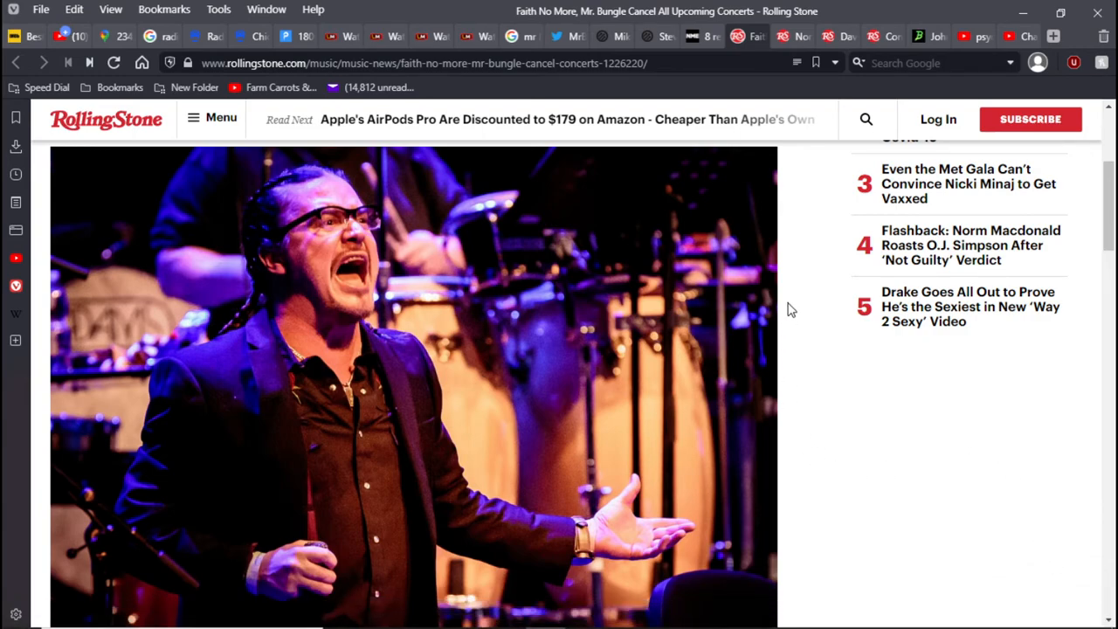
{"action": "mouse_move", "coordinate": [794, 288]}
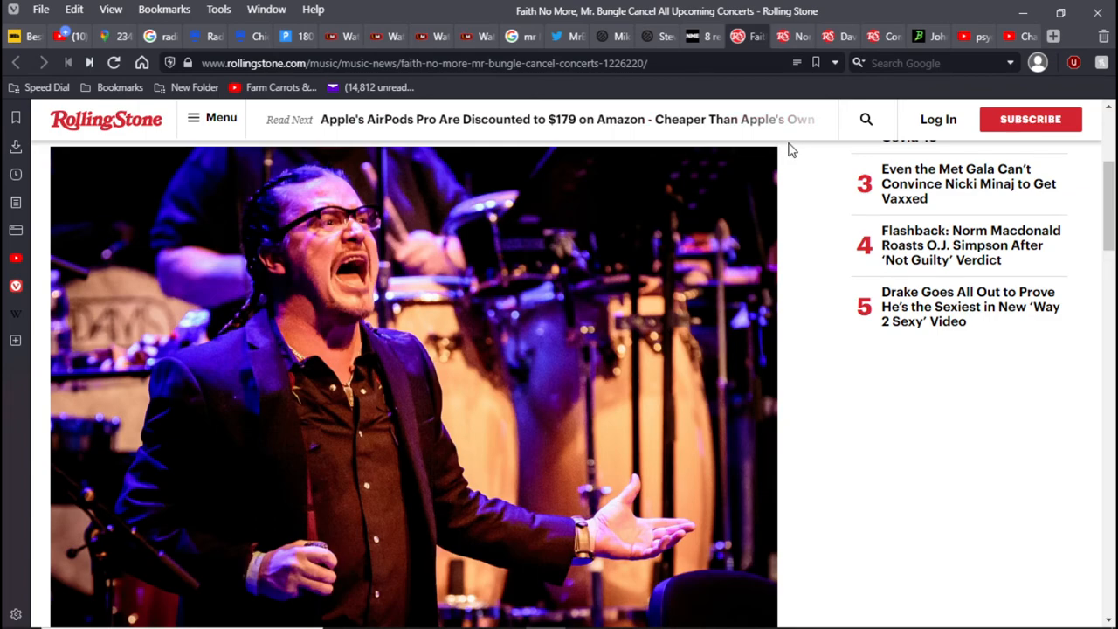
{"action": "mouse_move", "coordinate": [987, 87]}
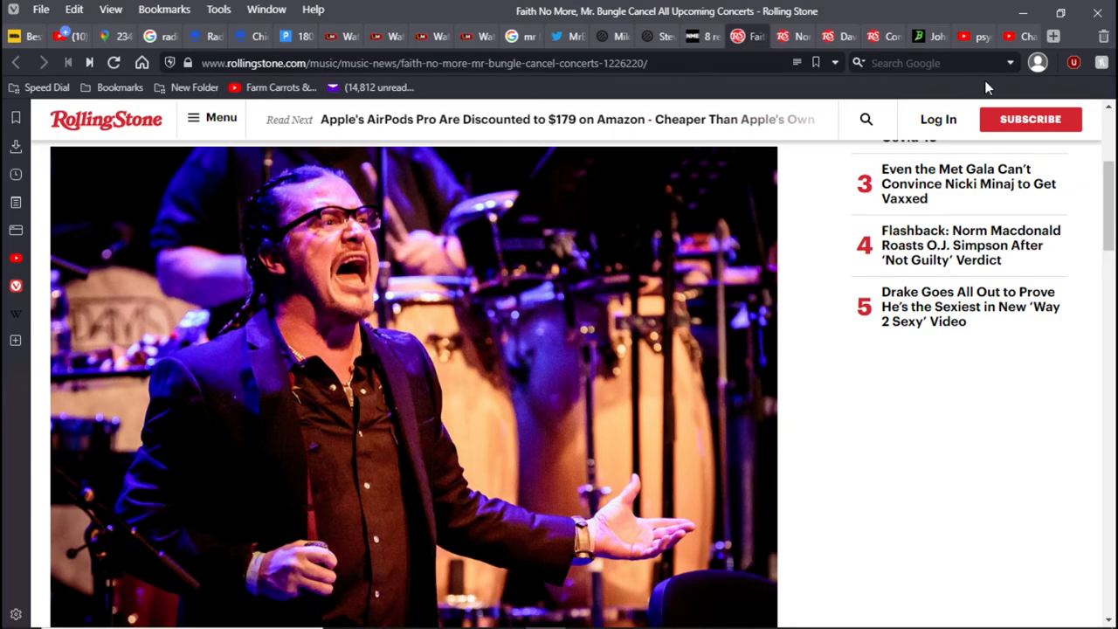